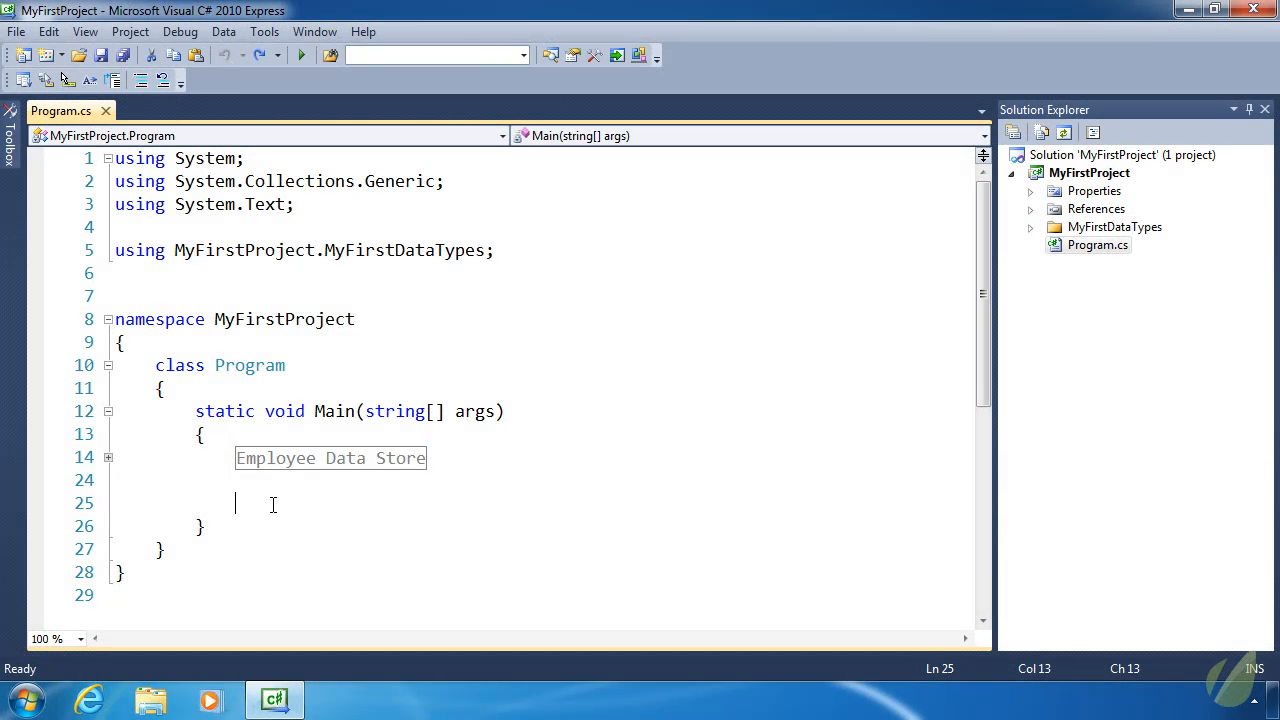
mouse_move(273, 503)
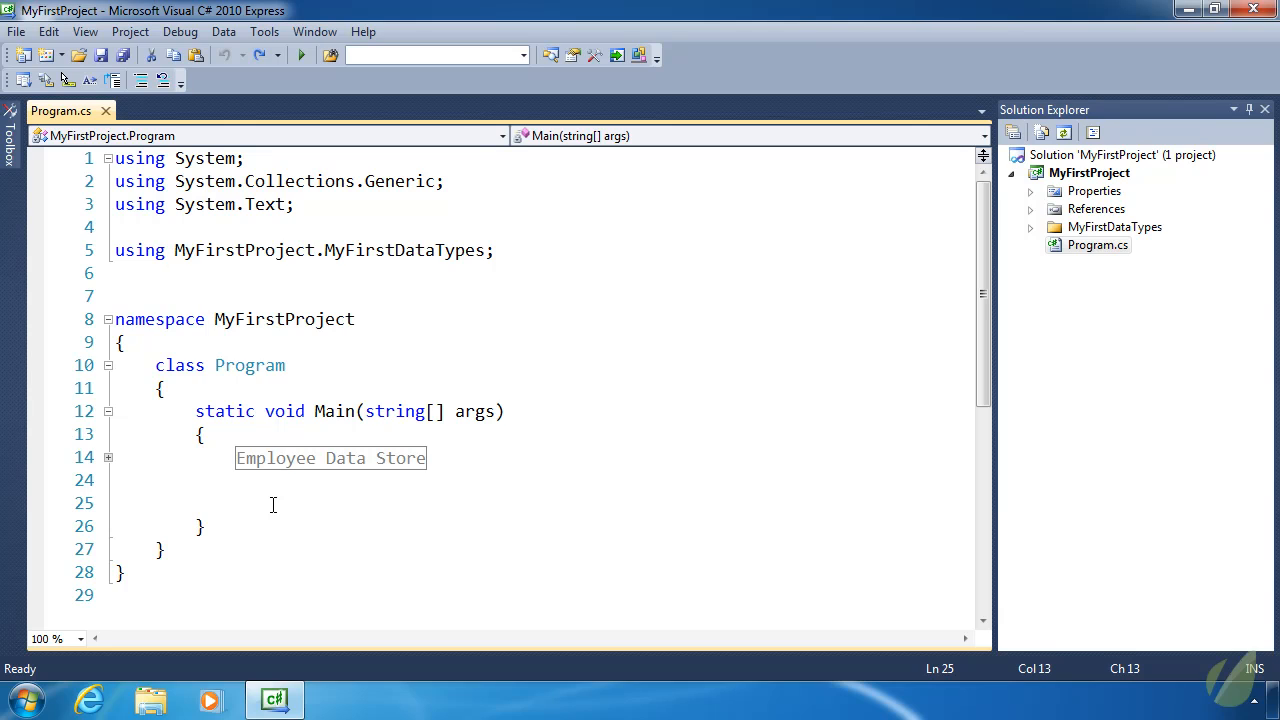
- Declare var foo = new { FirstName = "Jeremy", LastName = "McPeak" }; and save Program.cs
left_click(236, 503)
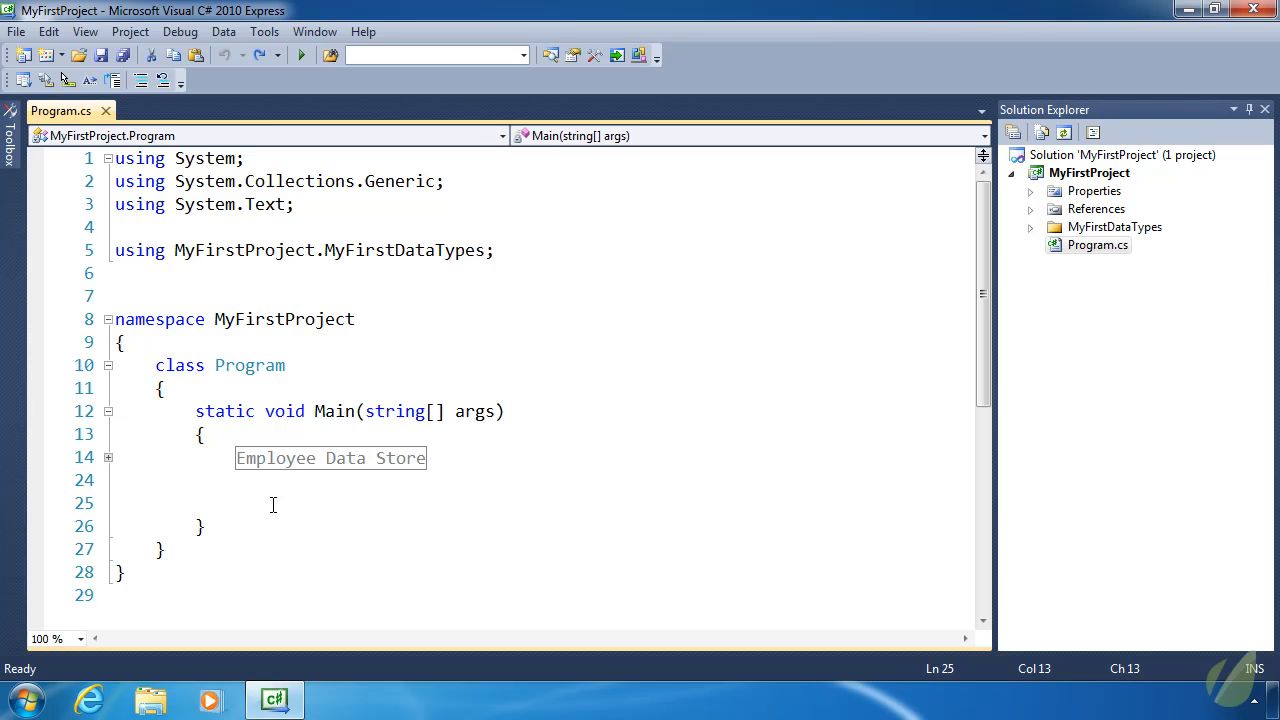
type("var")
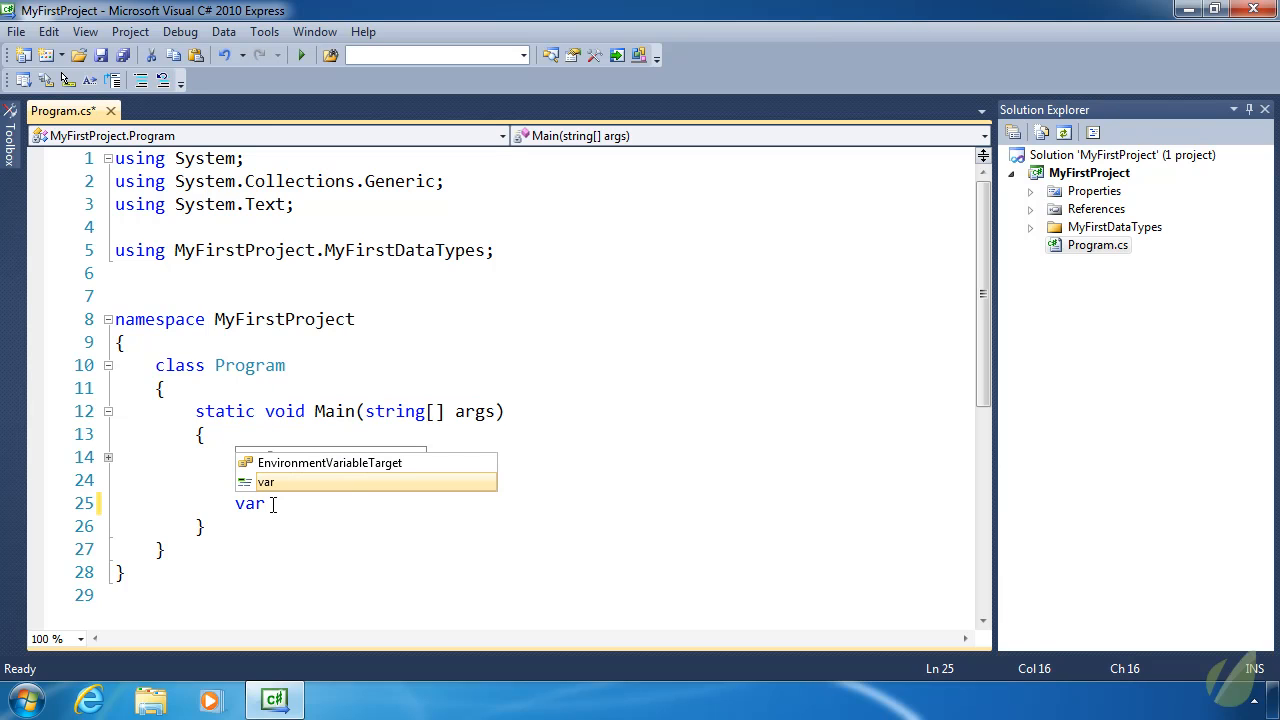
type("foo")
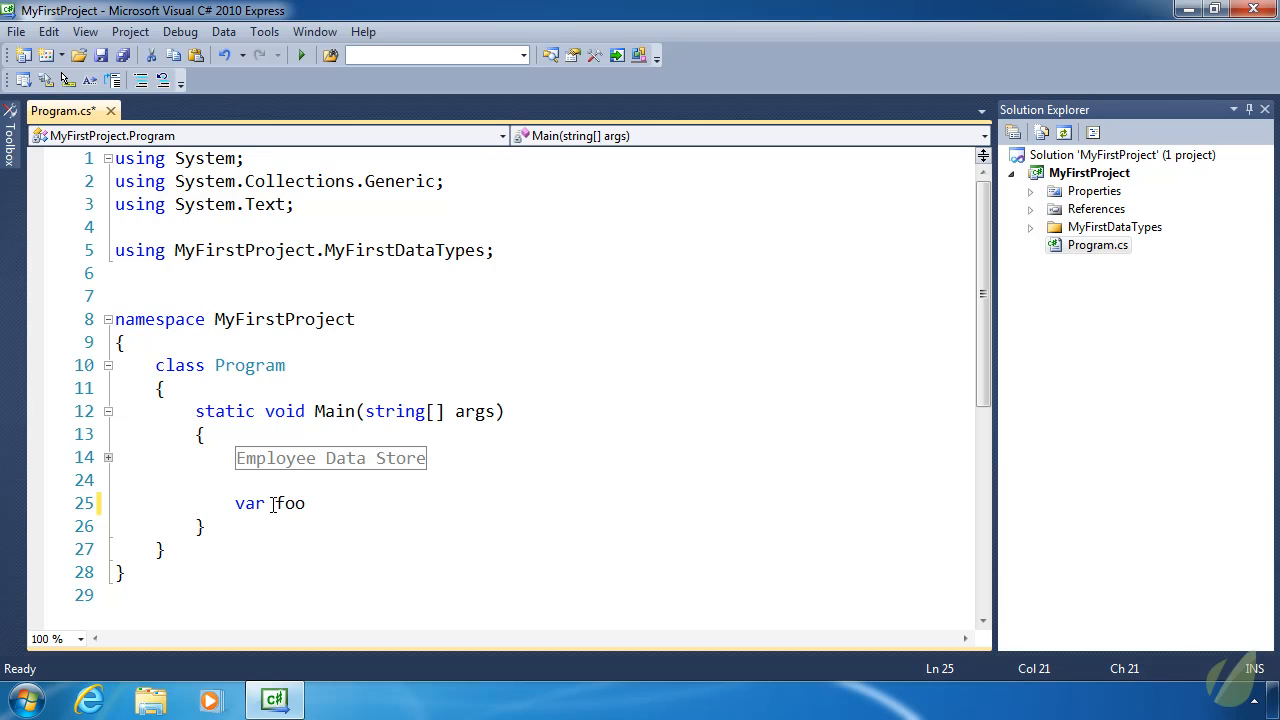
type("= new")
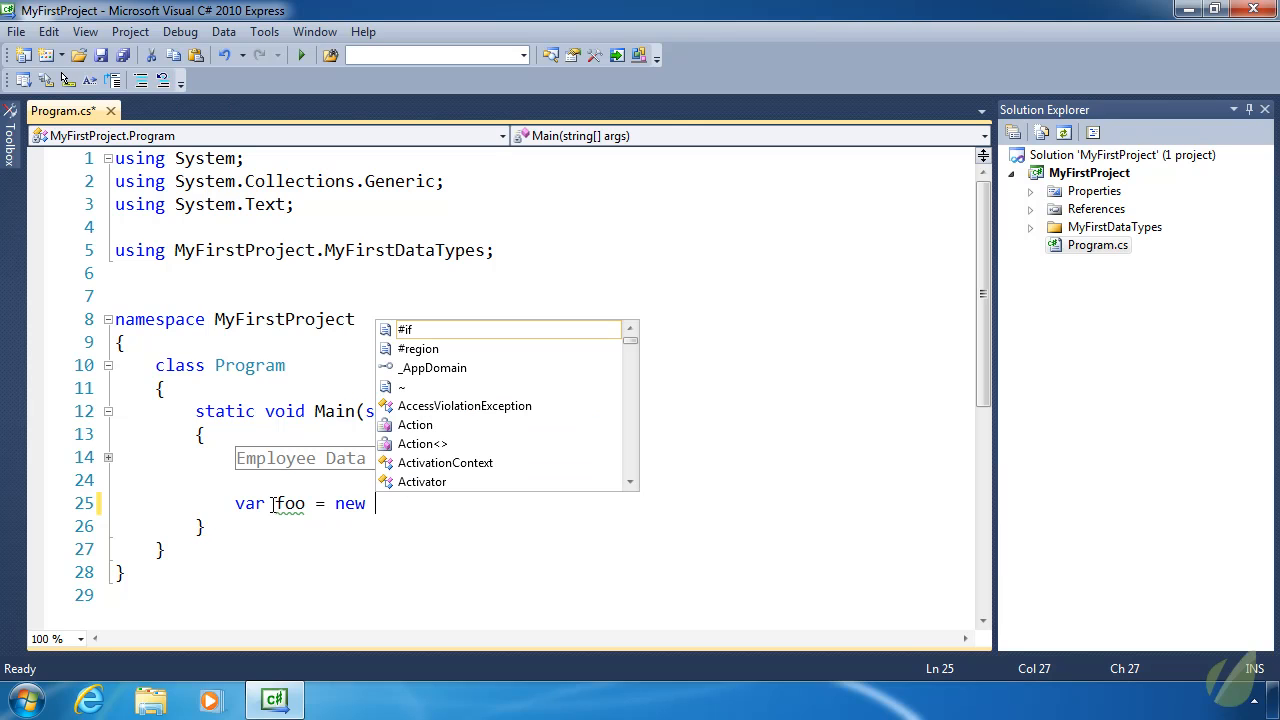
type("{")
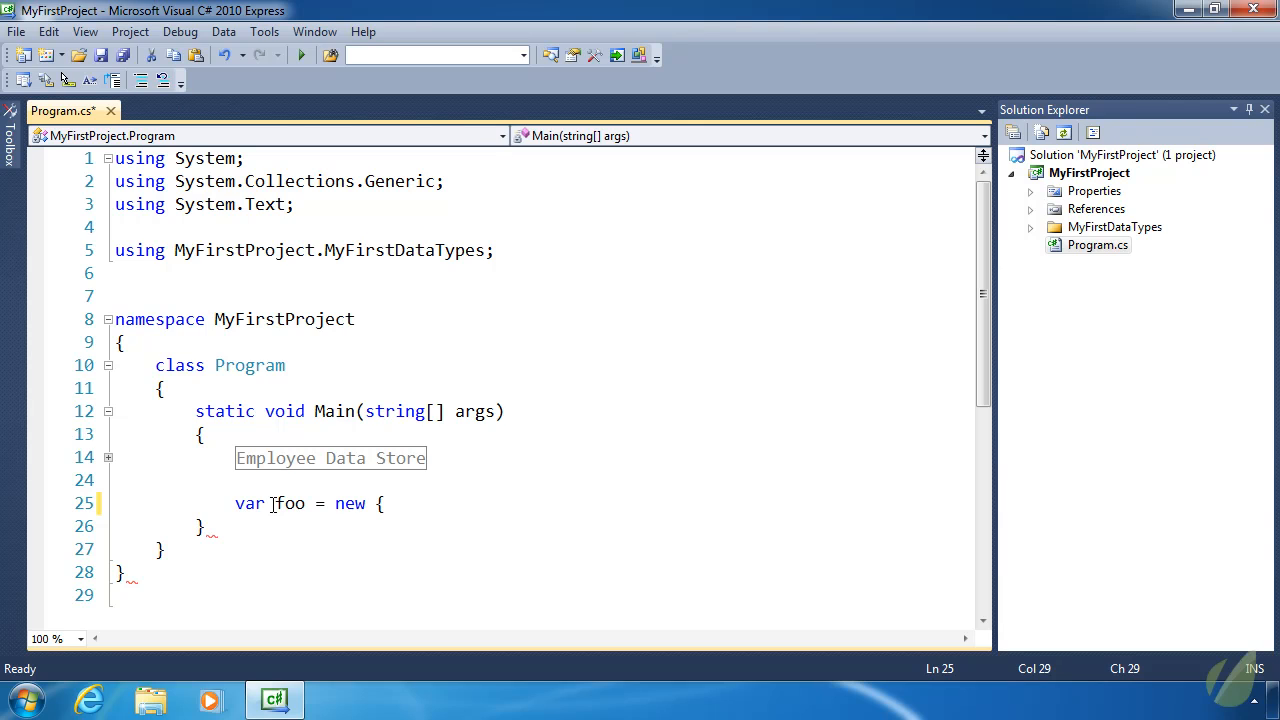
type("FirstName")
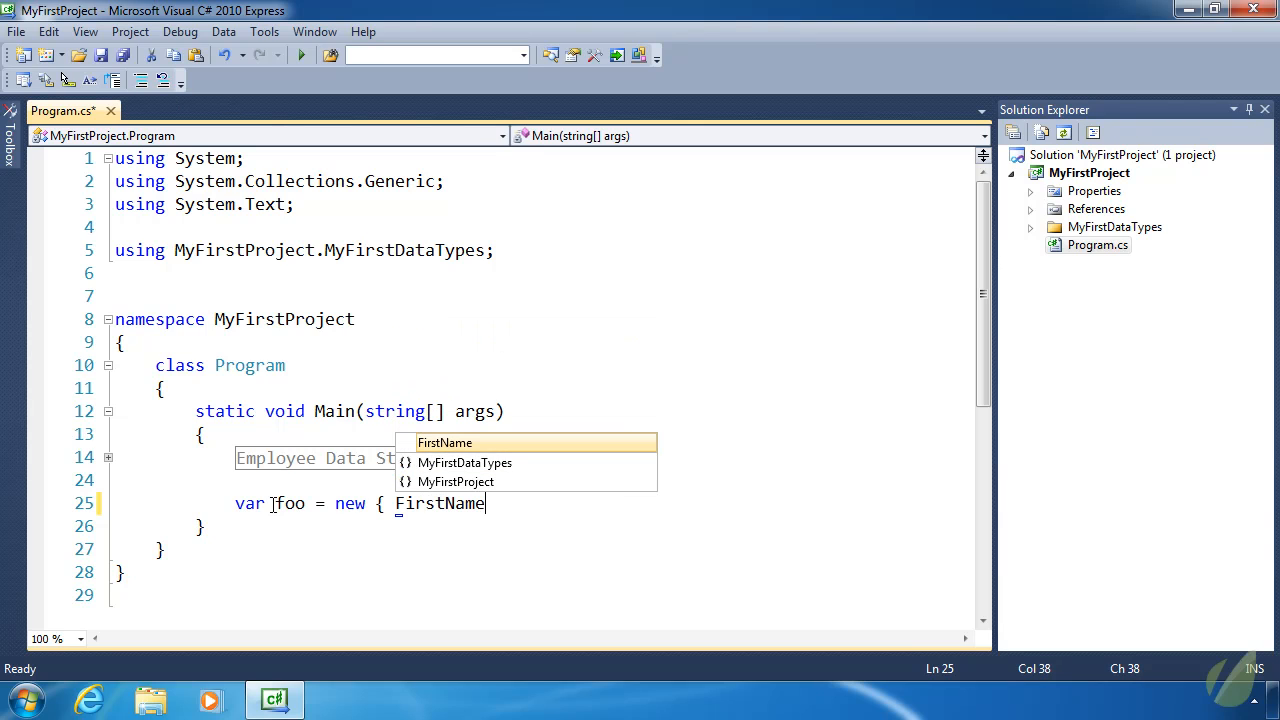
type("= \"Jerem")
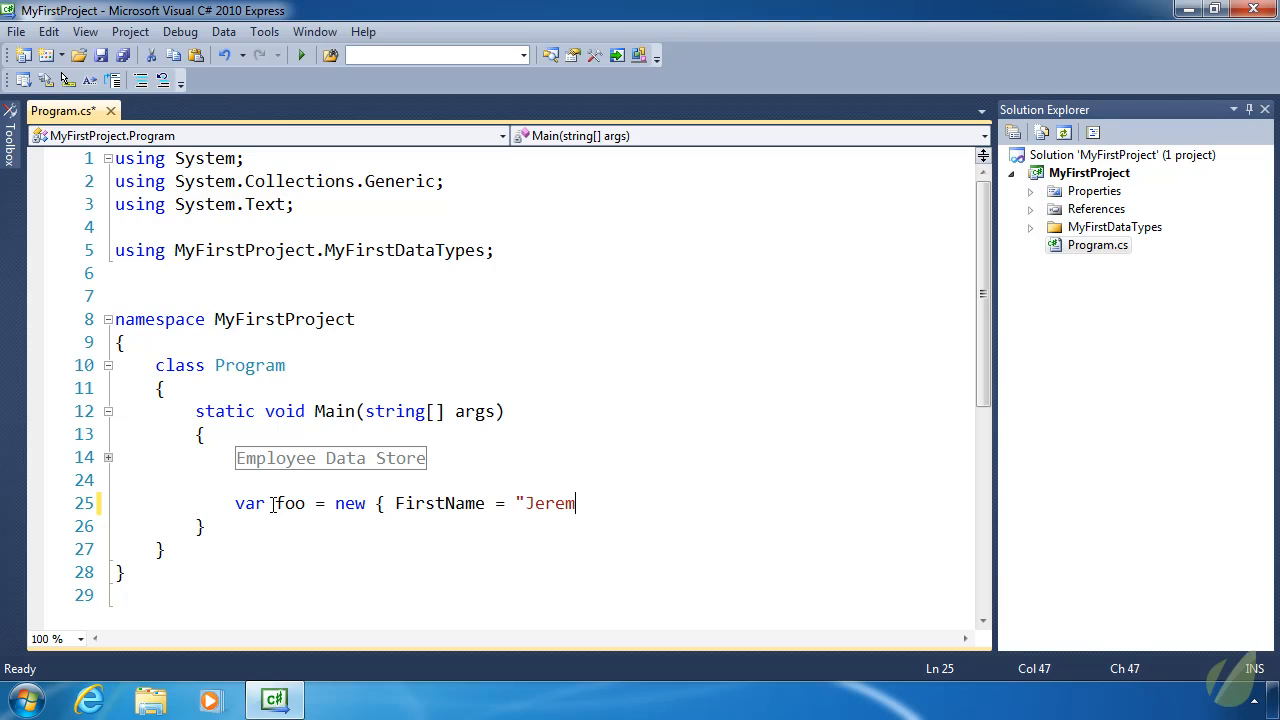
type("y\", L")
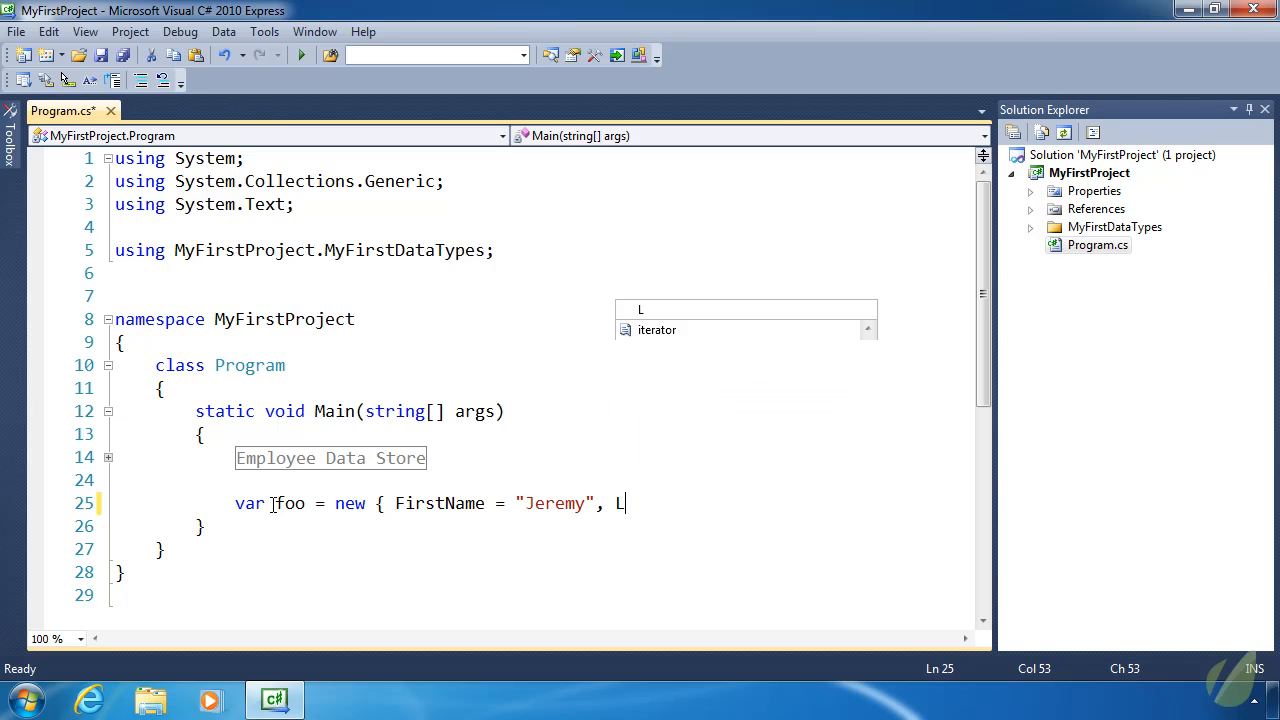
type("astName = \"Ma")
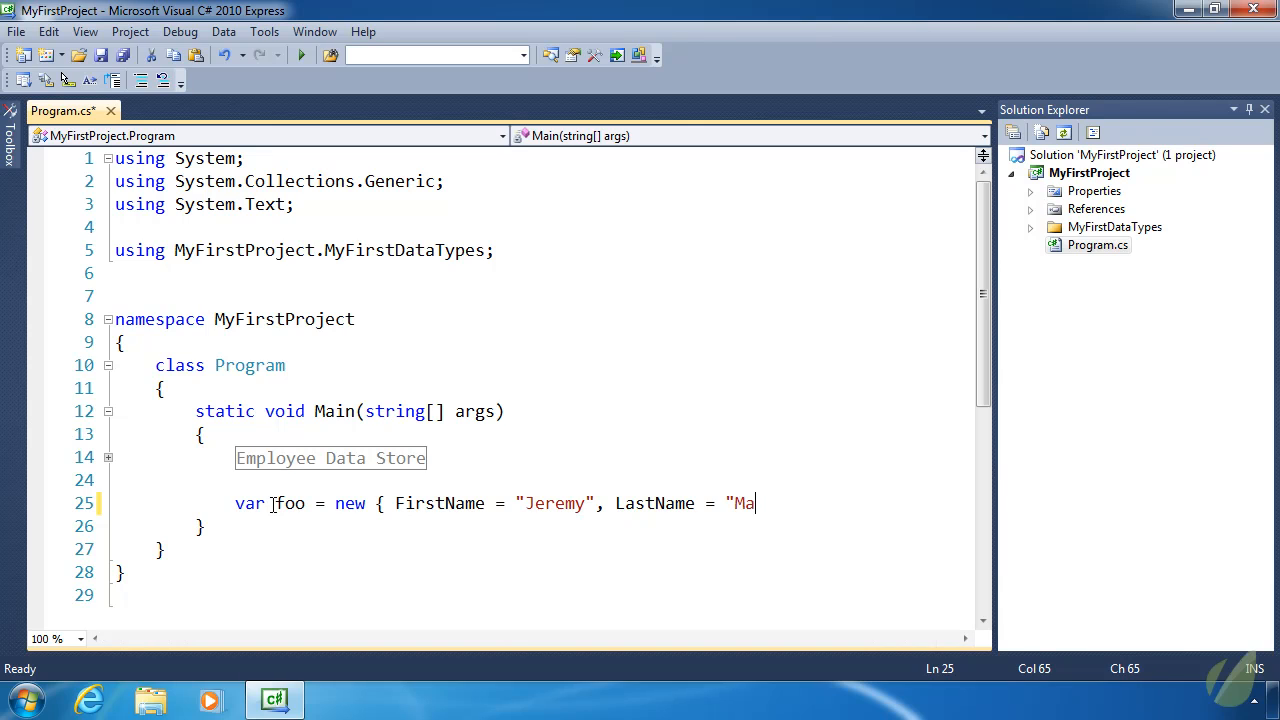
type("cPeak\"")
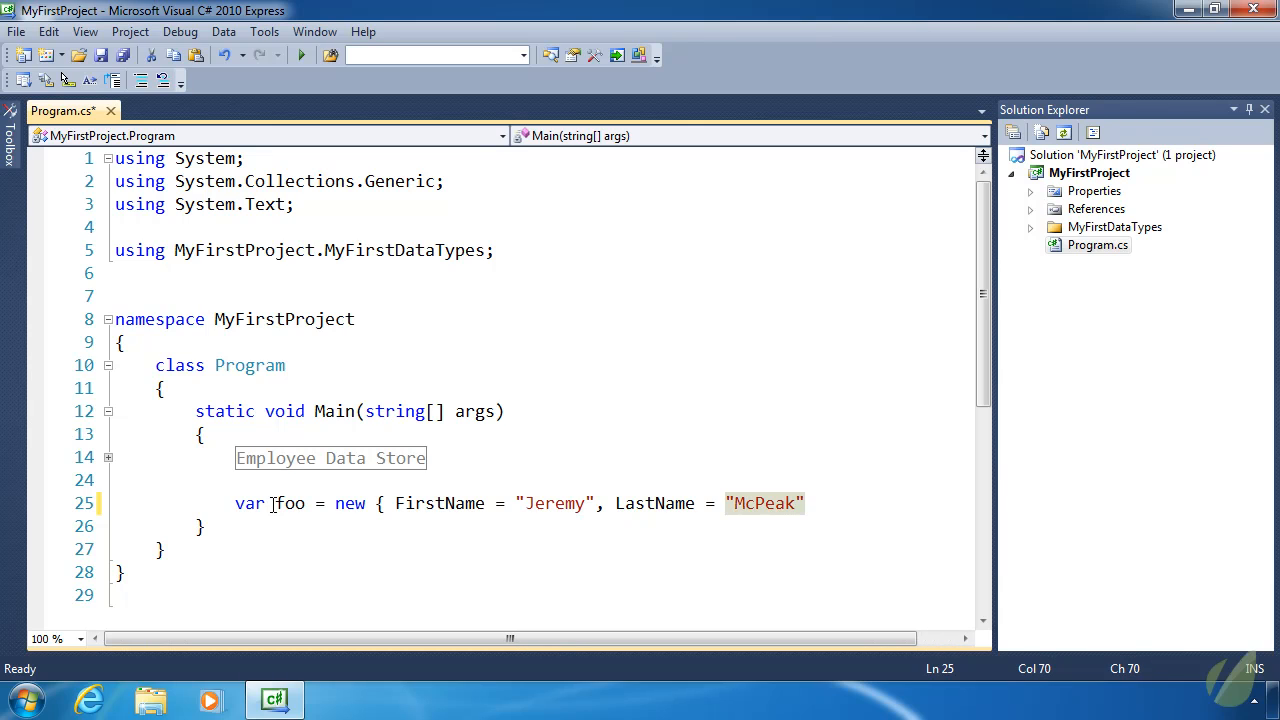
type("};")
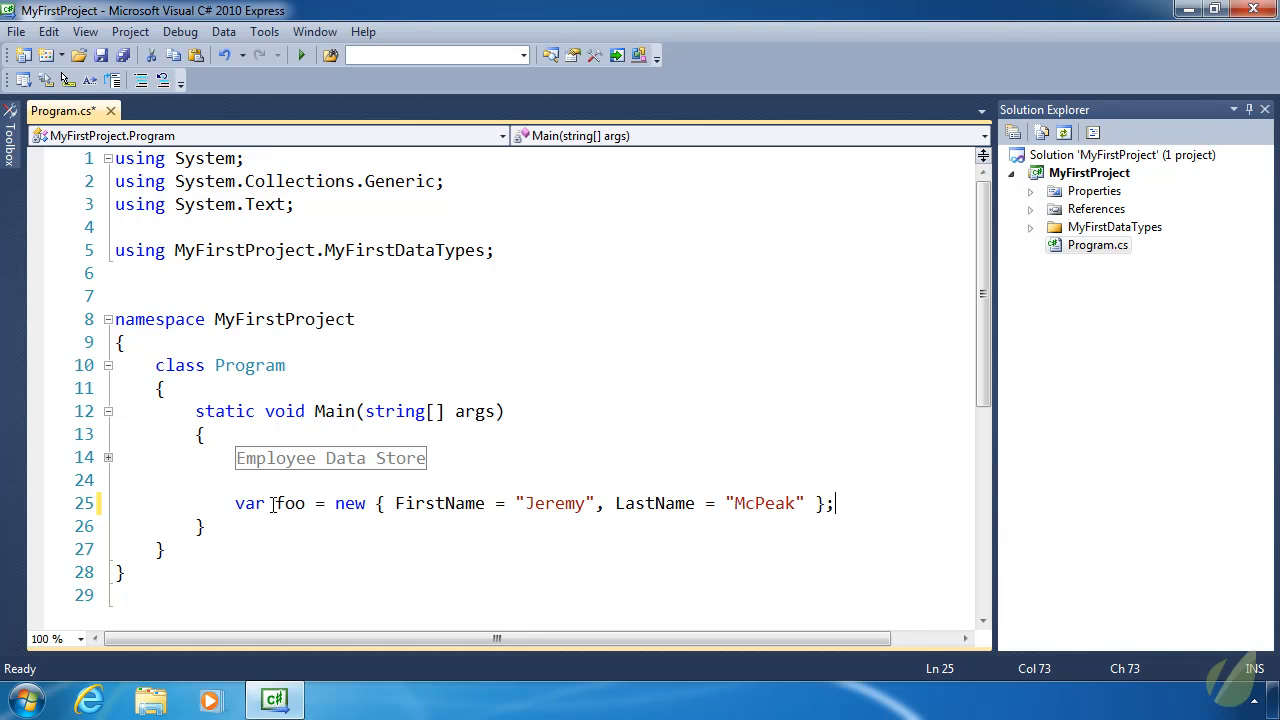
key("ctrl+s")
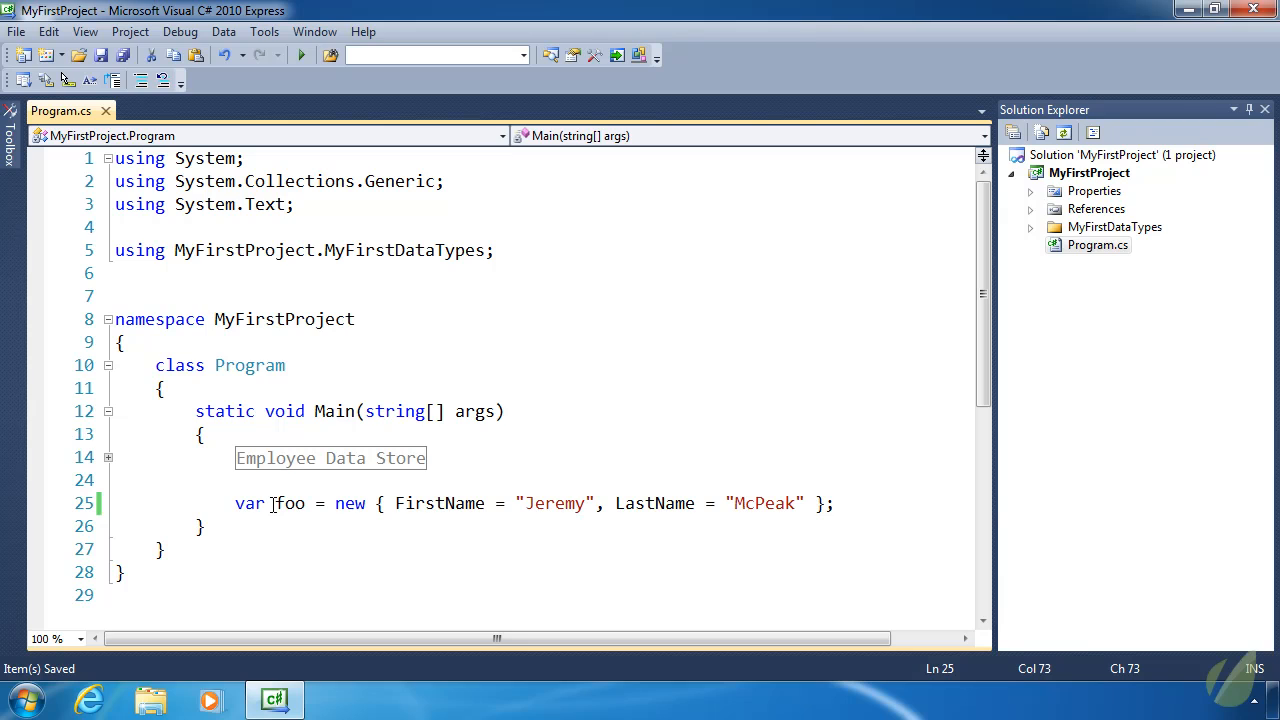
- Begin a new line with foo. to list its FirstName and LastName members
left_click(835, 503)
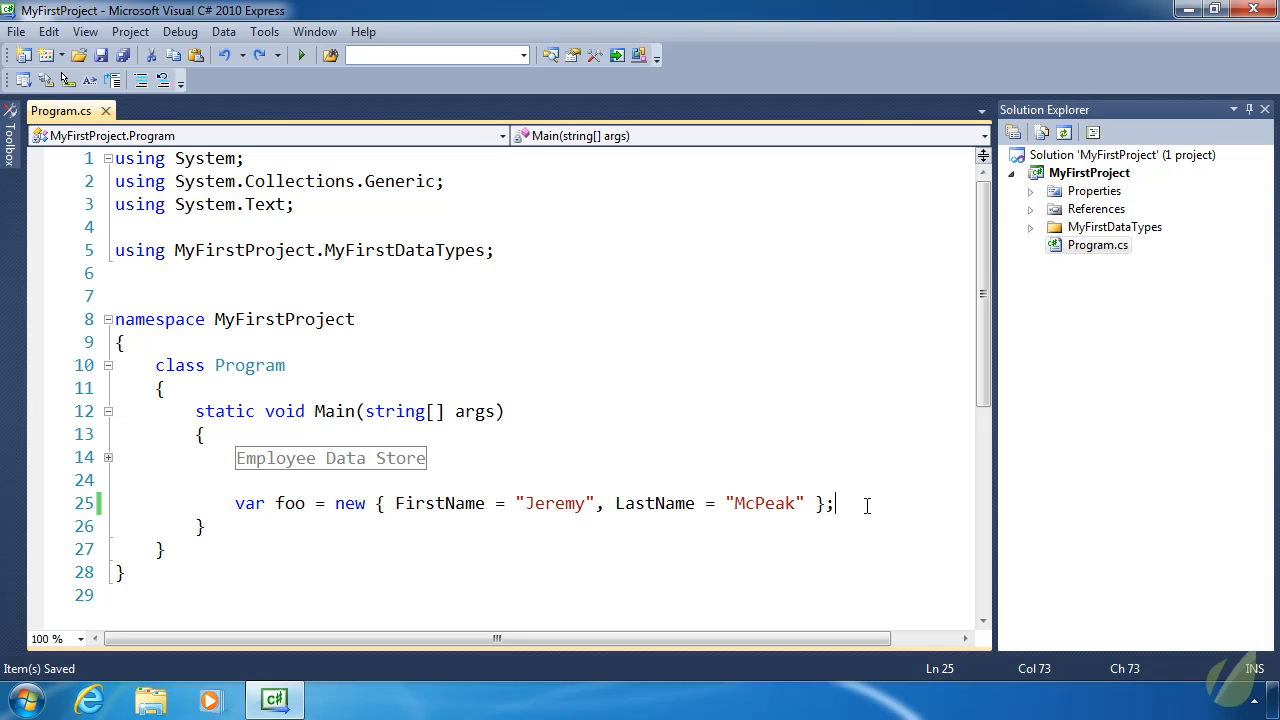
type("foo")
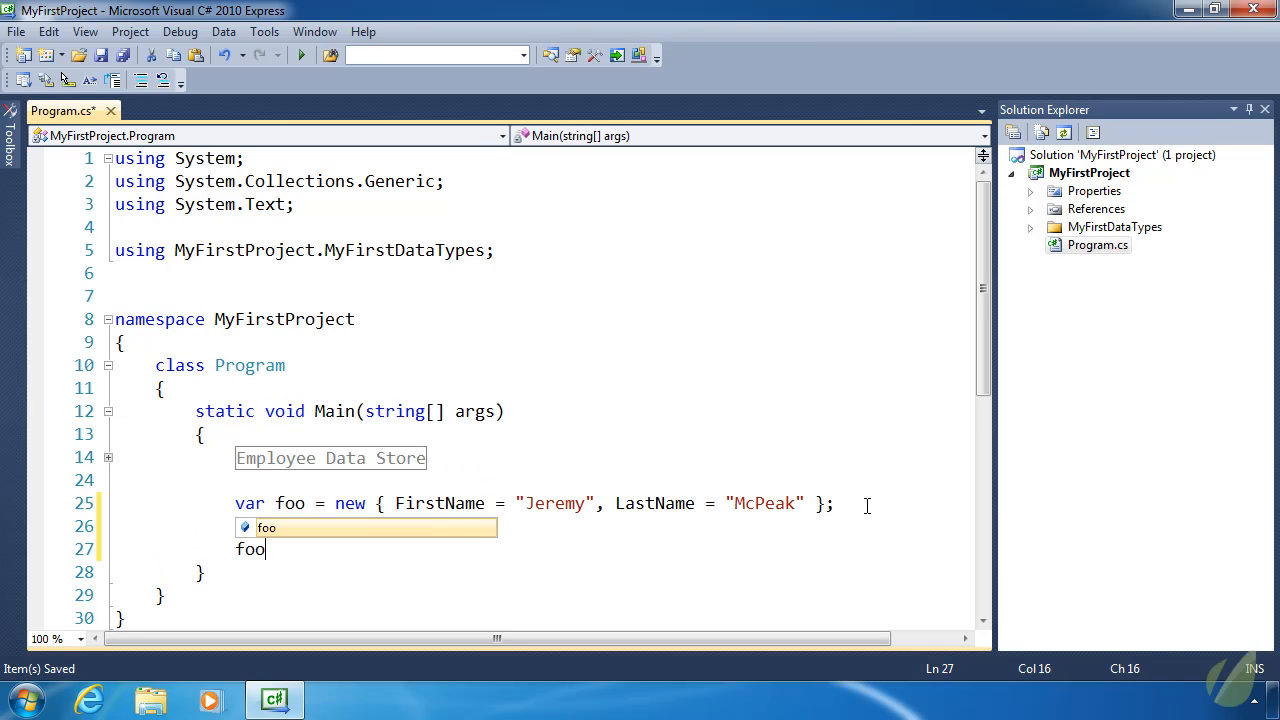
type(".")
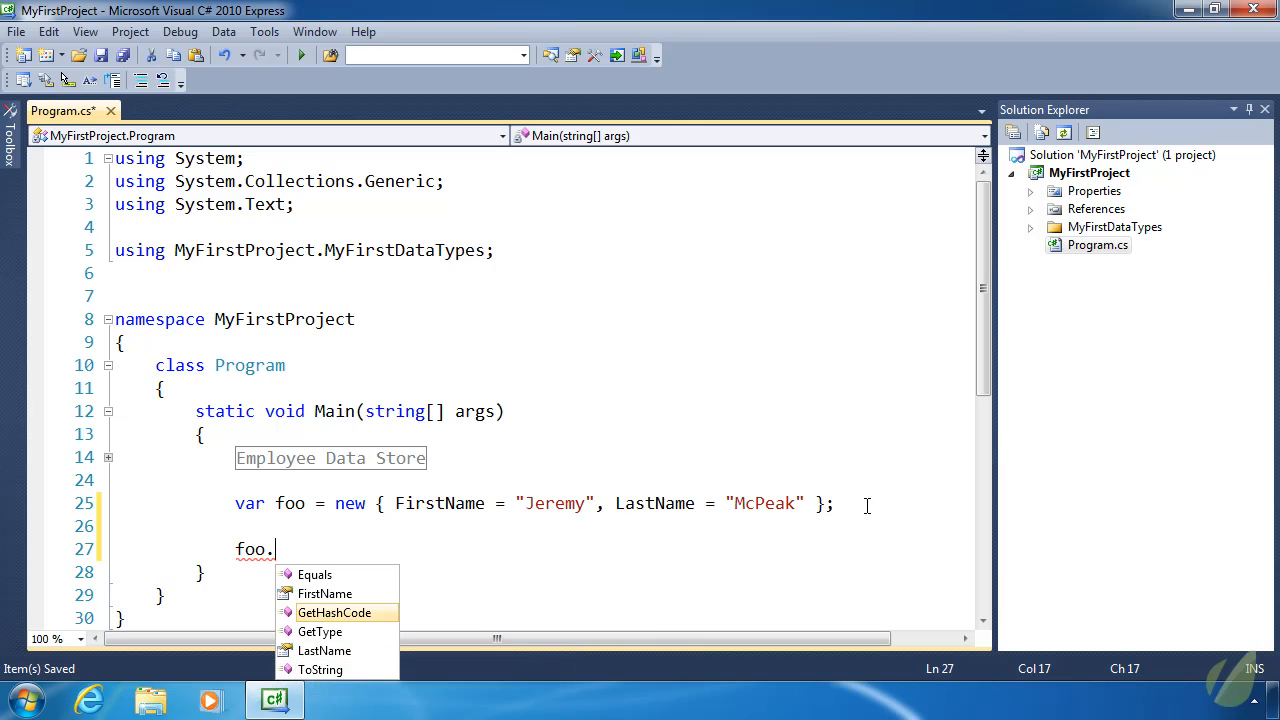
mouse_move(335, 612)
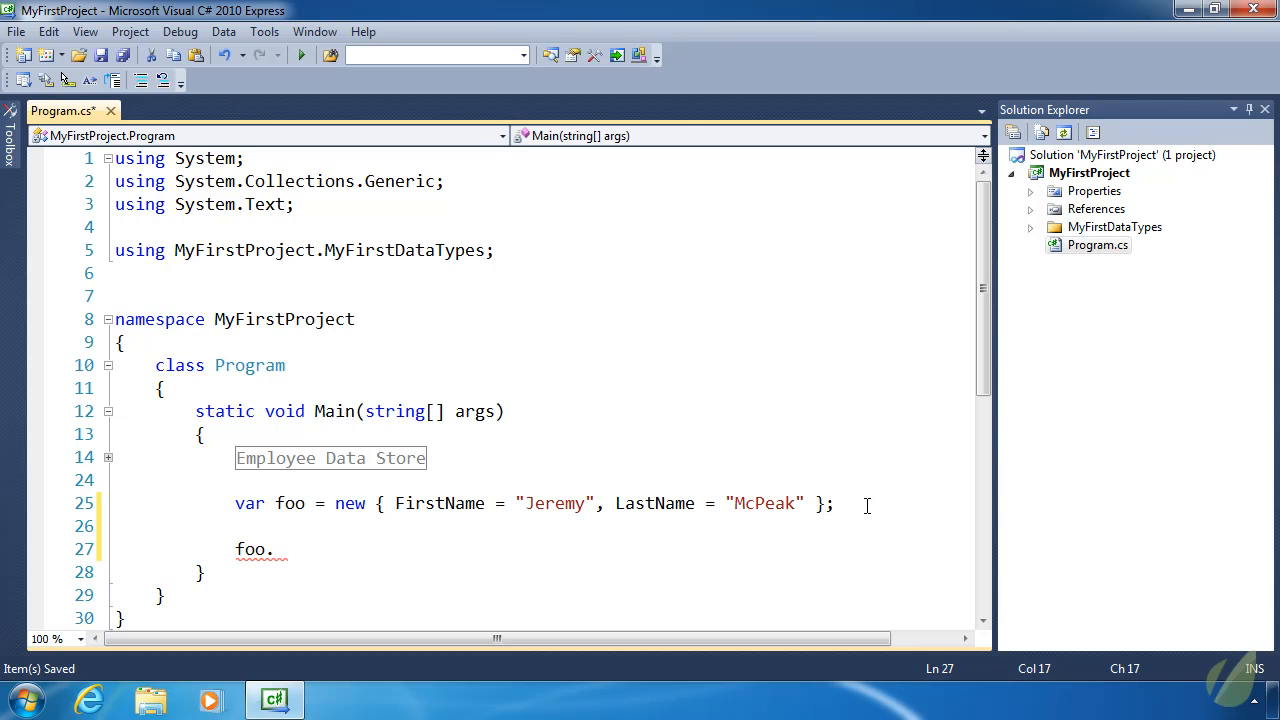
- Type 'dynamic' in Main while clearing out the foo experiment
type("dynamic")
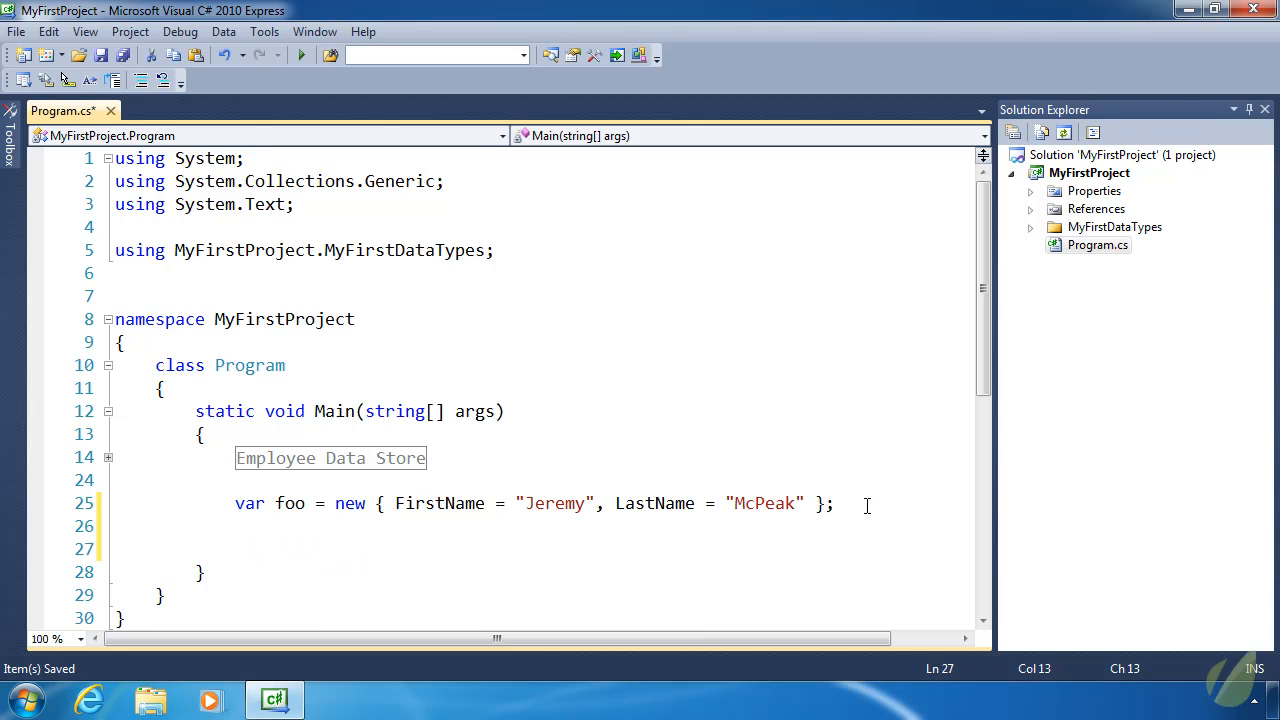
mouse_move(276, 571)
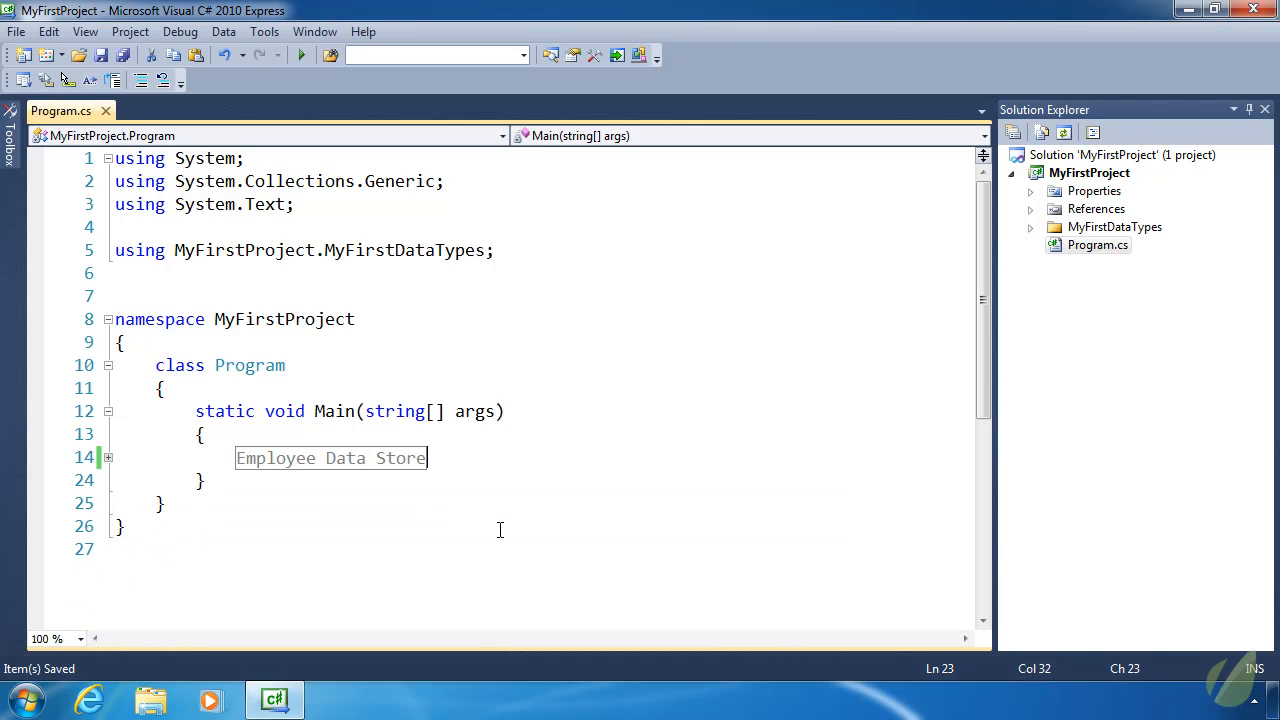
mouse_move(110, 460)
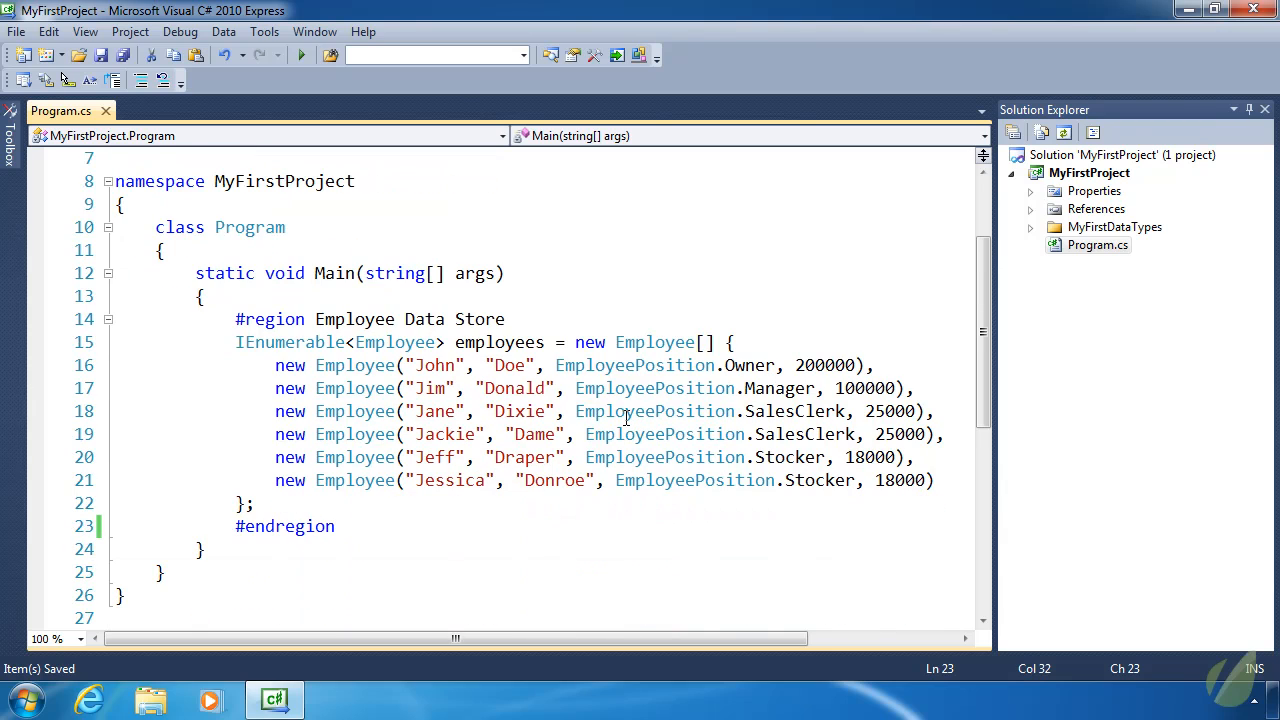
- Highlight employees, the Manager position and IEnumerable, then collapse the Employee Data Store region
double_click(499, 342)
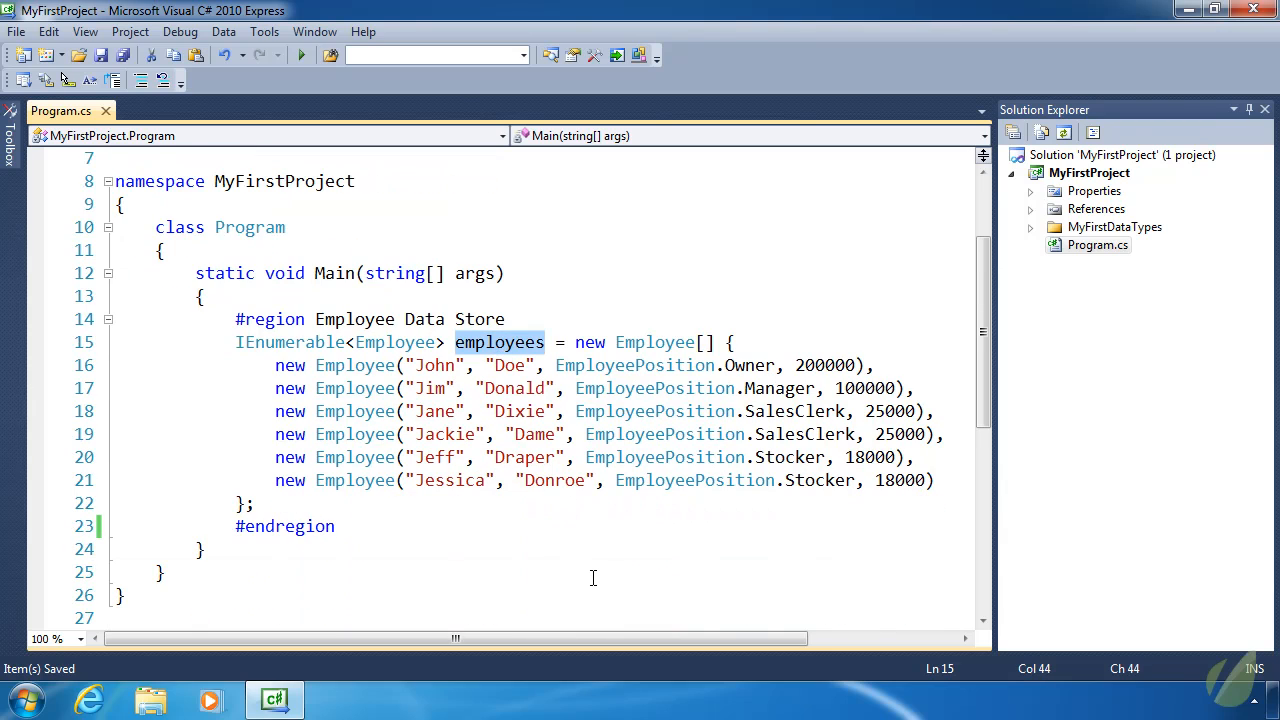
left_click(790, 388)
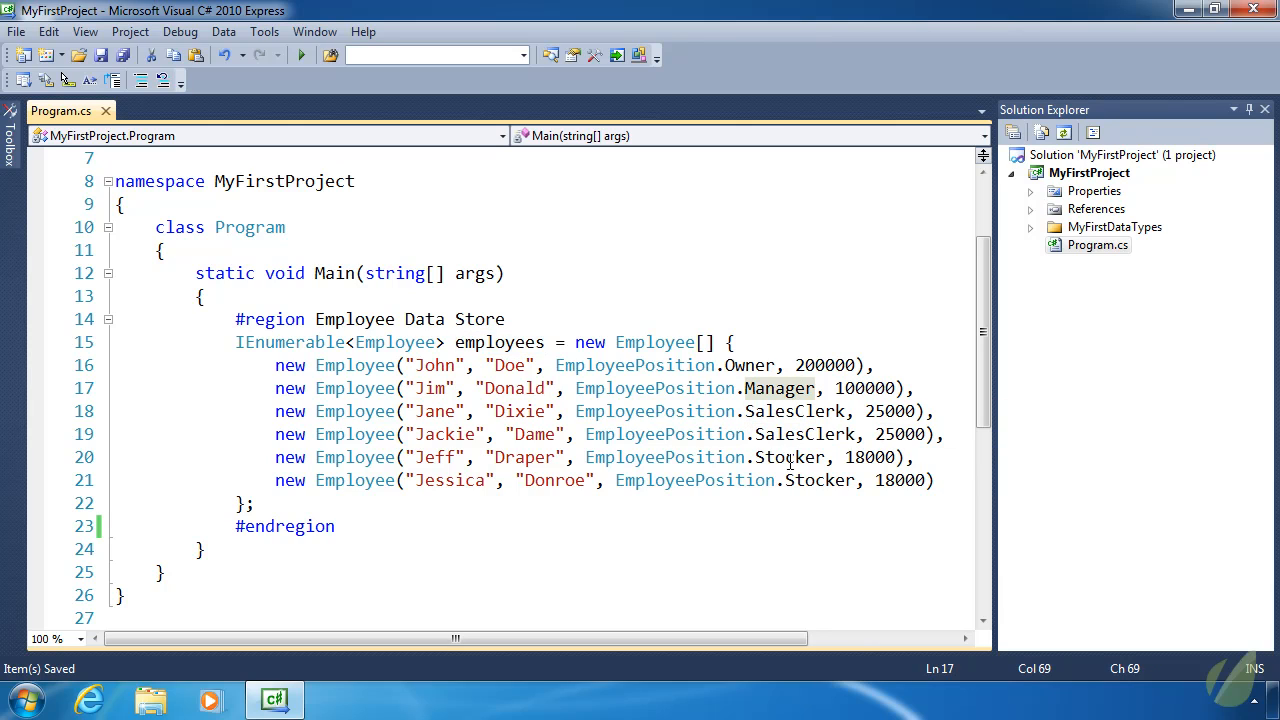
mouse_move(818, 480)
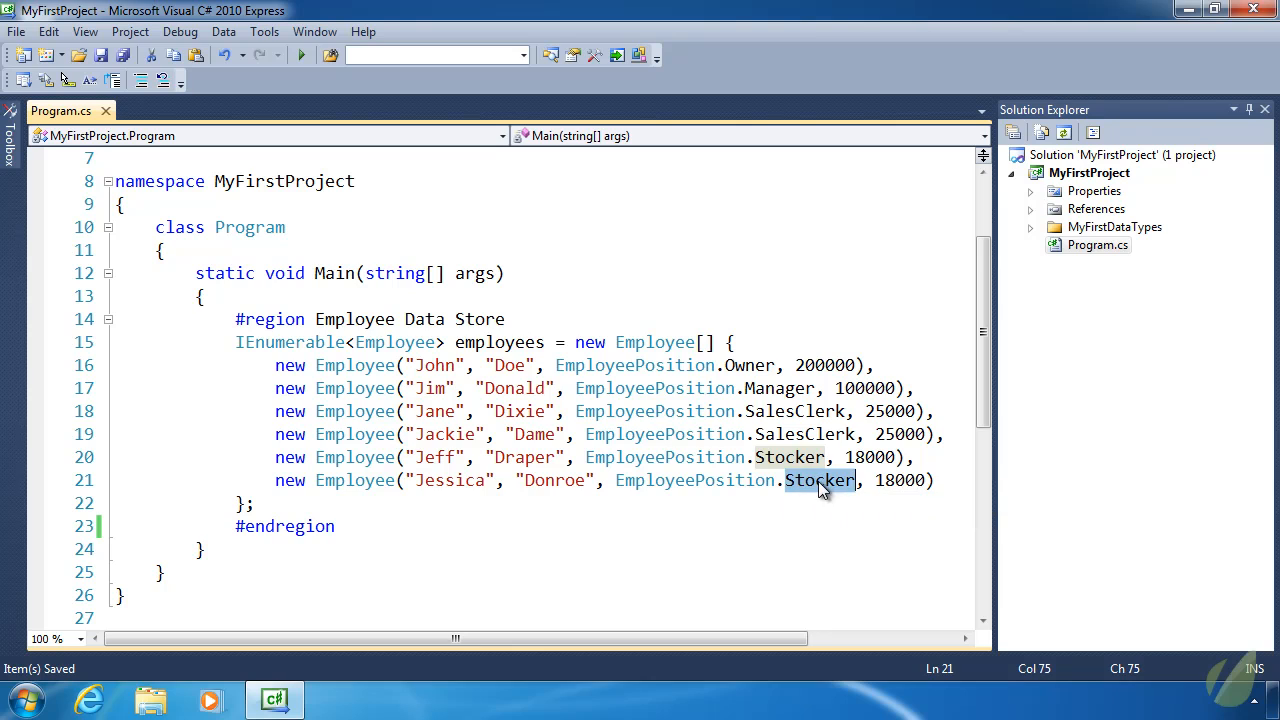
left_click(700, 500)
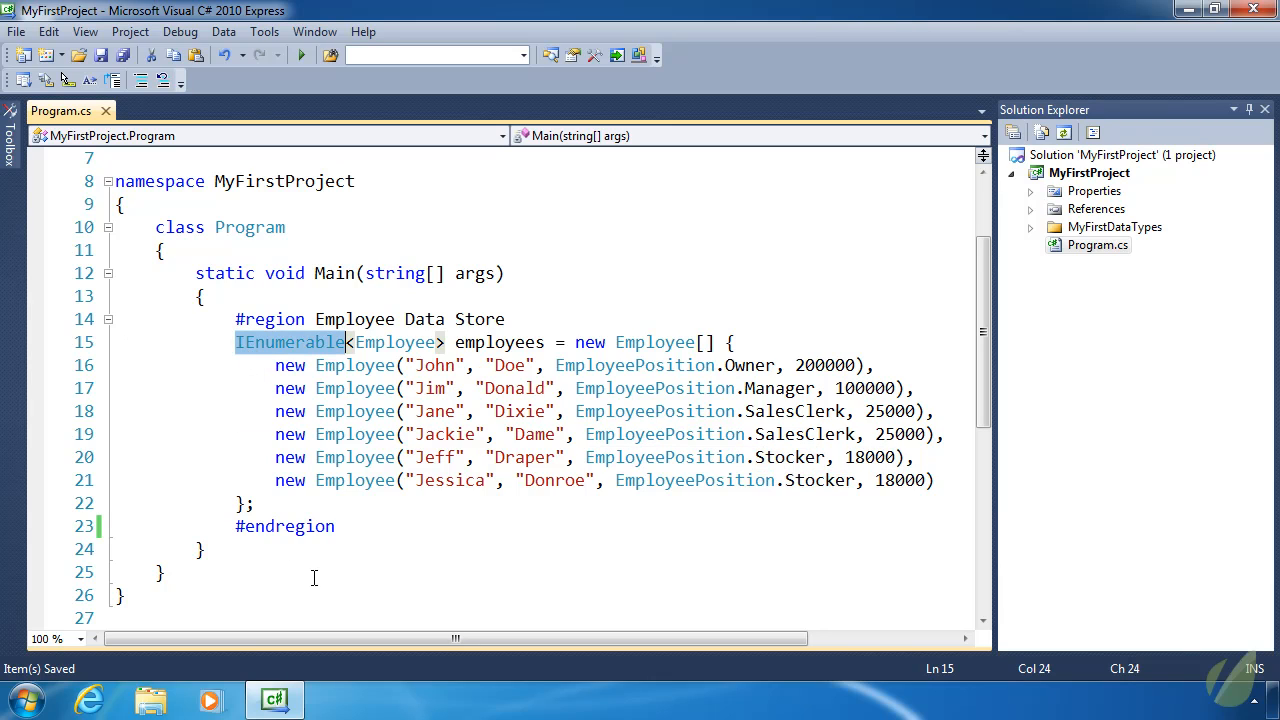
mouse_move(308, 584)
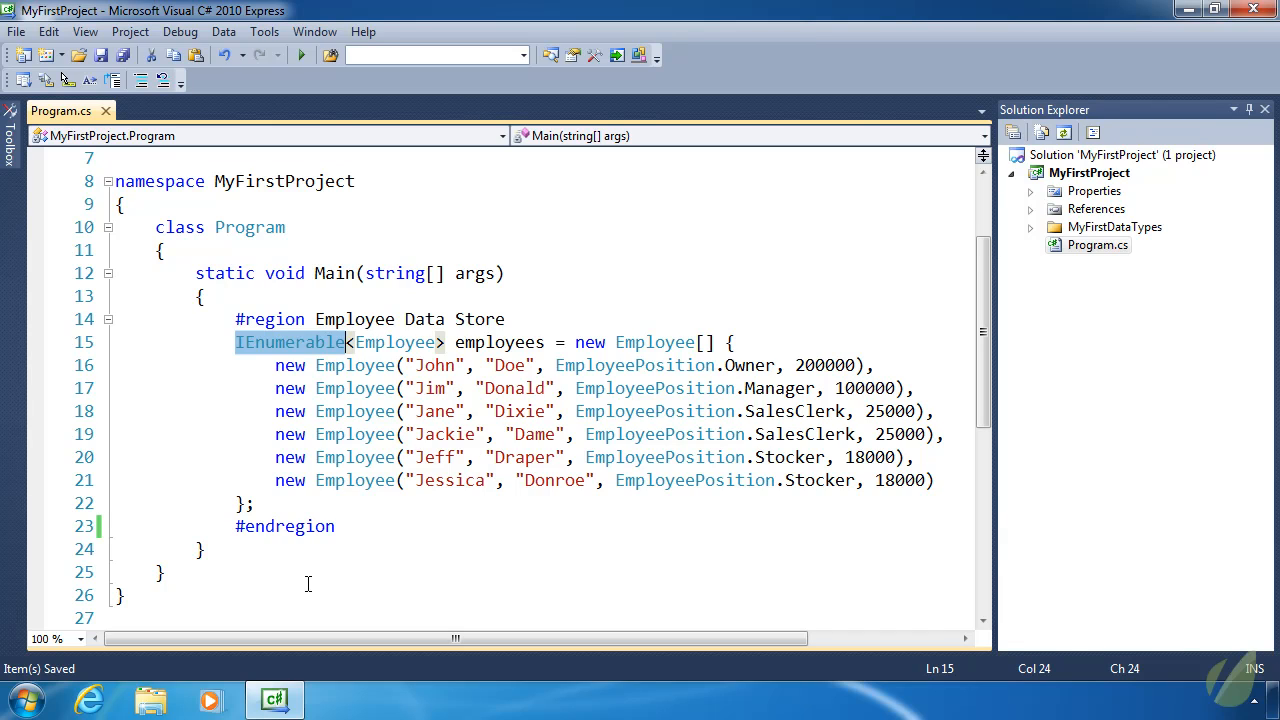
left_click(243, 319)
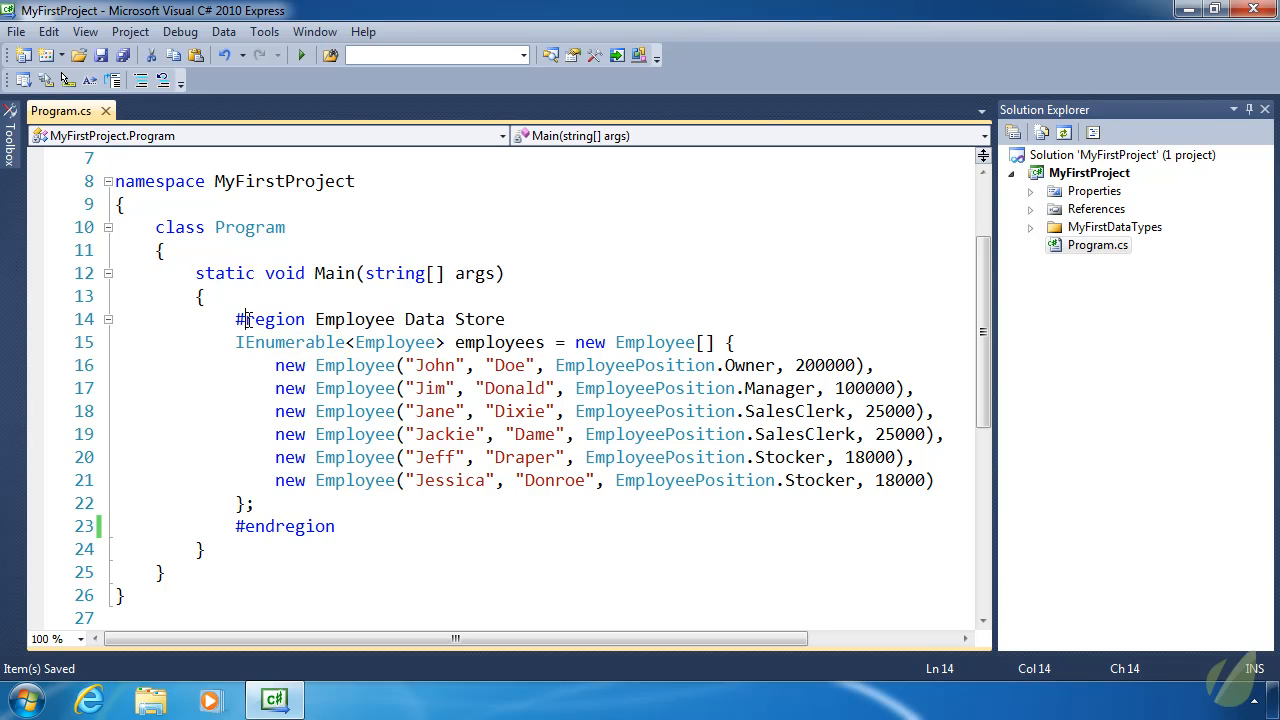
left_click(108, 319)
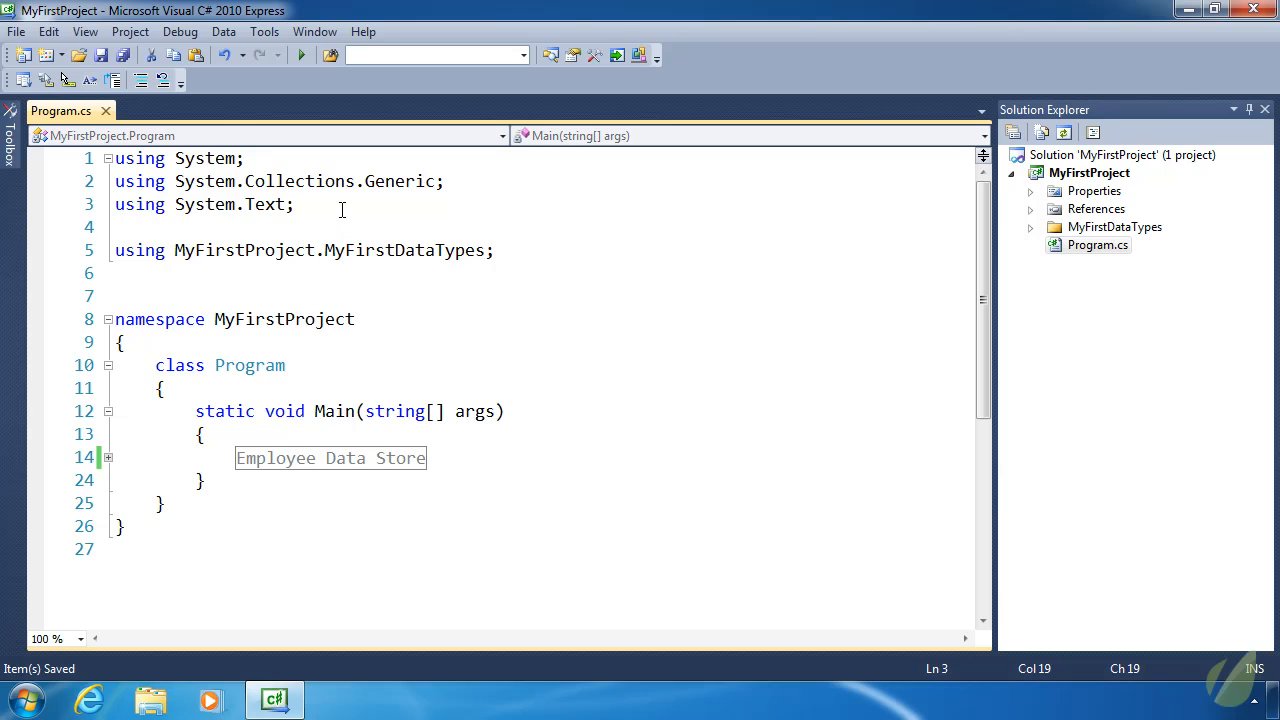
- Add using System.Linq; and expand the MyFirstDataTypes folder in Solution Explorer
type("using")
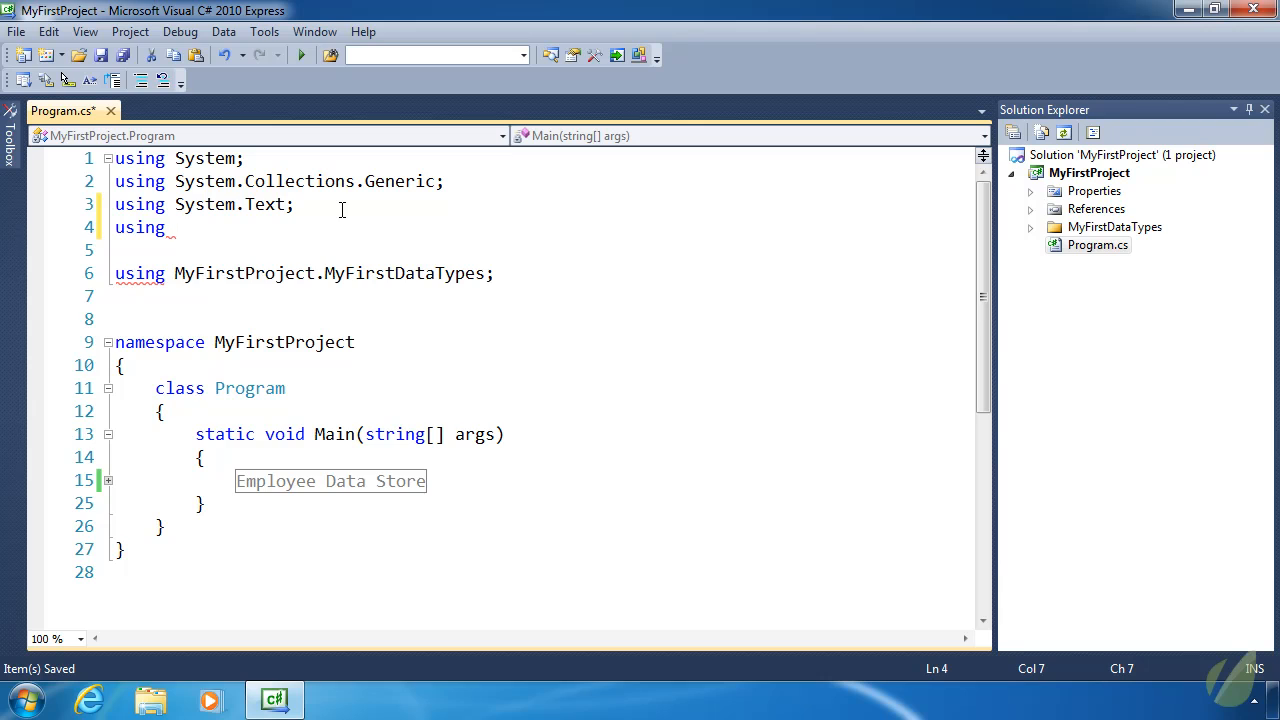
type("System.linq;")
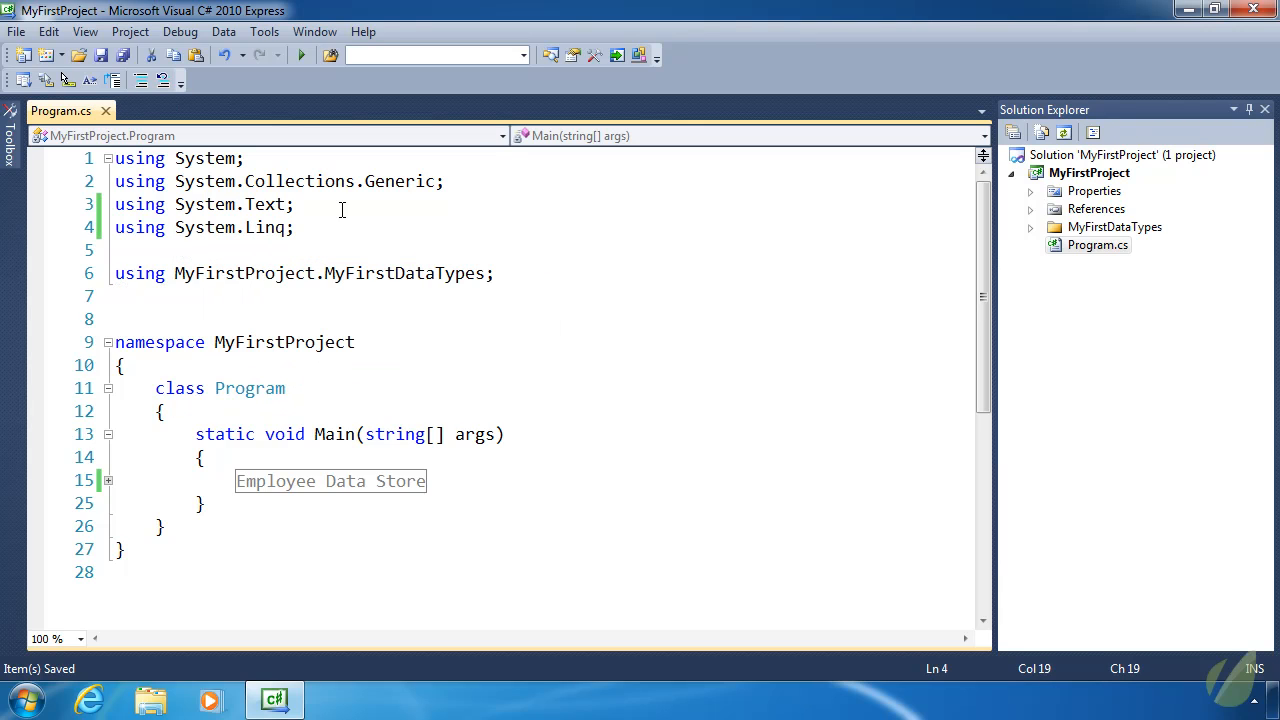
left_click(1031, 227)
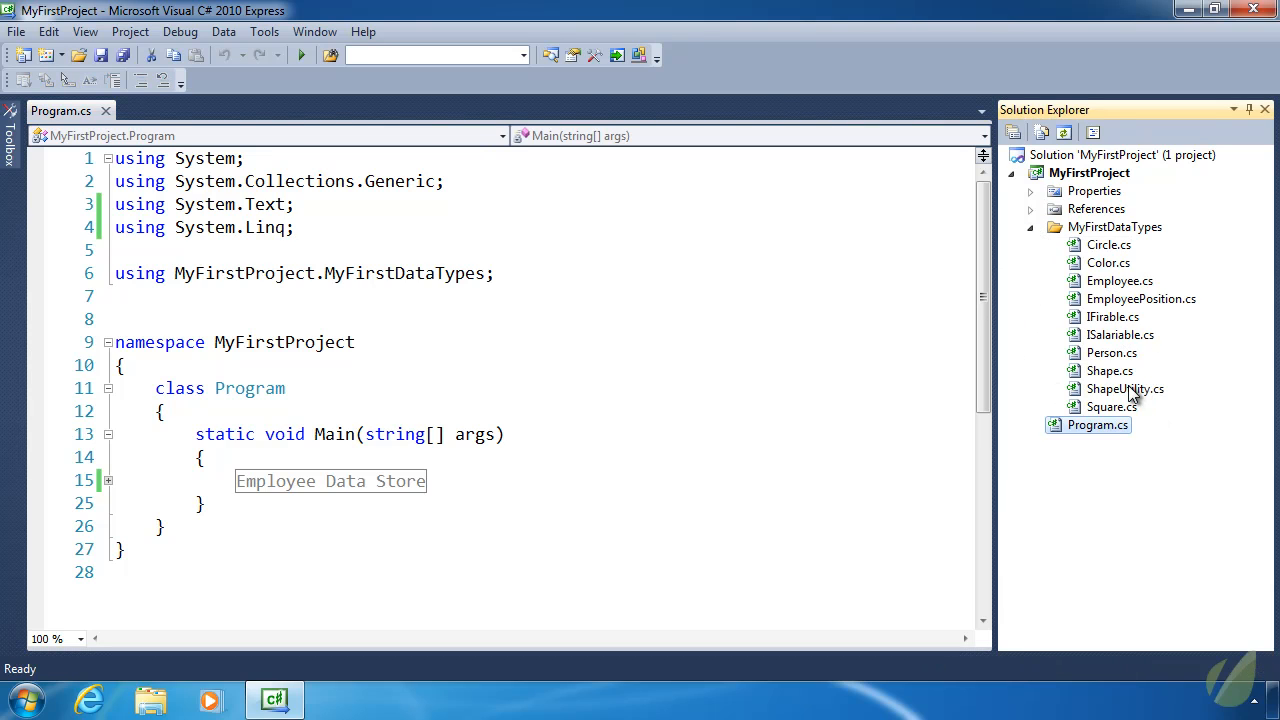
- Open ShapeUtility.cs and highlight ShapeUtility, MyFirstProject and MyFirstDataTypes in its namespace
double_click(1124, 389)
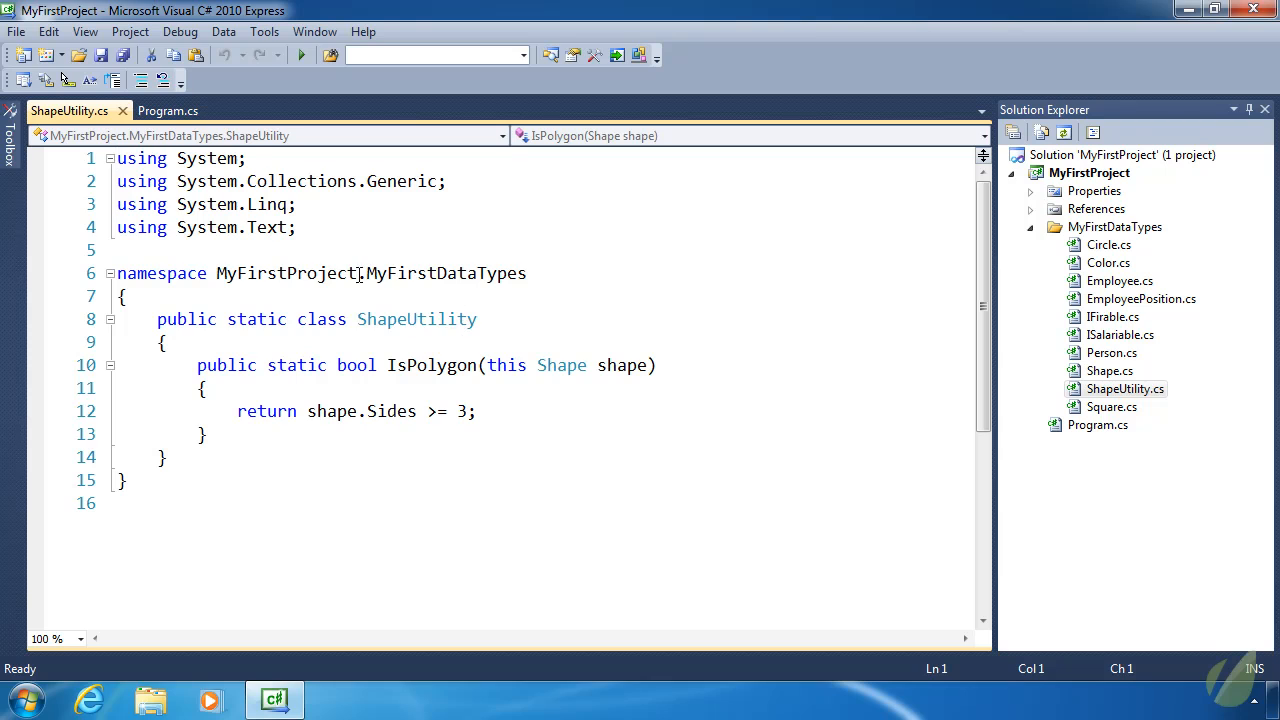
double_click(416, 319)
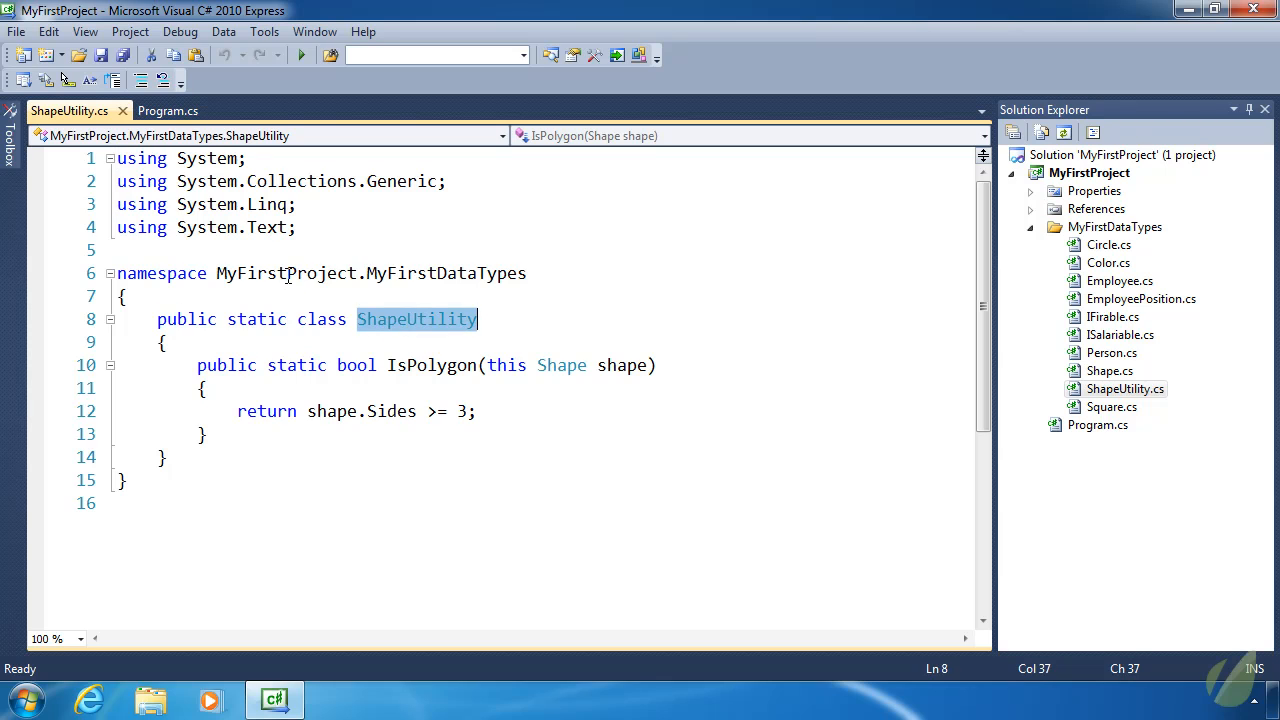
double_click(287, 273)
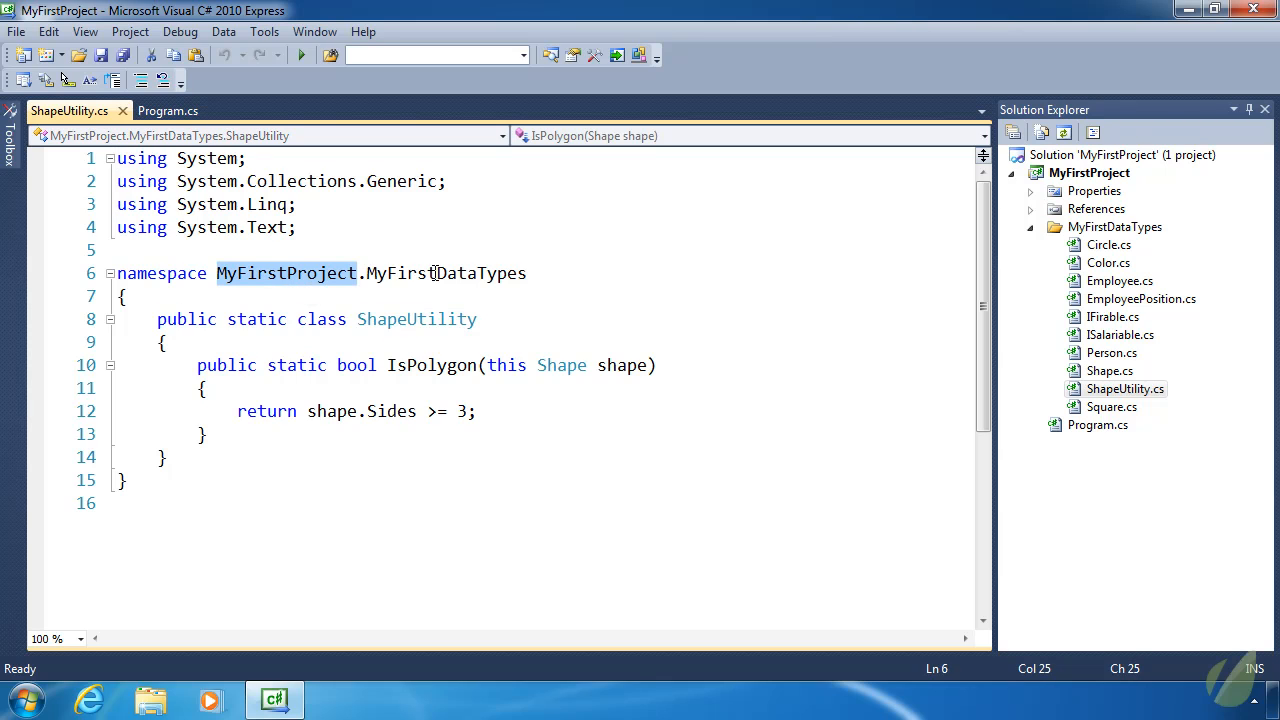
double_click(446, 273)
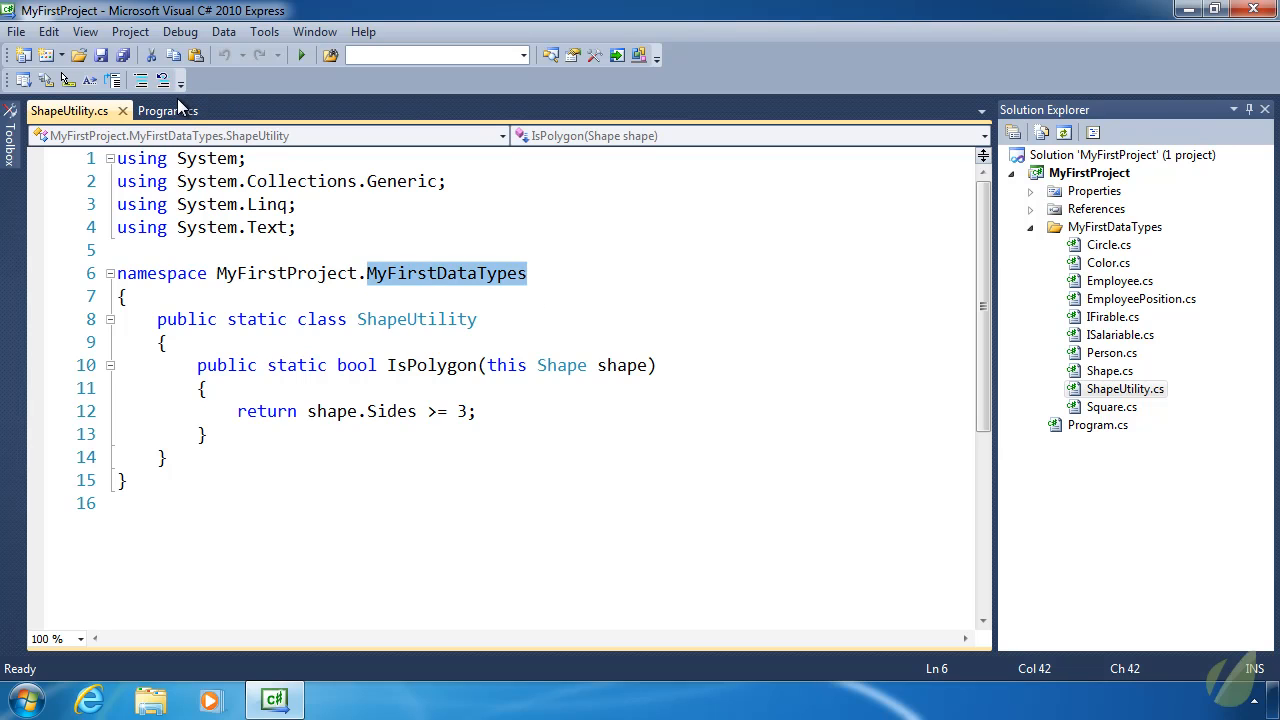
- Delete the using MyFirstProject.MyFirstDataTypes directive from Program.cs, comparing against ShapeUtility.cs
left_click(167, 110)
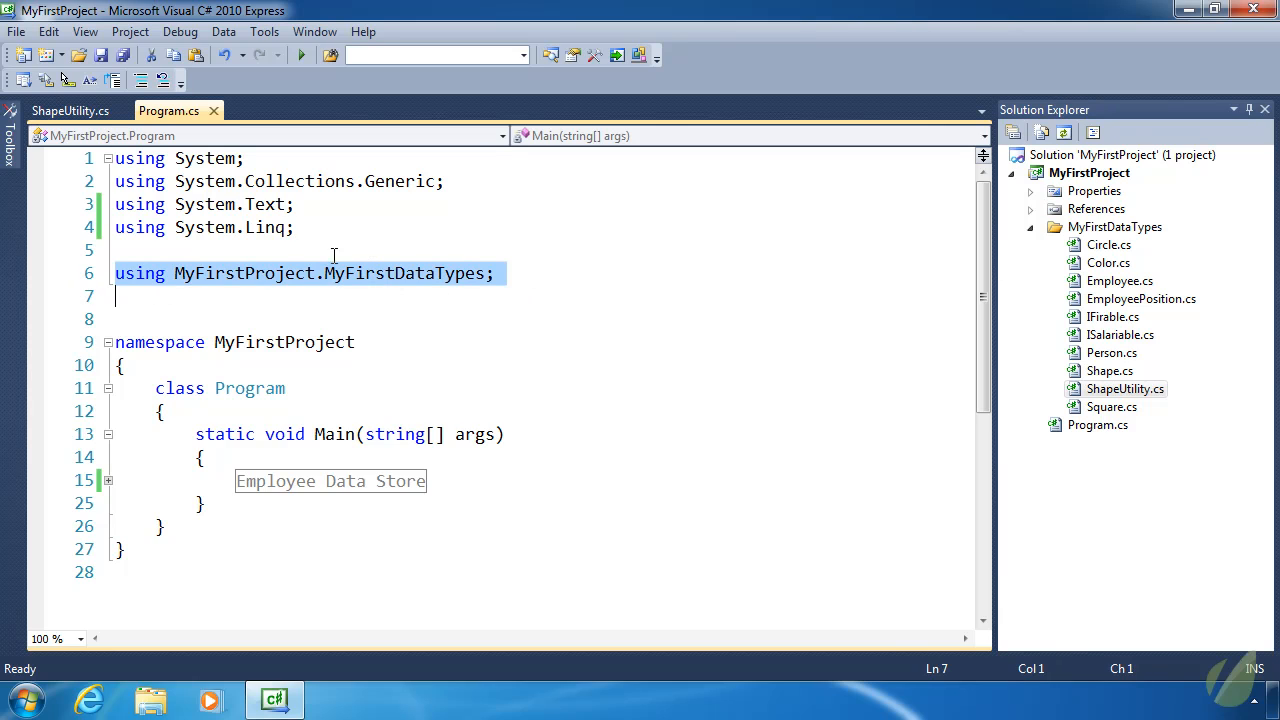
mouse_move(604, 291)
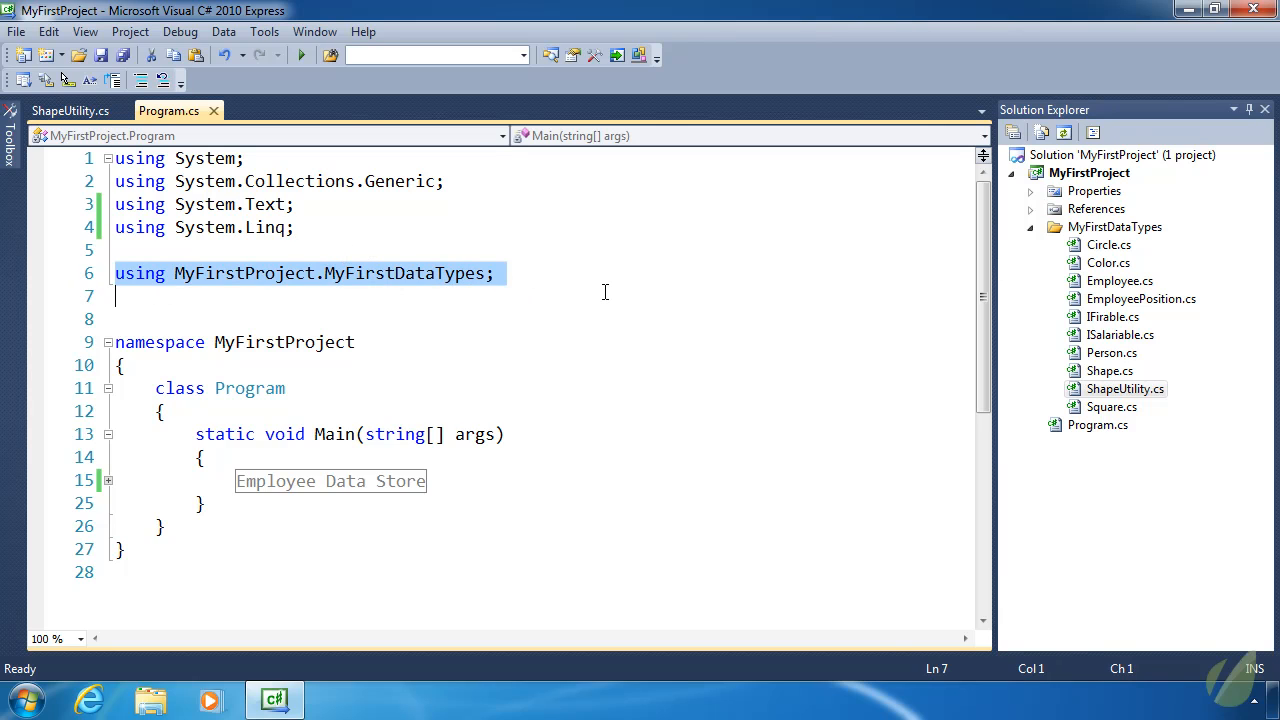
key("Delete")
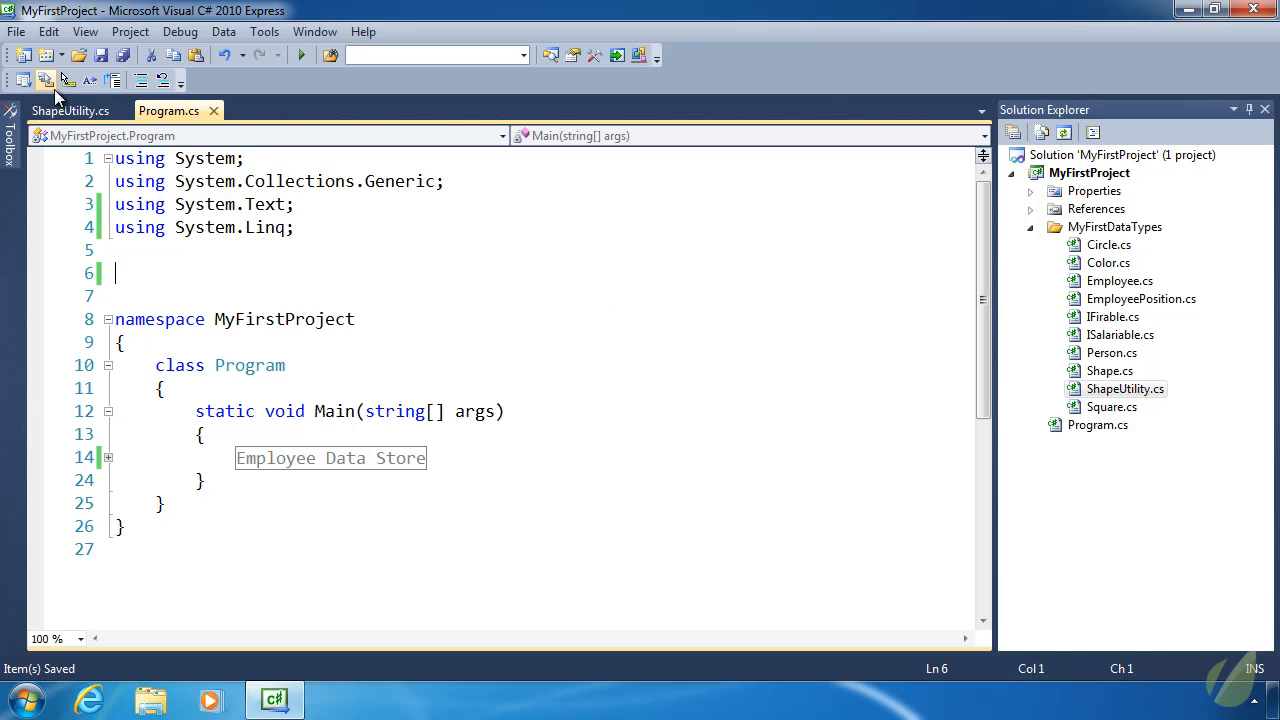
left_click(69, 110)
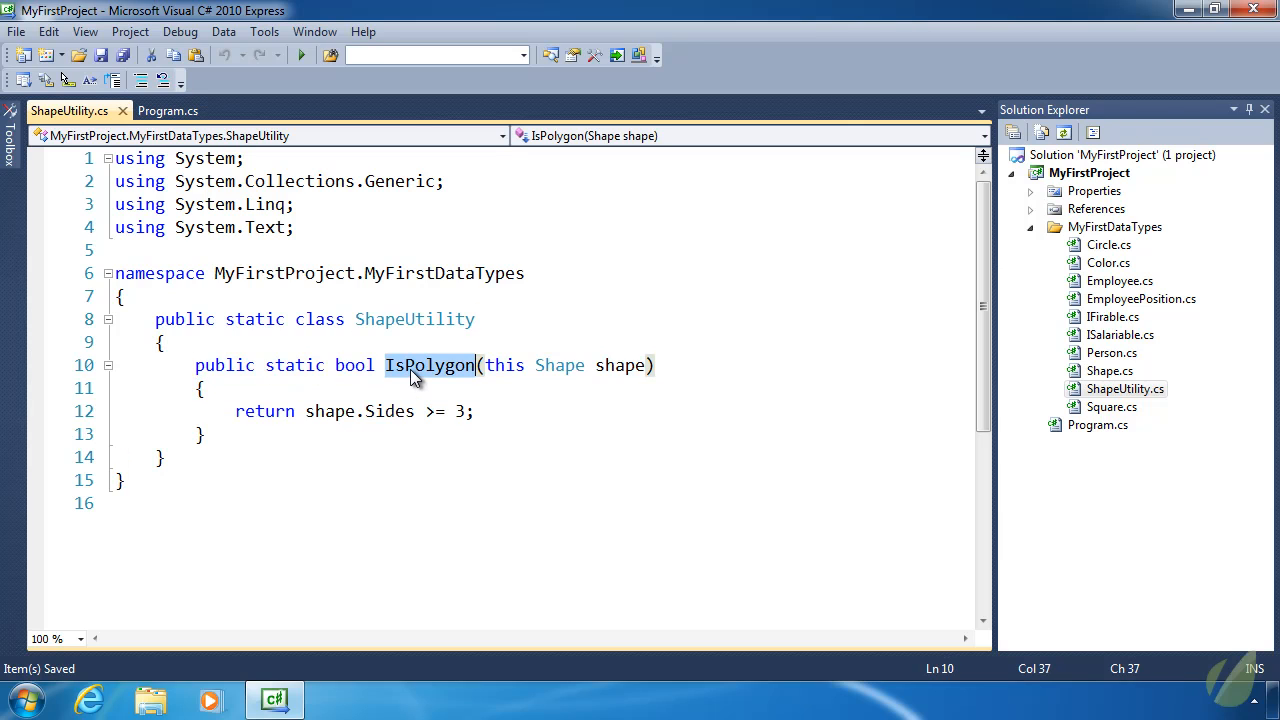
left_click(168, 110)
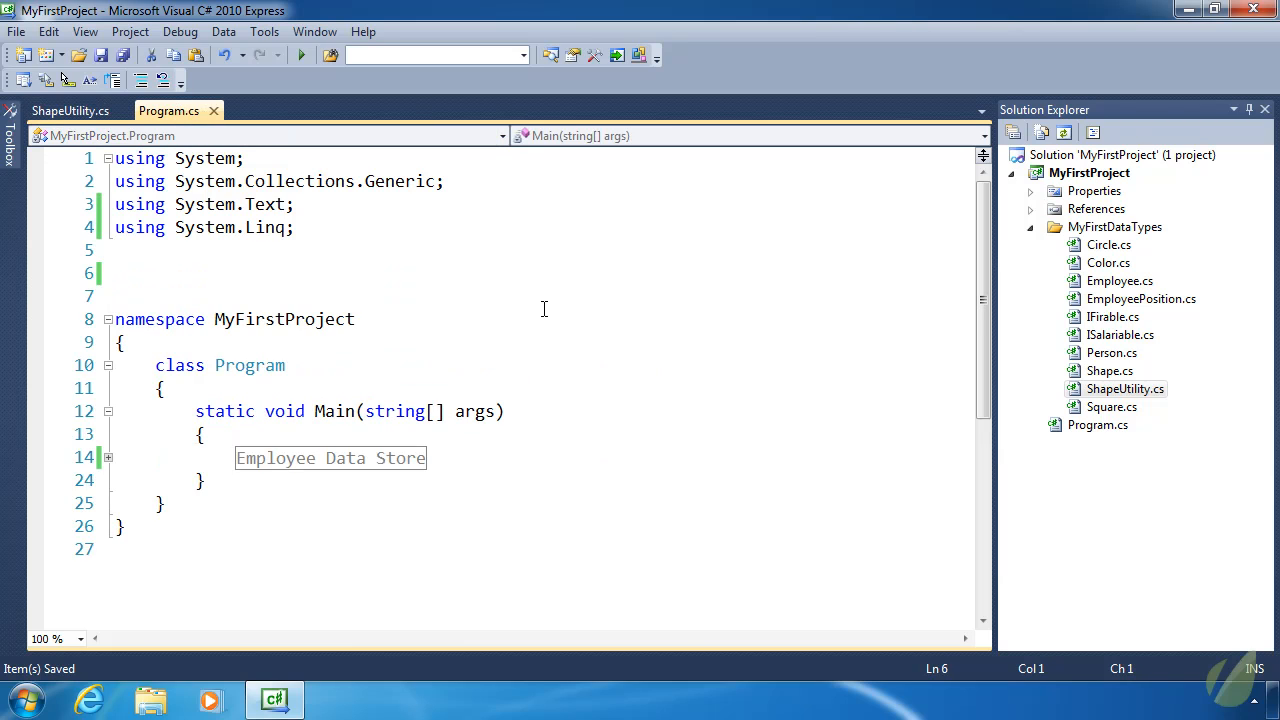
mouse_move(277, 274)
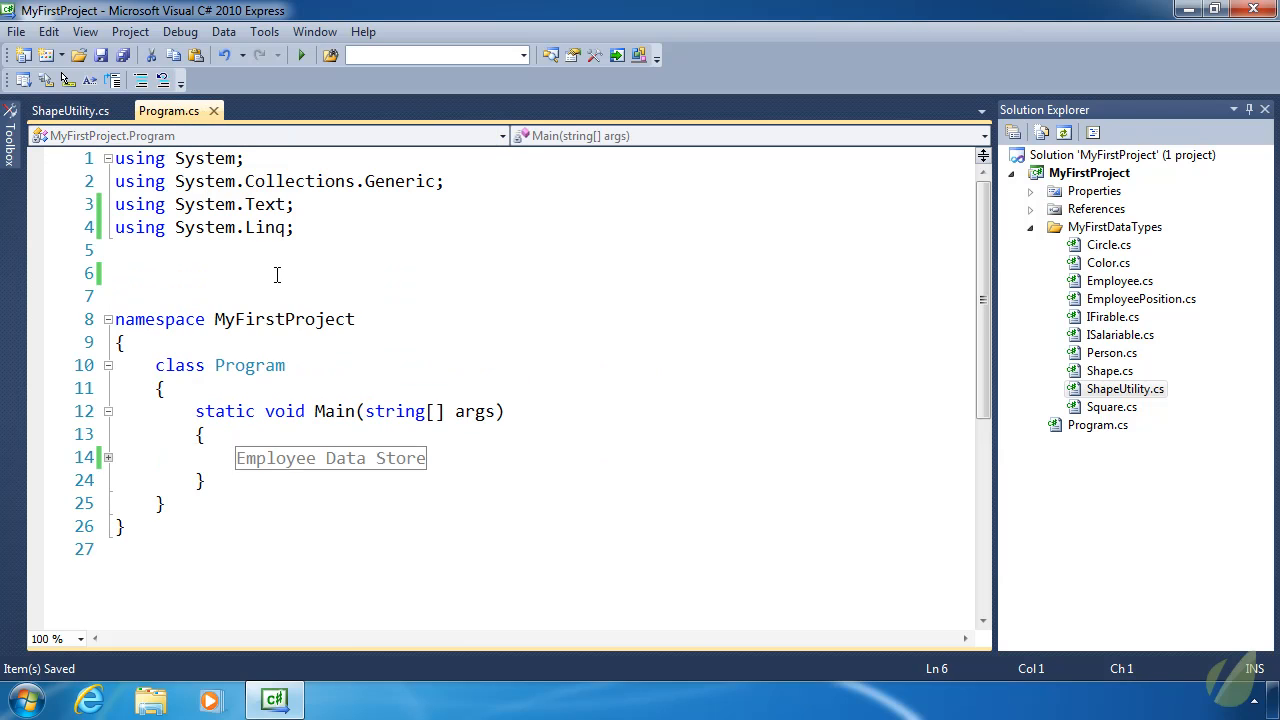
- Re-add using MyFirstProject.MyFirstDataTypes; and highlight MyFirstDataTypes and Linq in the directives
type("using MyFirstProject.MyFirstDataTypes;")
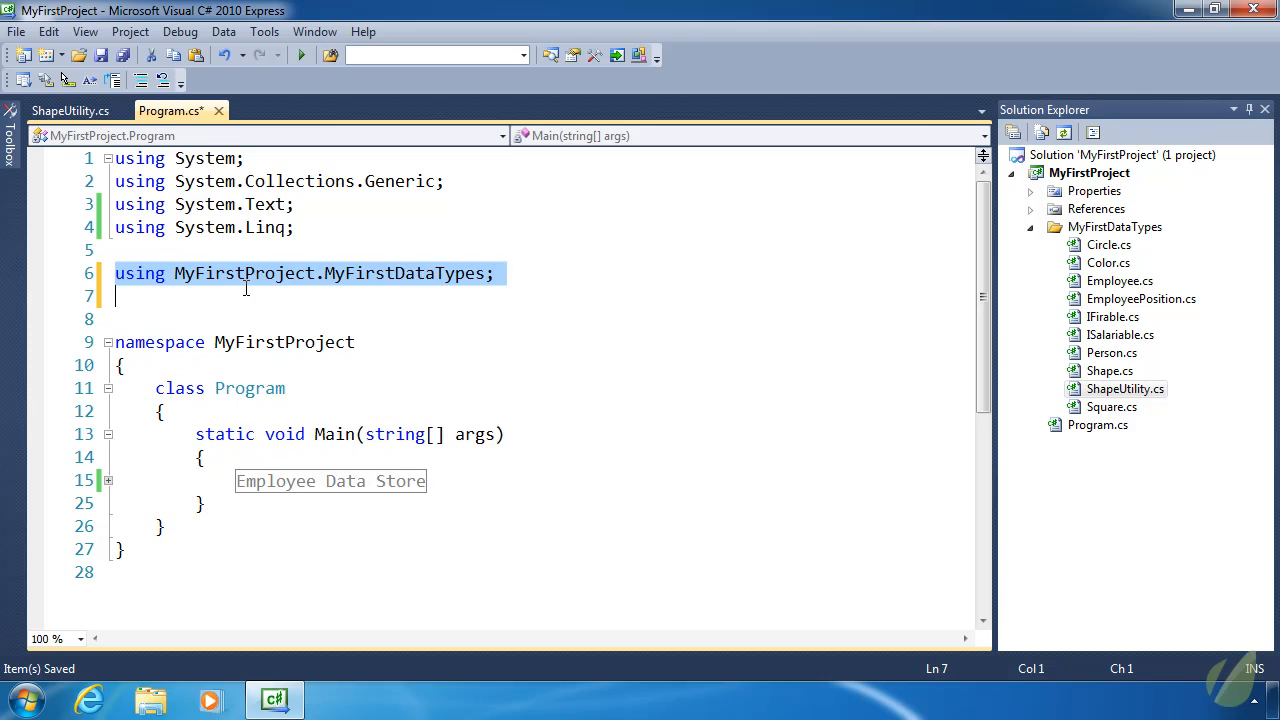
left_click(432, 273)
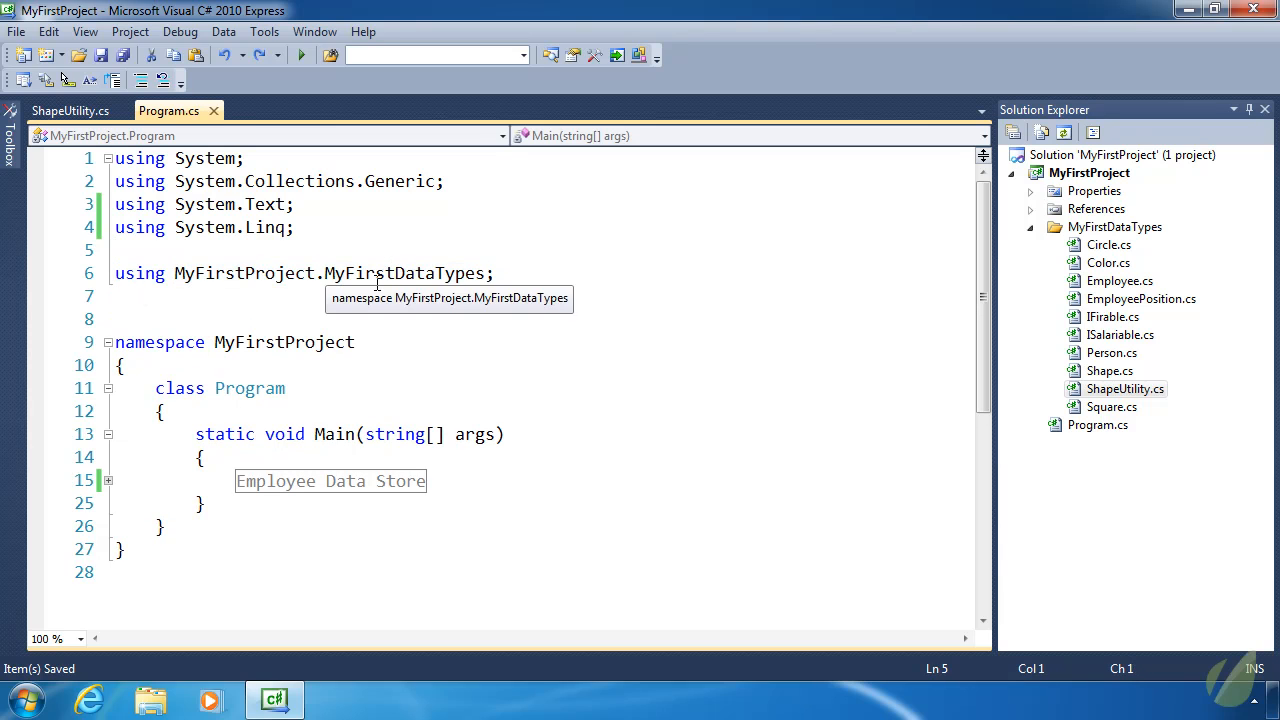
double_click(404, 273)
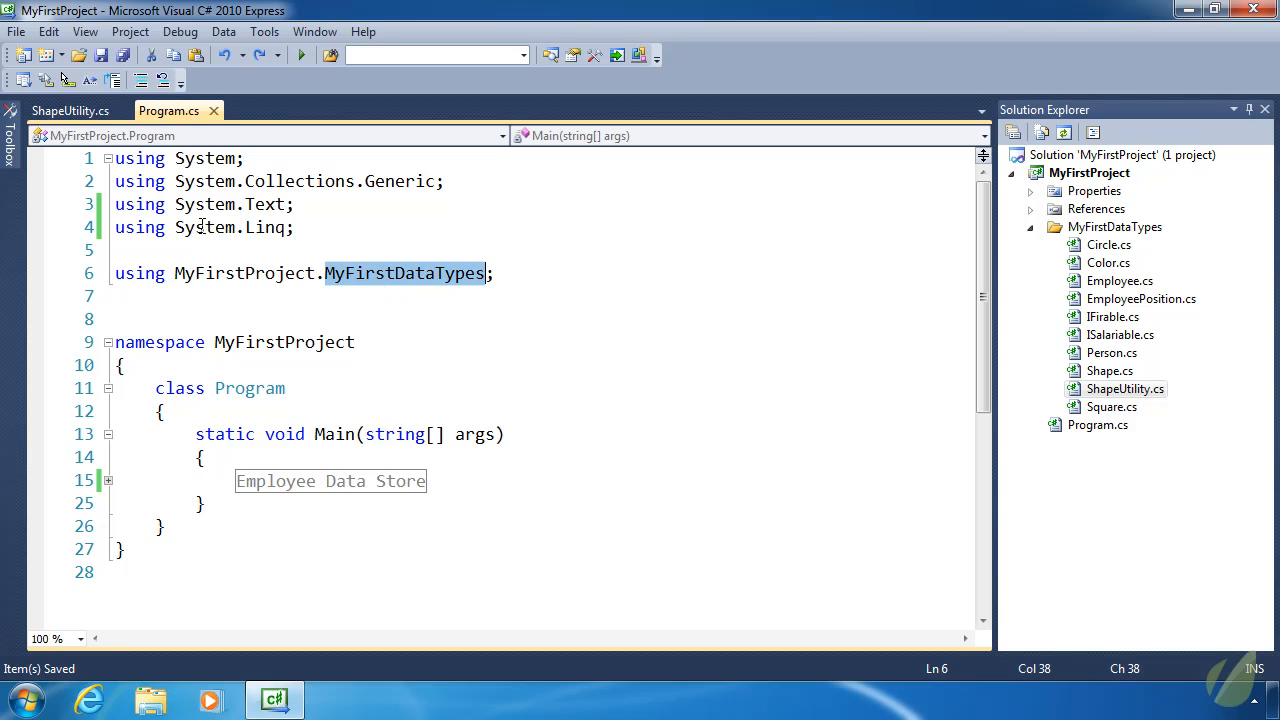
double_click(264, 227)
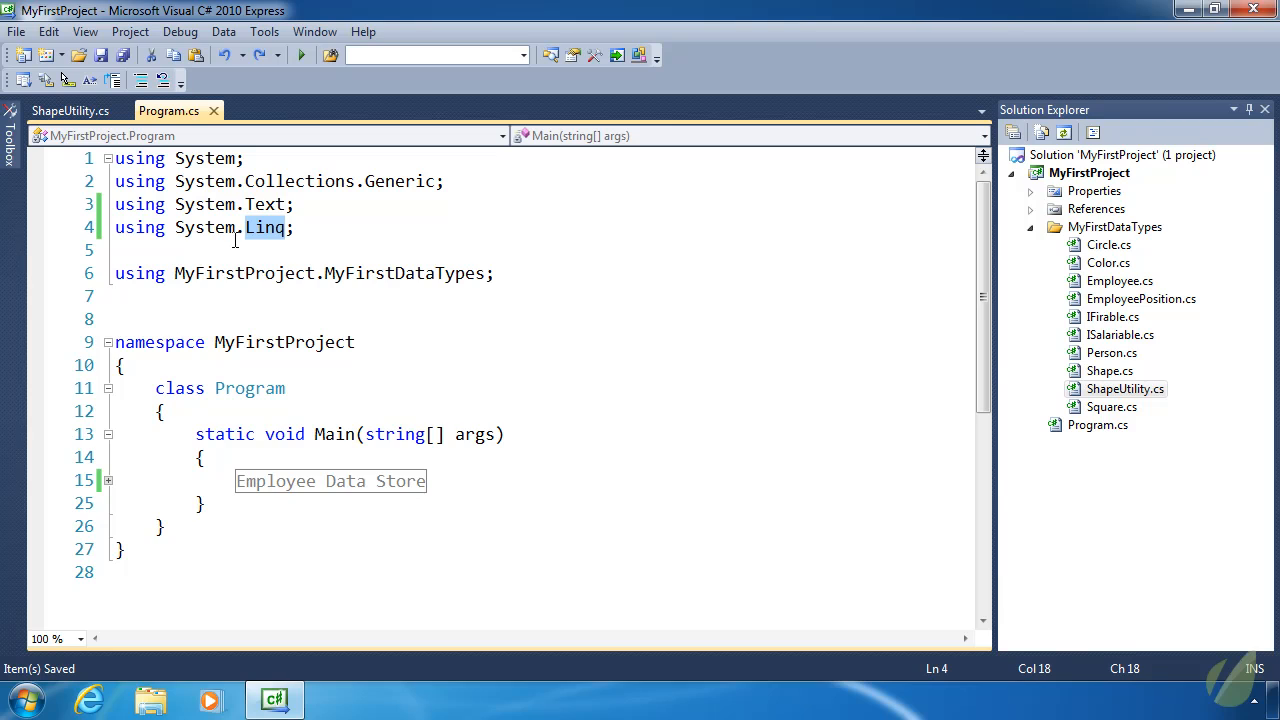
mouse_move(318, 232)
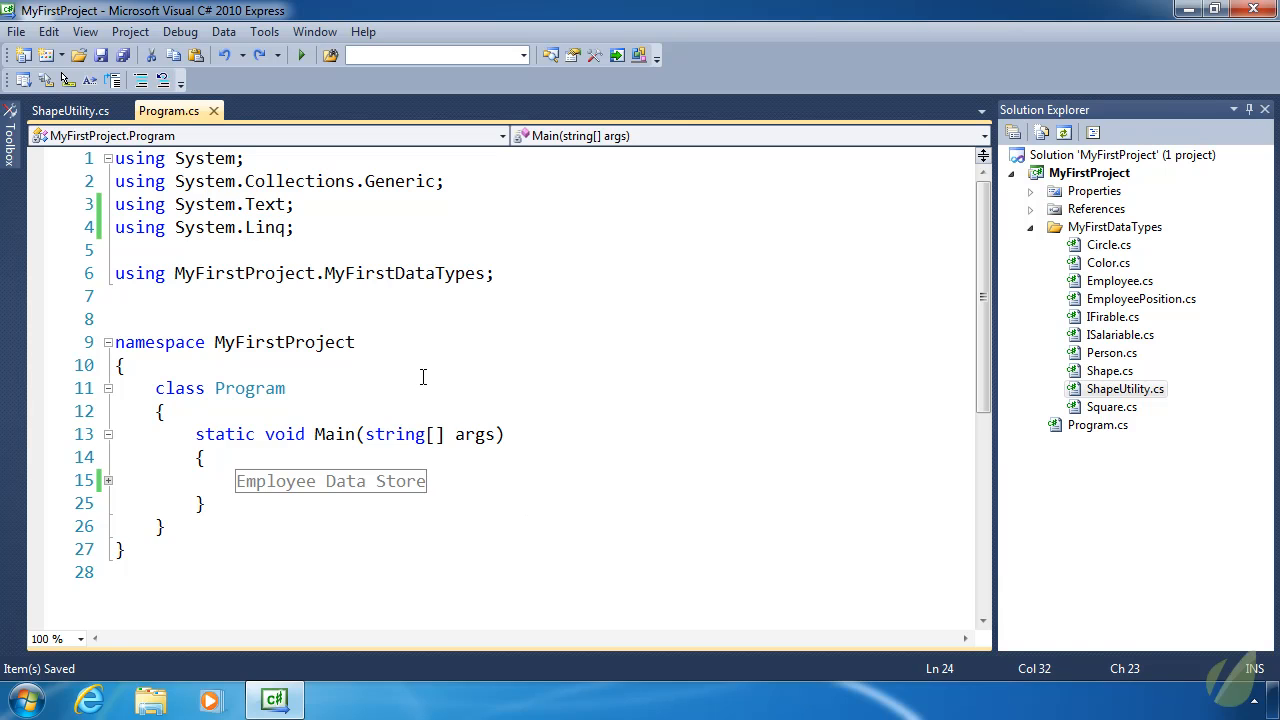
- Add the // Language INtegrated Query comment and write var query = from employee in employees
type("// Language INtegrated Query")
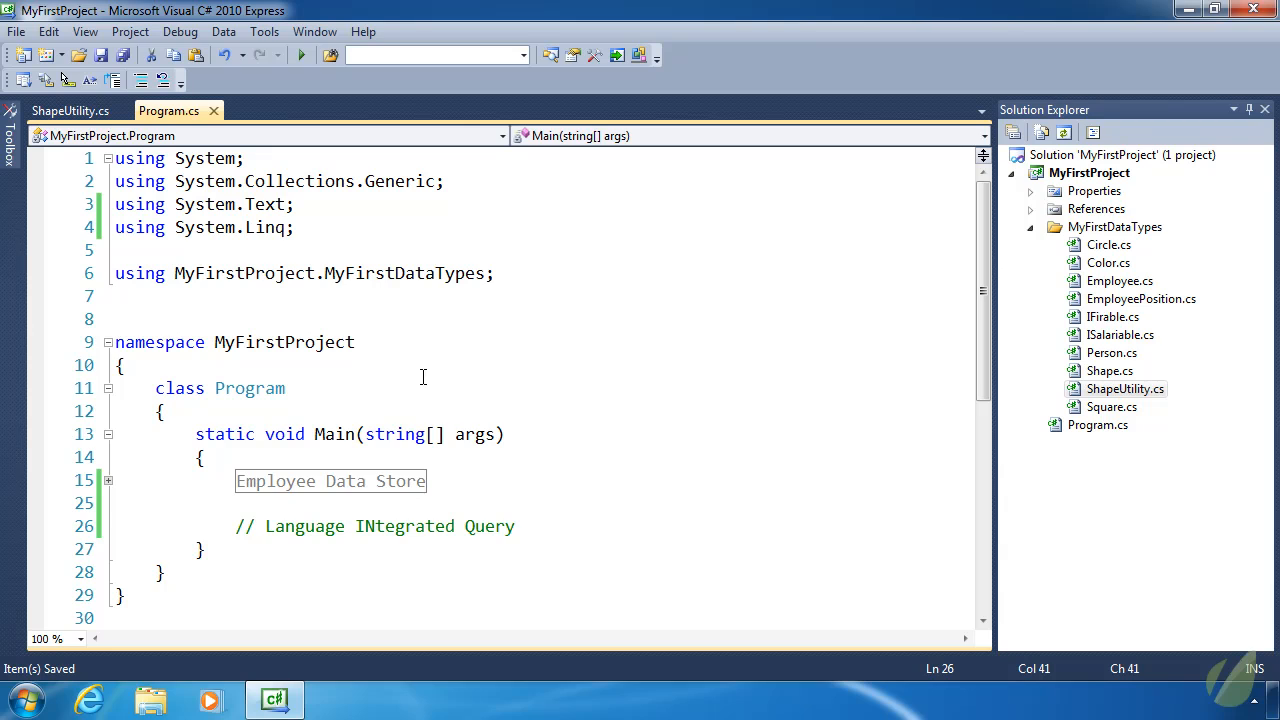
left_click(515, 526)
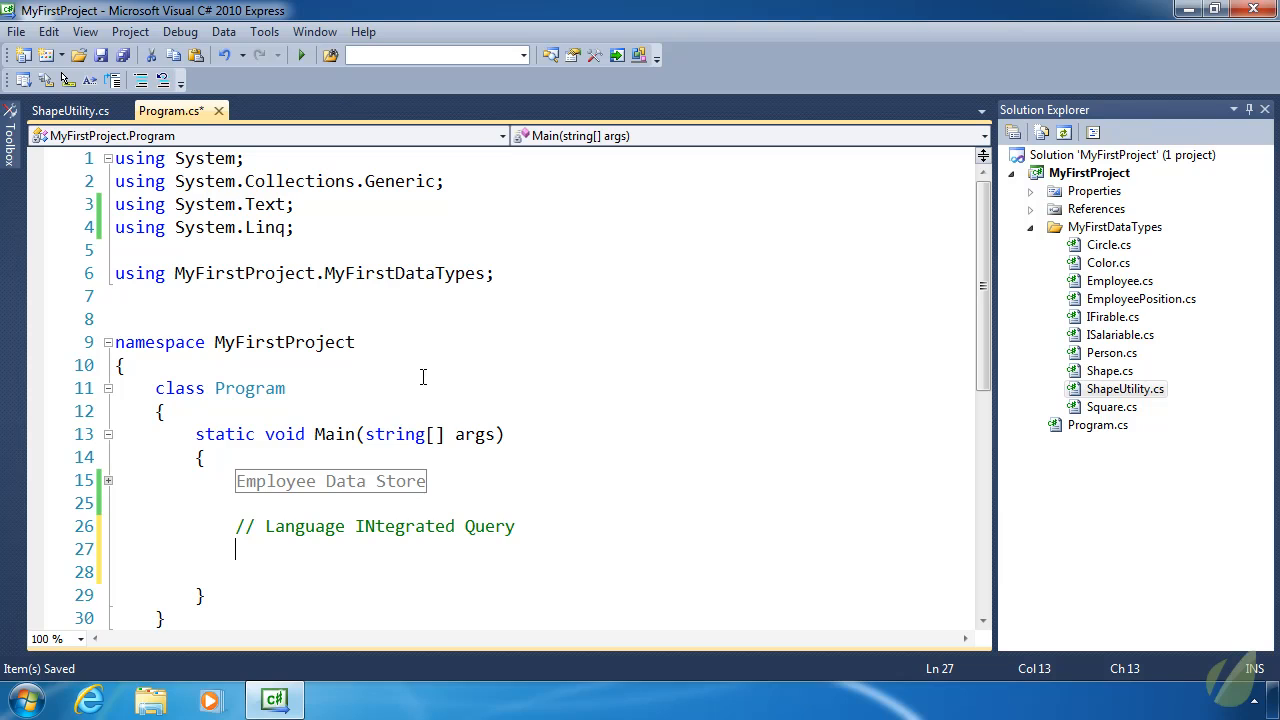
type("var query =")
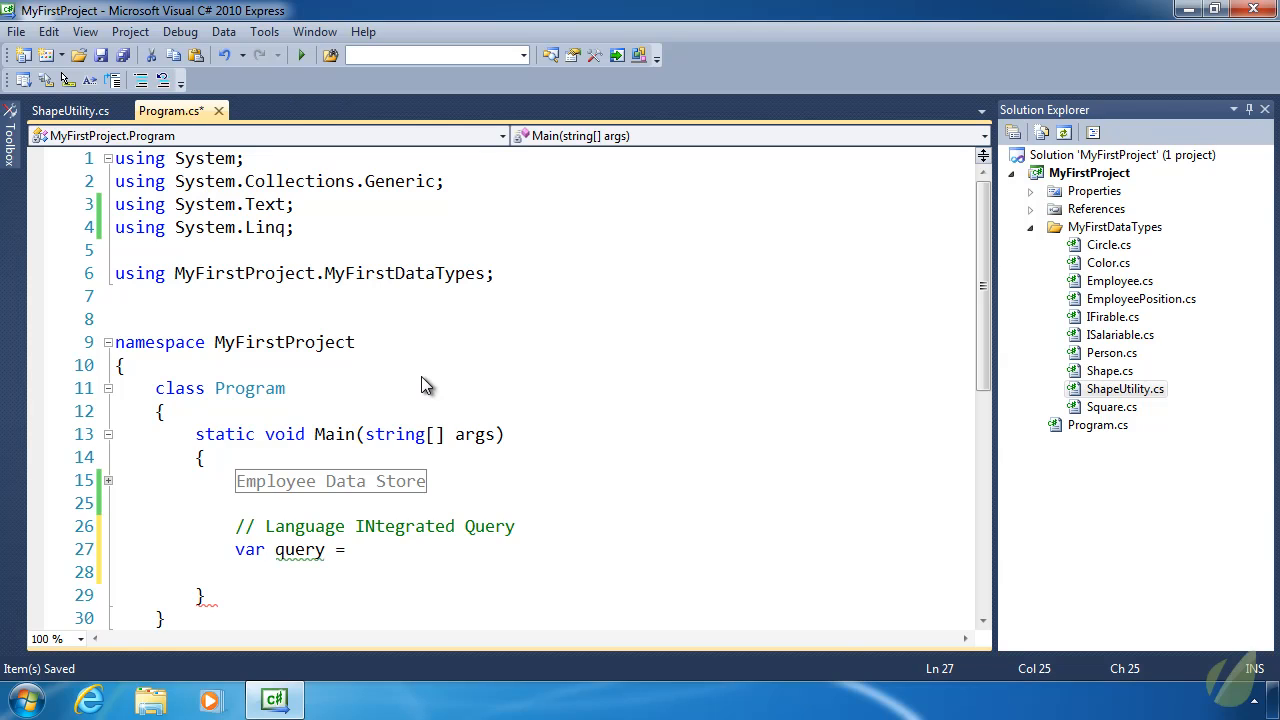
left_click(350, 549)
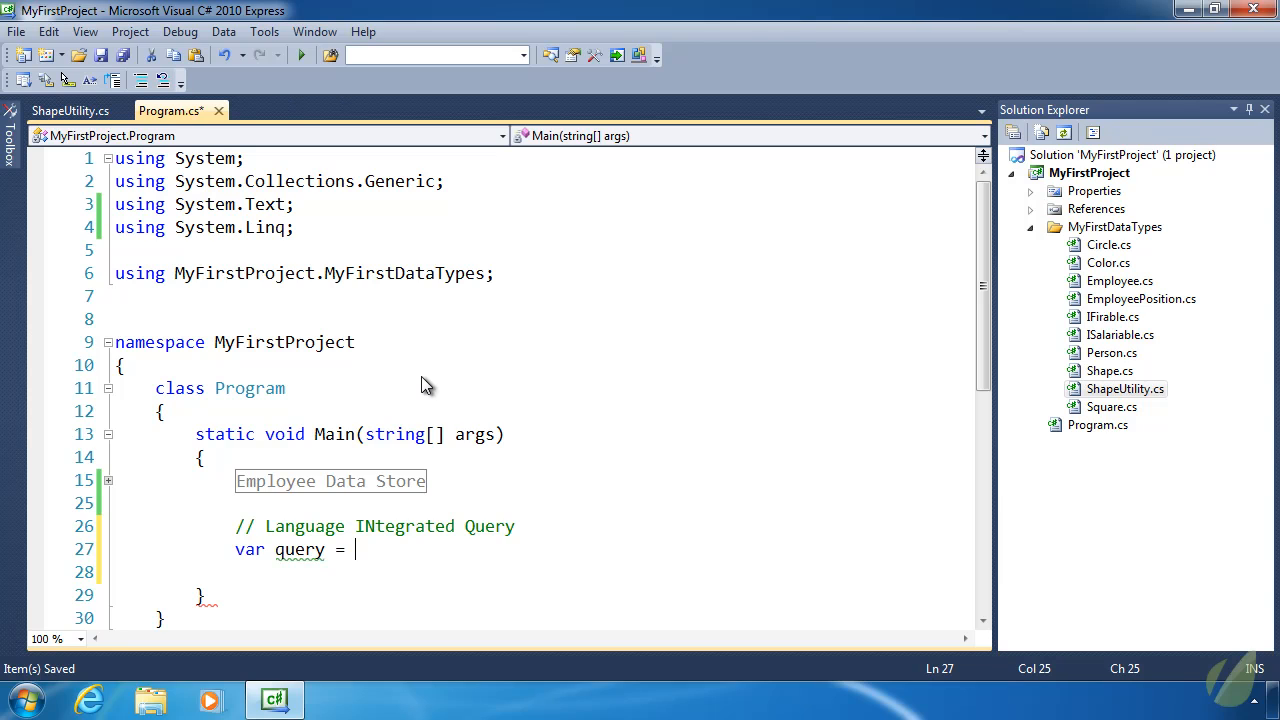
type("from emp")
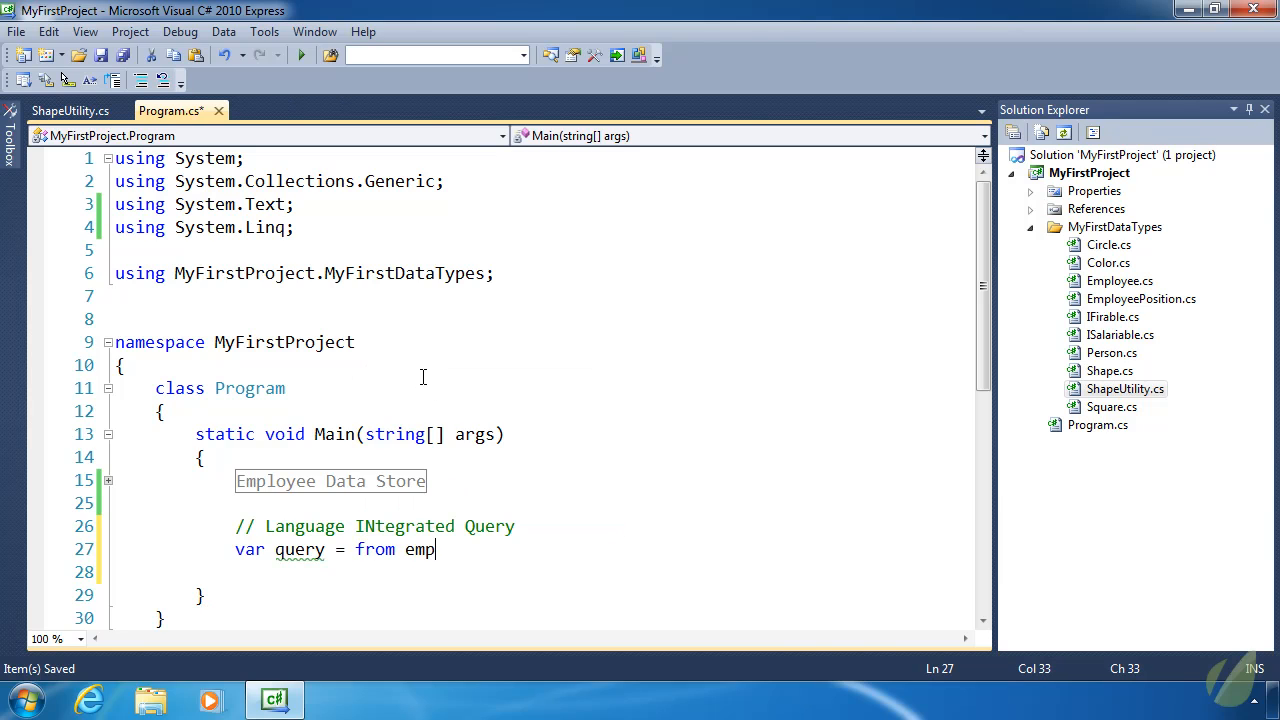
type("oyee")
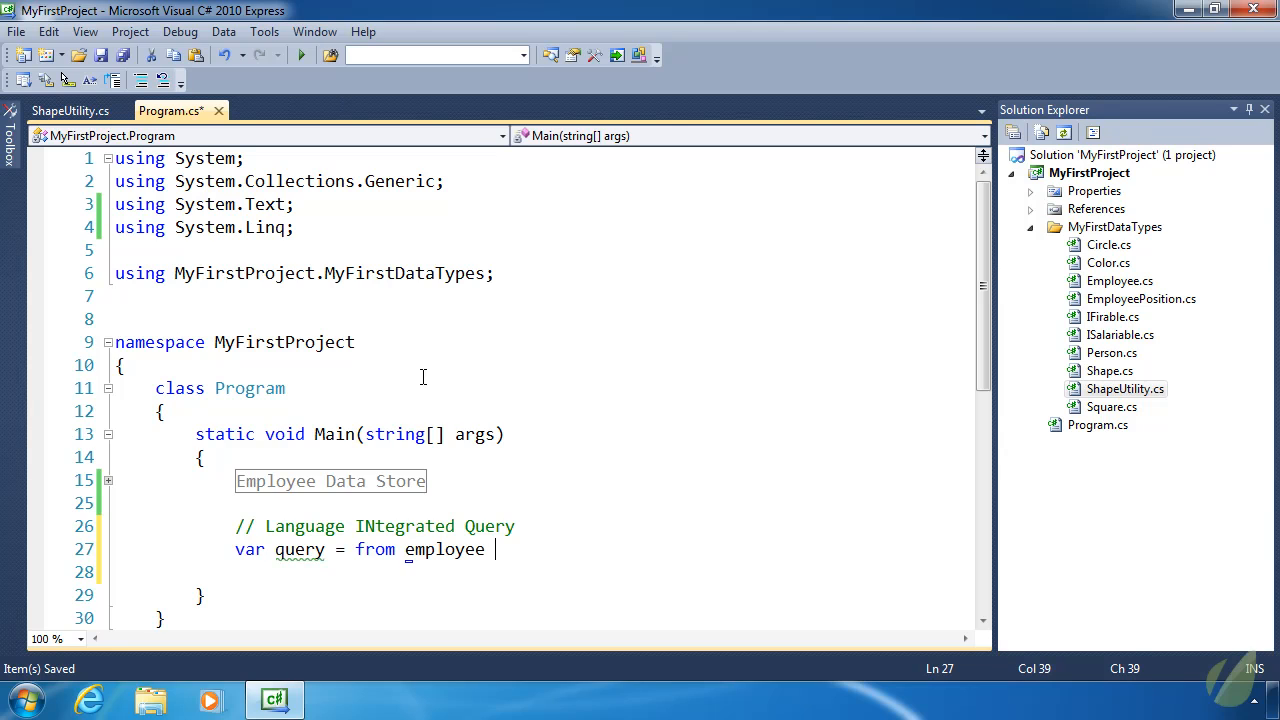
mouse_move(425, 385)
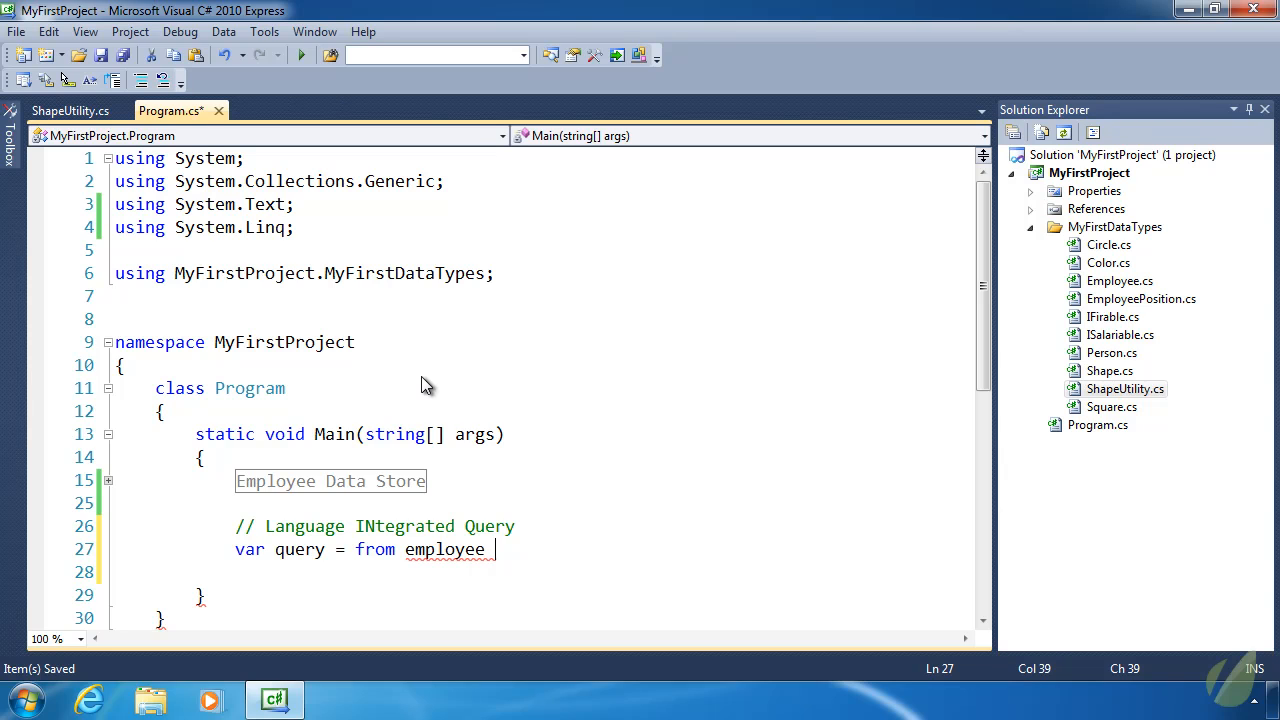
type("in")
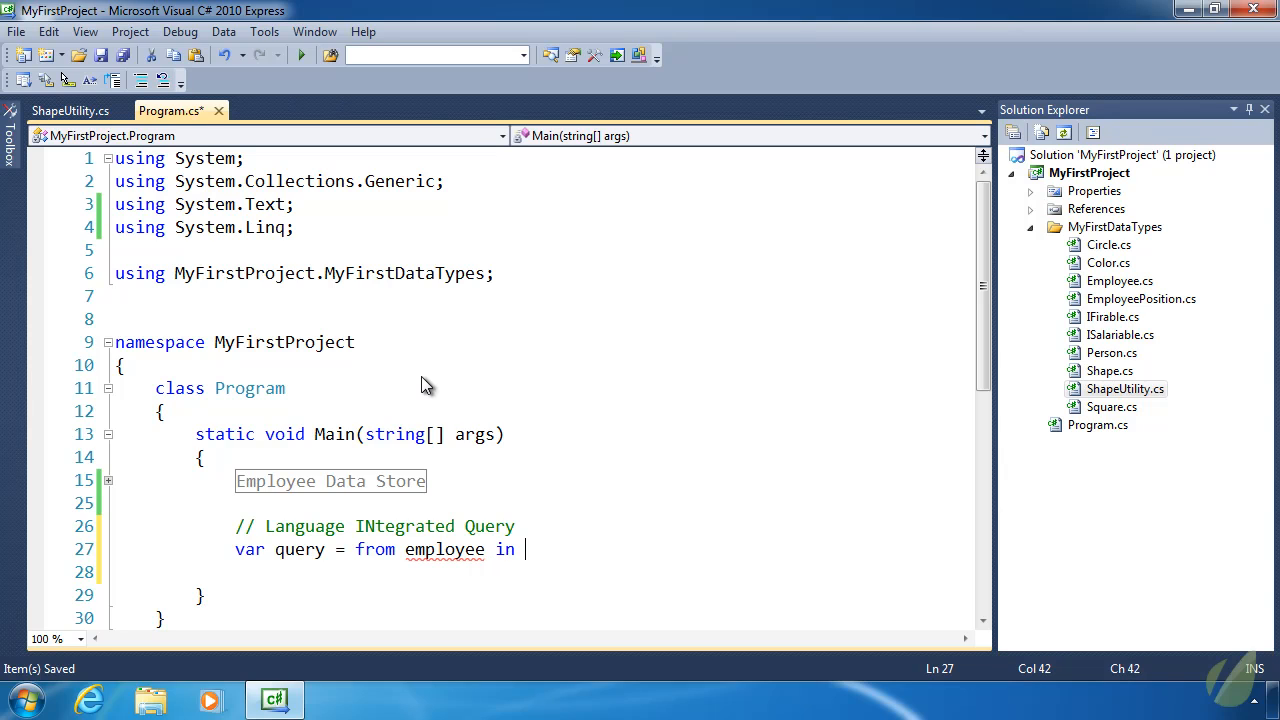
type("employees")
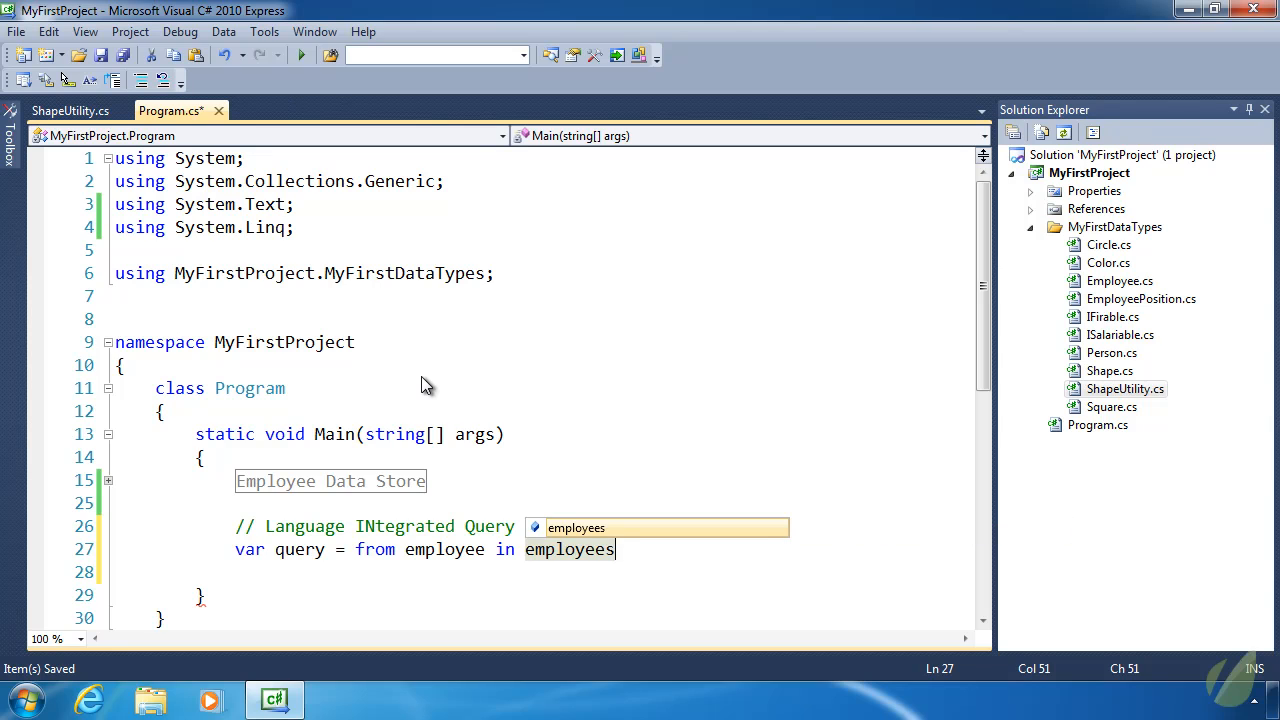
- Write a comparison foreach (var employee in employees) line and highlight employee in the query
key("Return")
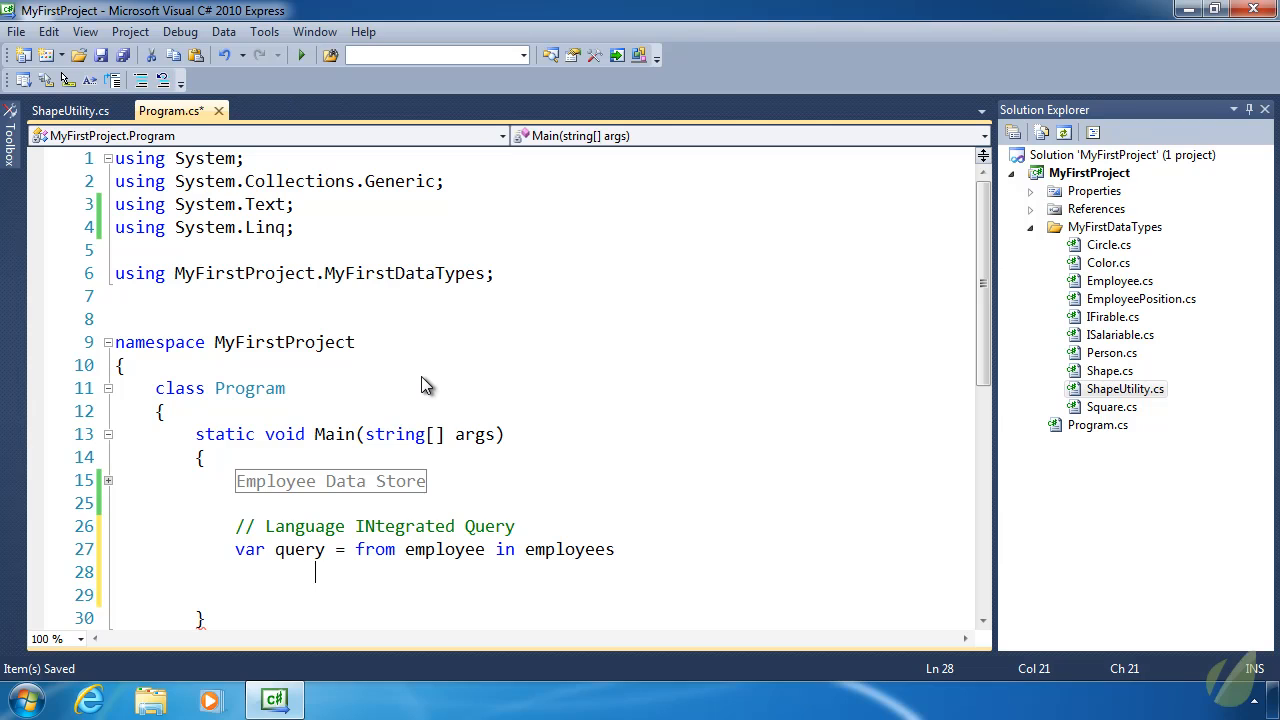
type("foreach")
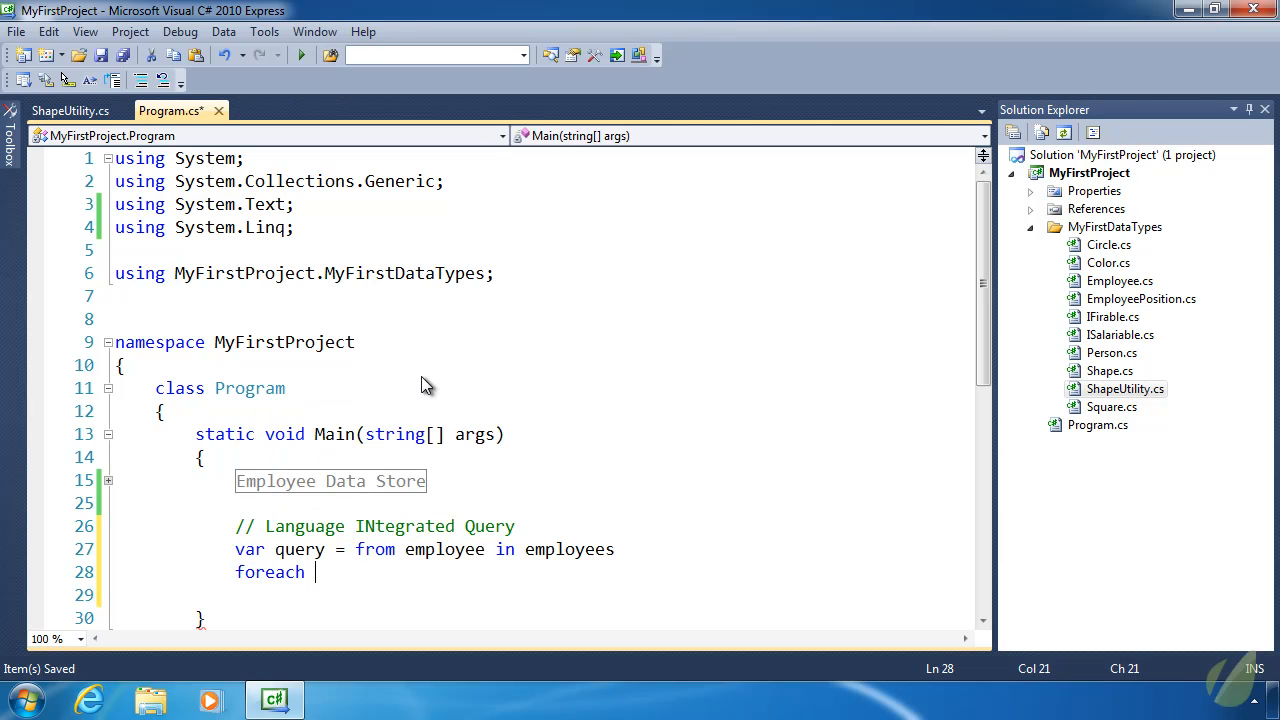
type("(var employee in employees")
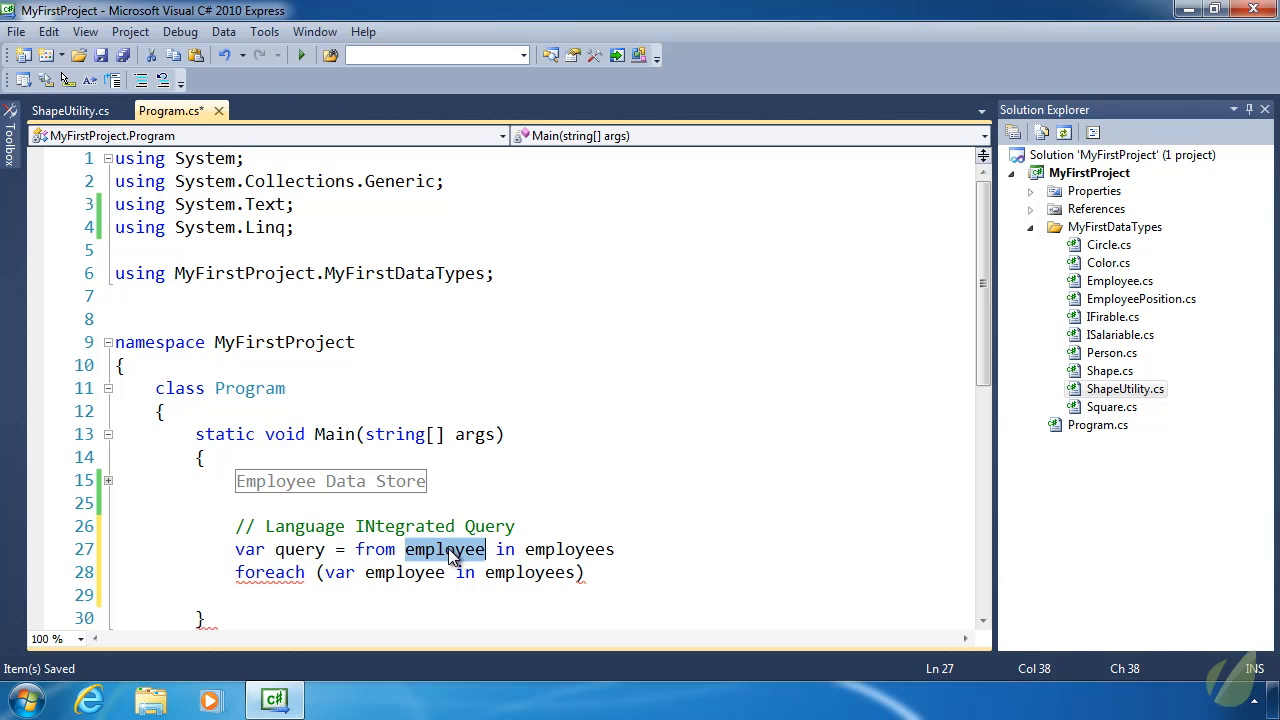
double_click(568, 549)
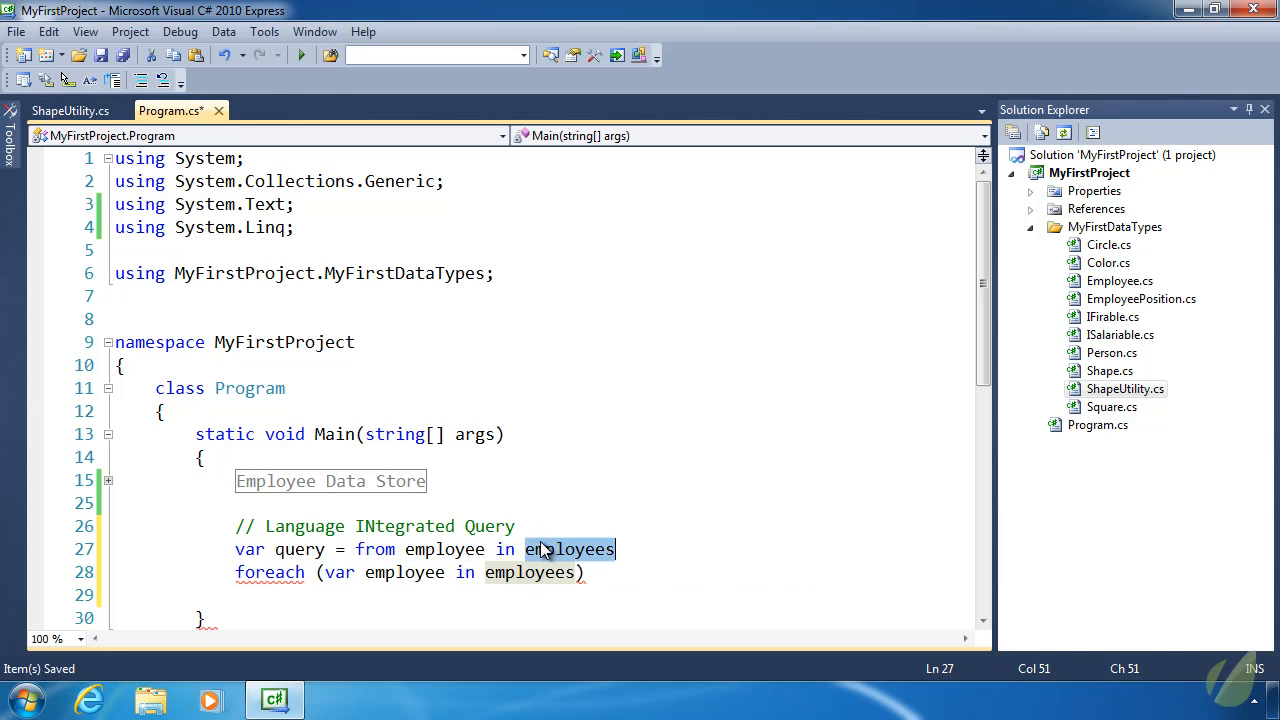
mouse_move(551, 550)
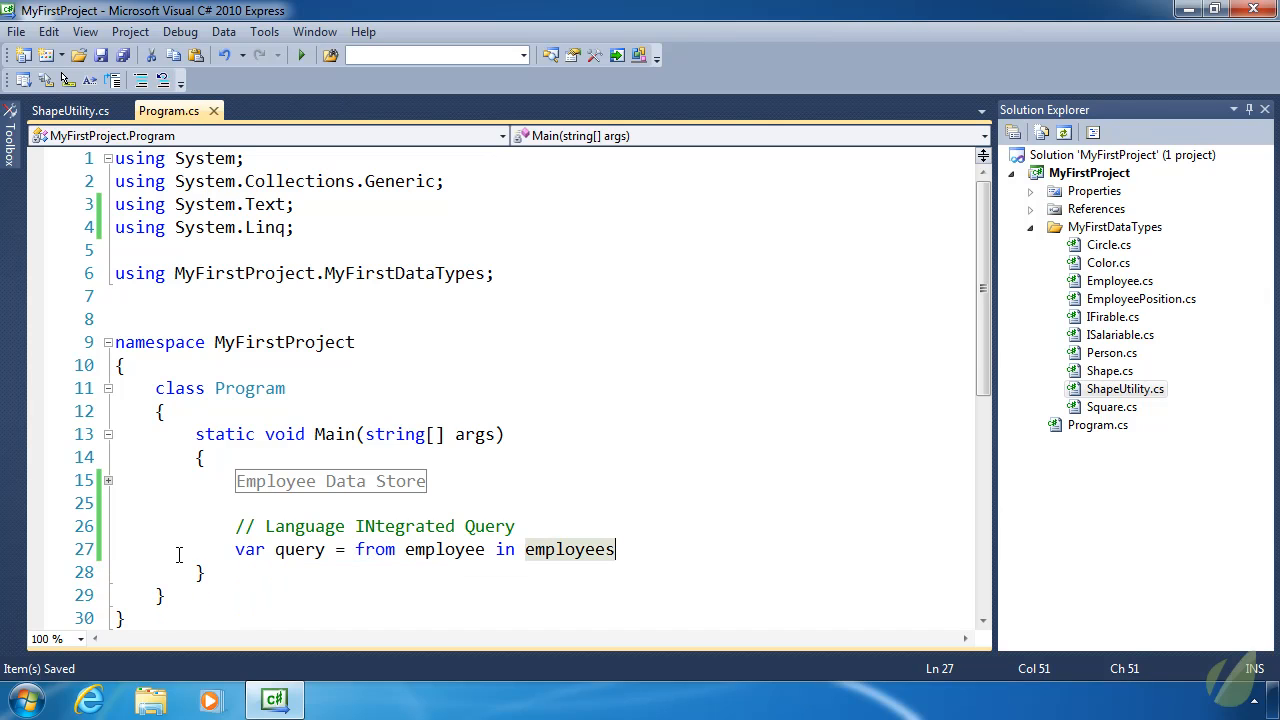
mouse_move(180, 561)
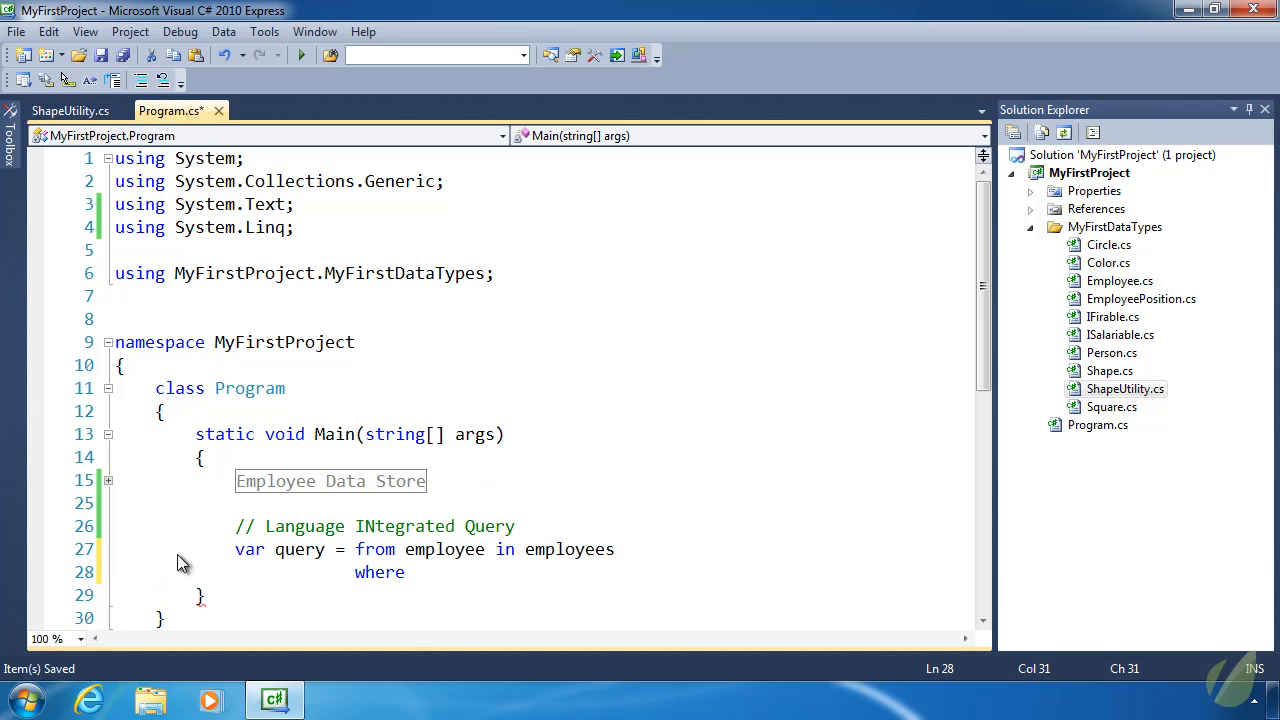
- Add where employee.FirstName == "John" and select employee; to the query
type("employee.FirstName == \"")
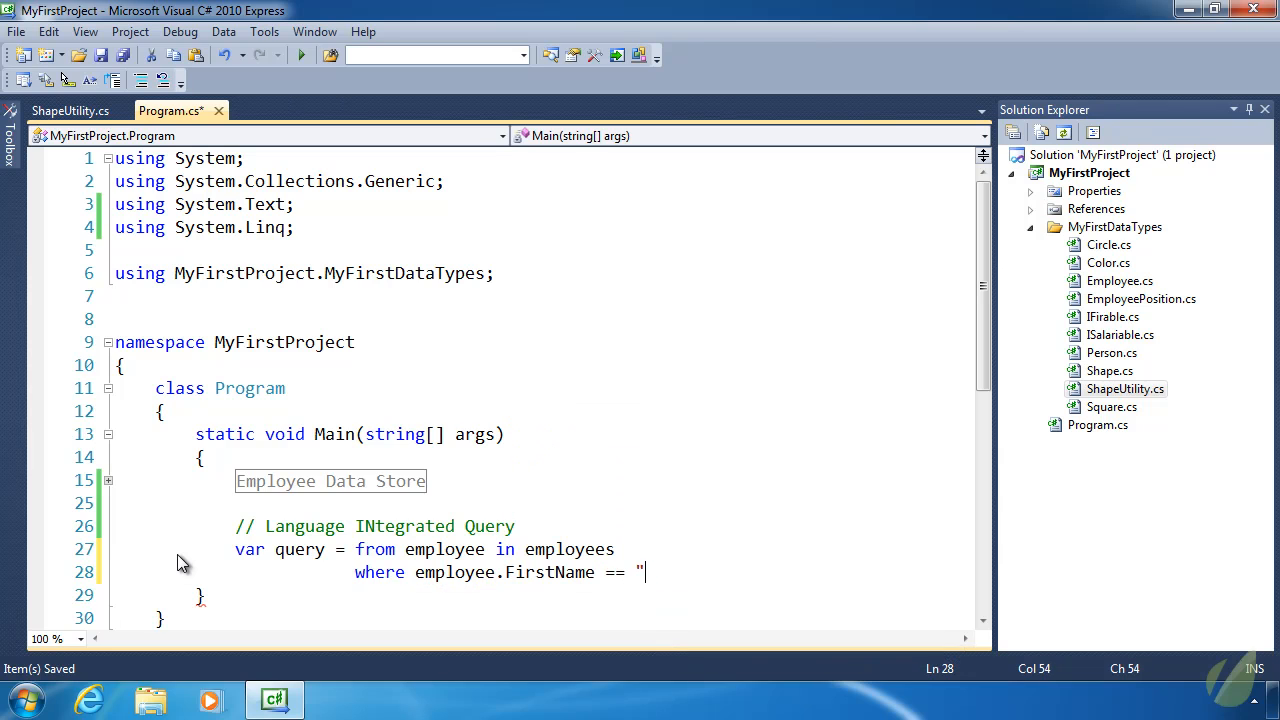
type("John\"")
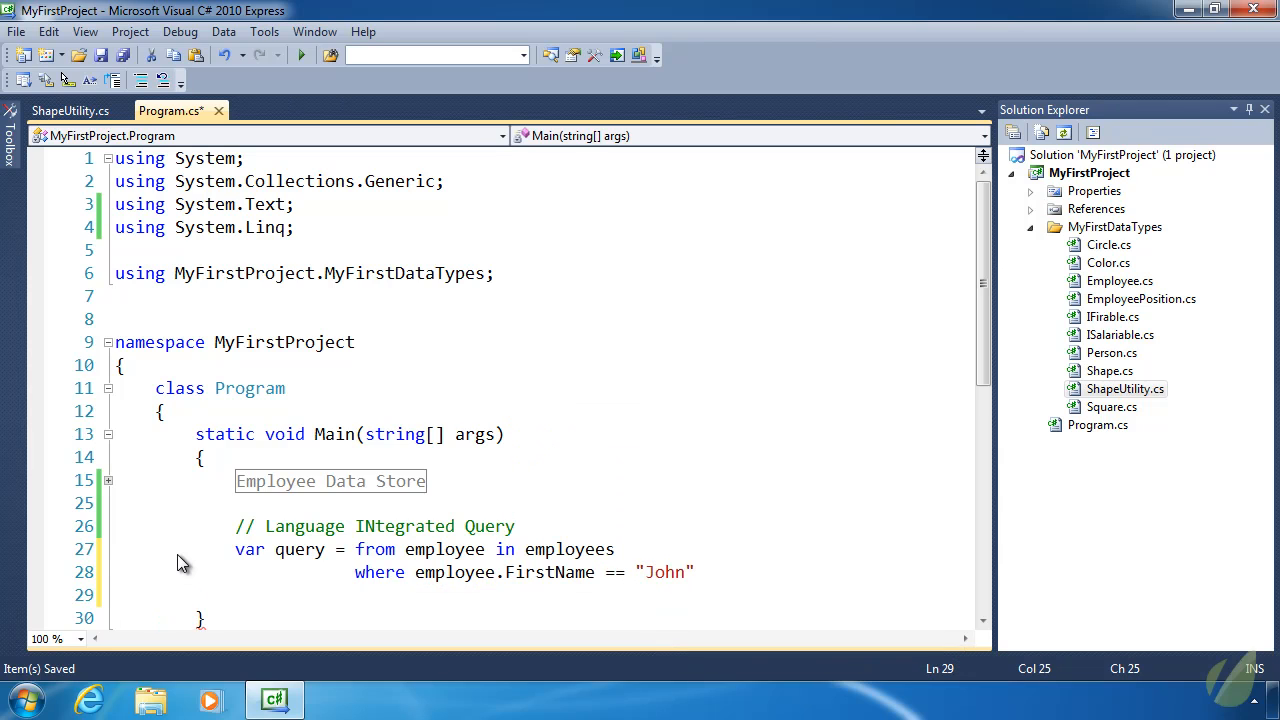
type("select employee;")
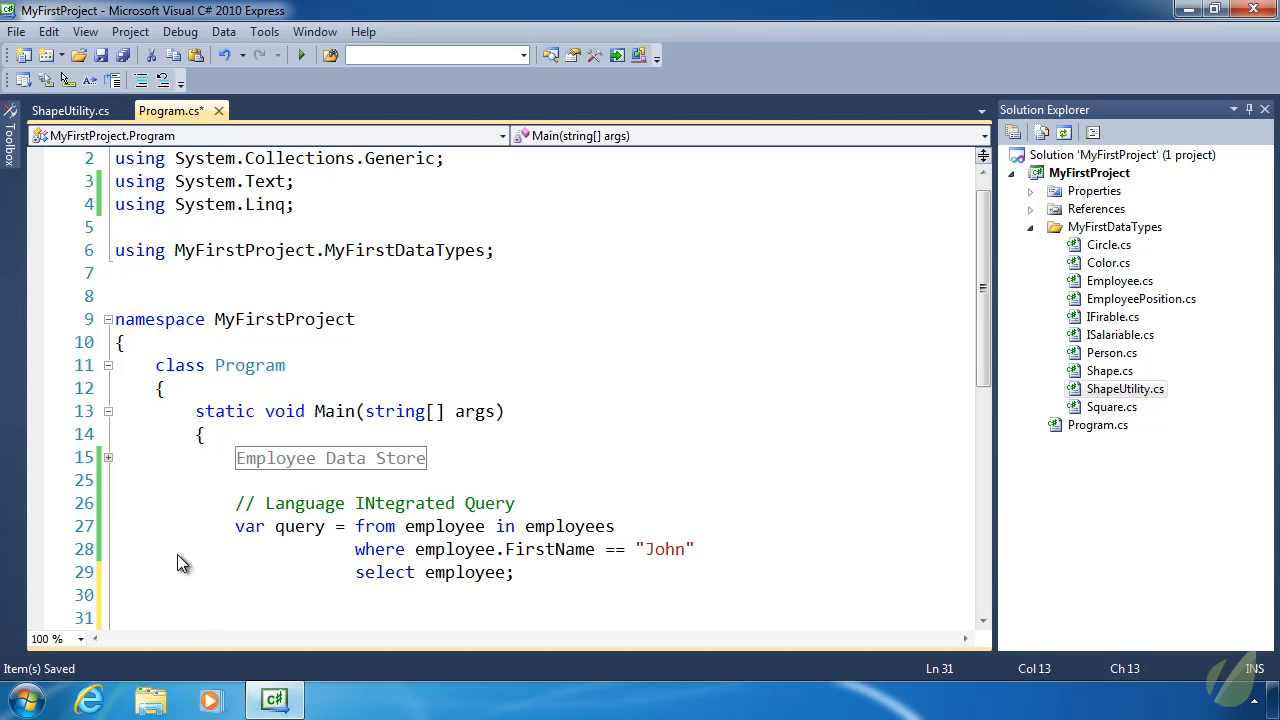
- Write foreach (var employee in query) printing employee.FirstName and employee.LastName via Console.WriteLine
type("foreach (")
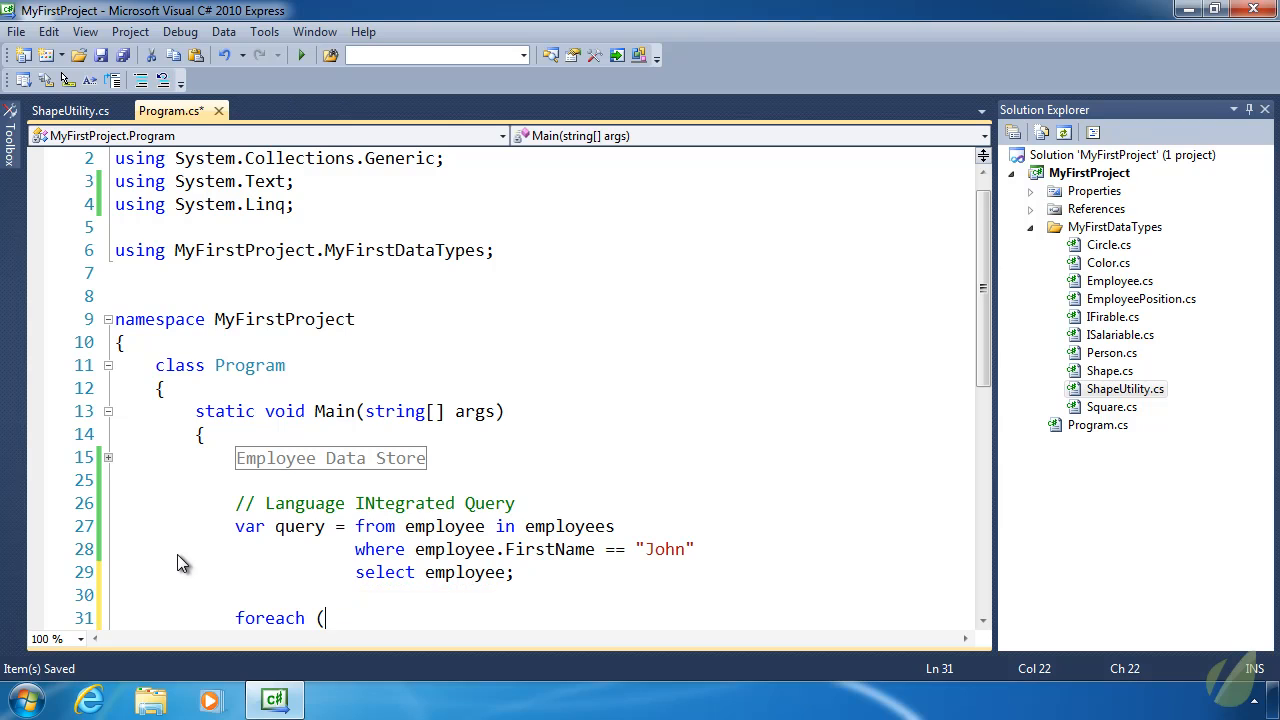
type("var e")
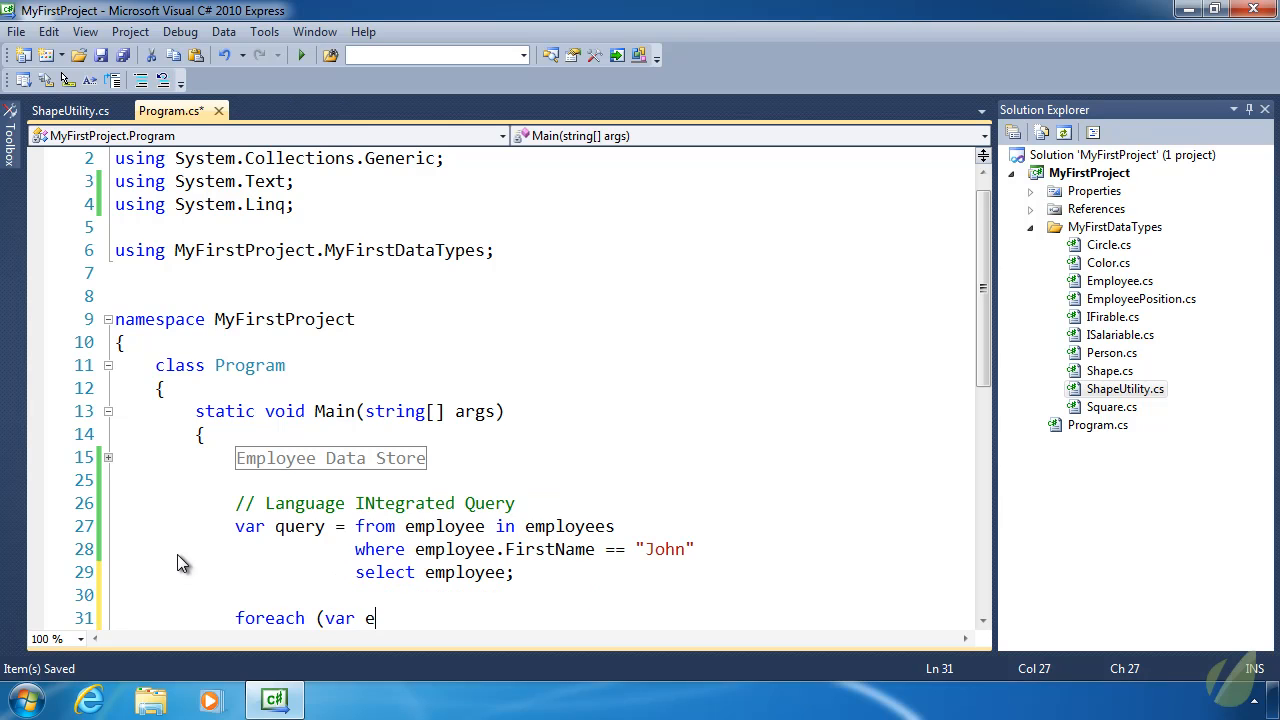
type("mployee i")
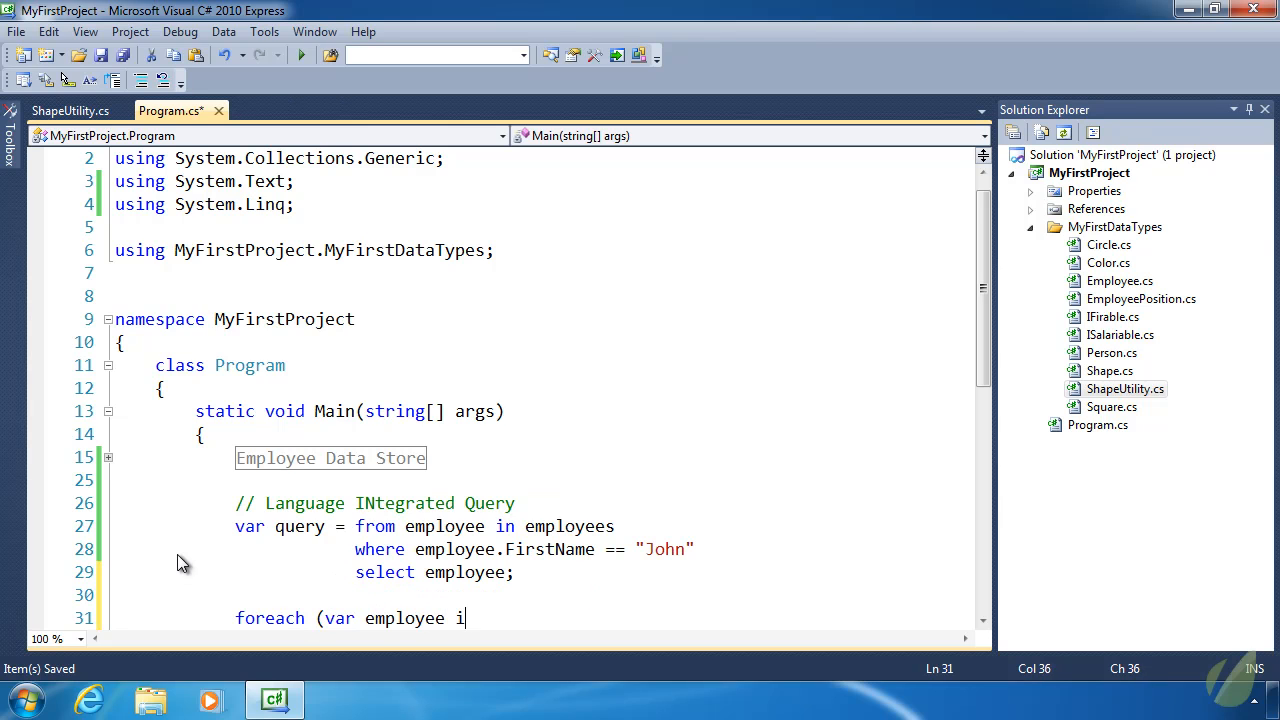
type("n query )")
type("{")
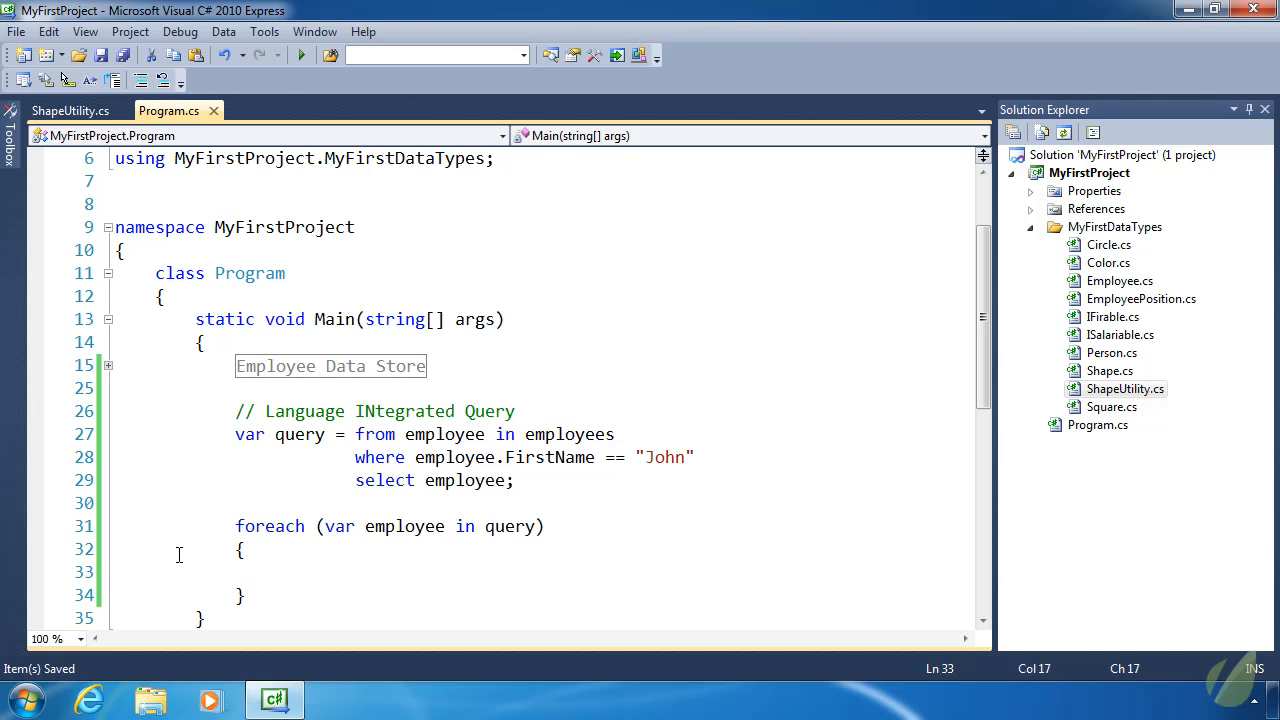
type("Consolelwr")
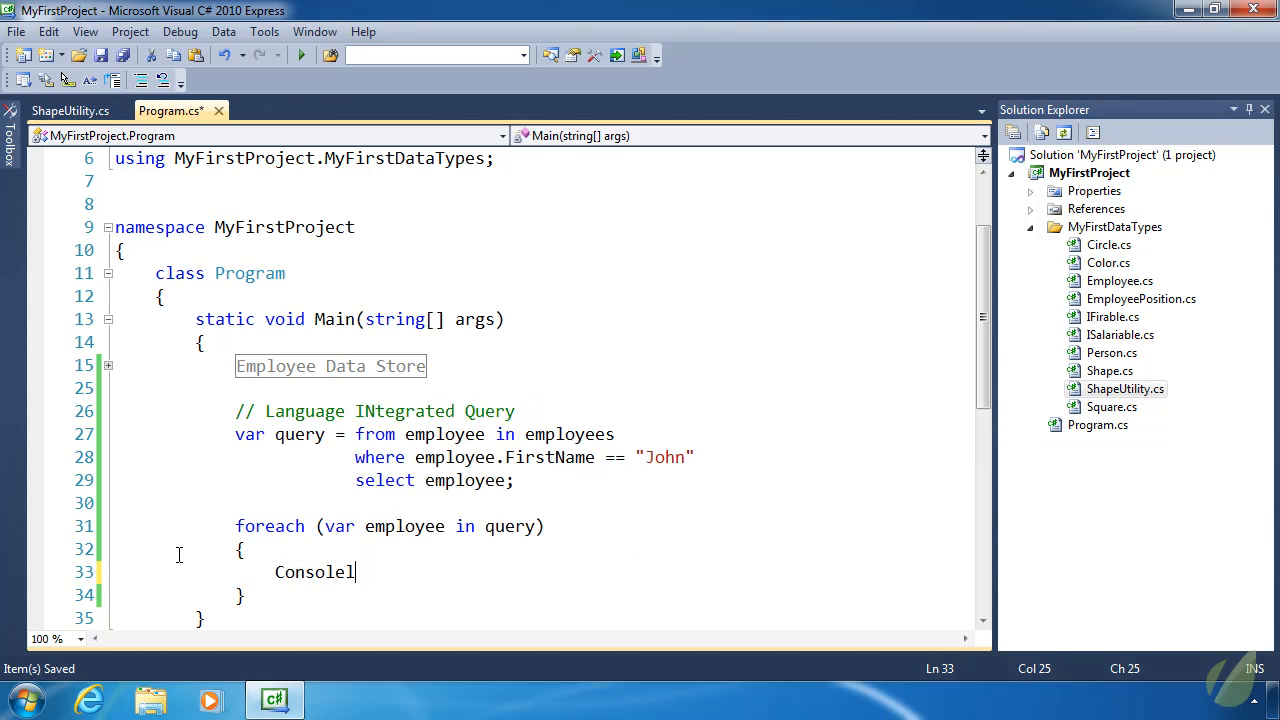
type(".WriteLine(")
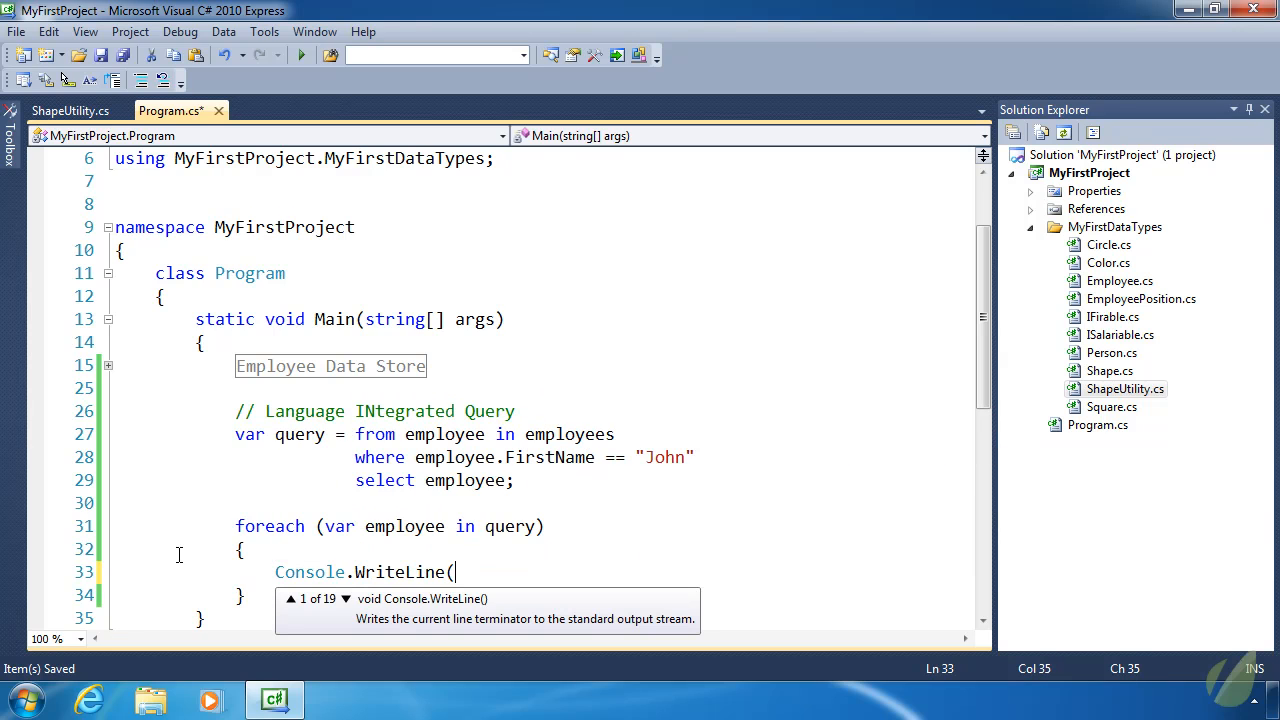
type("employee.FirstName + \" \" _")
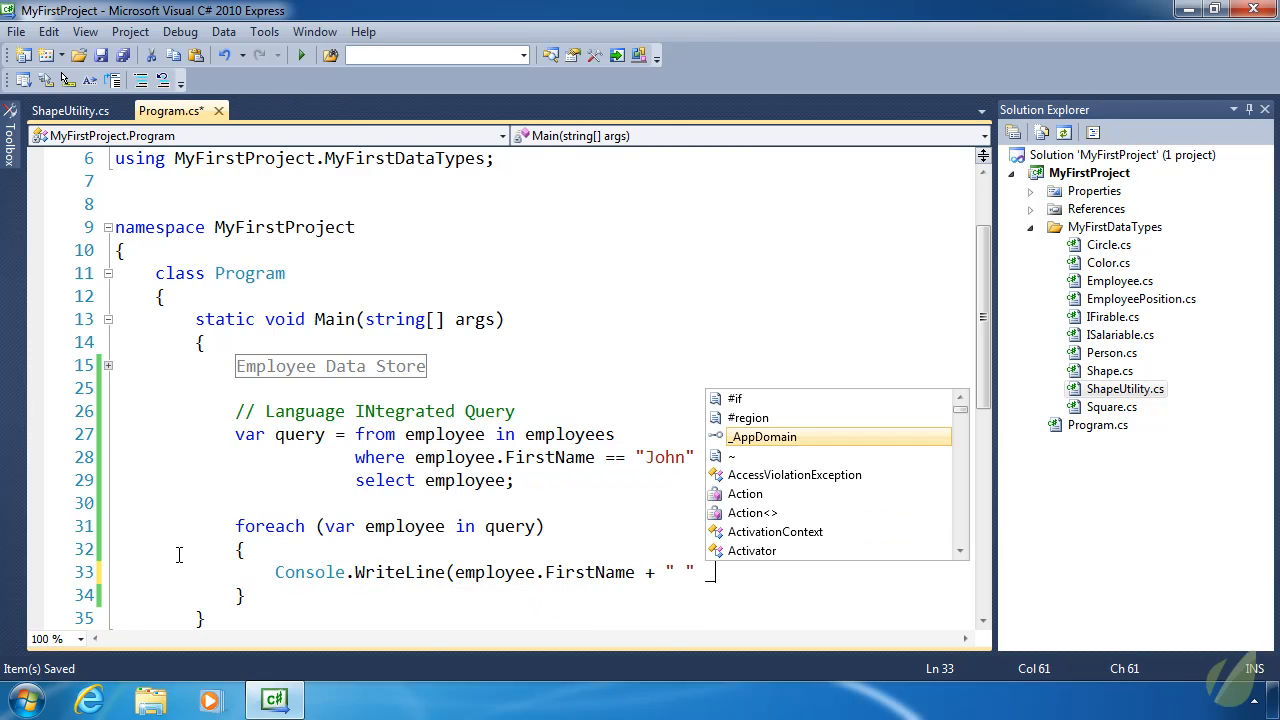
type("employ")
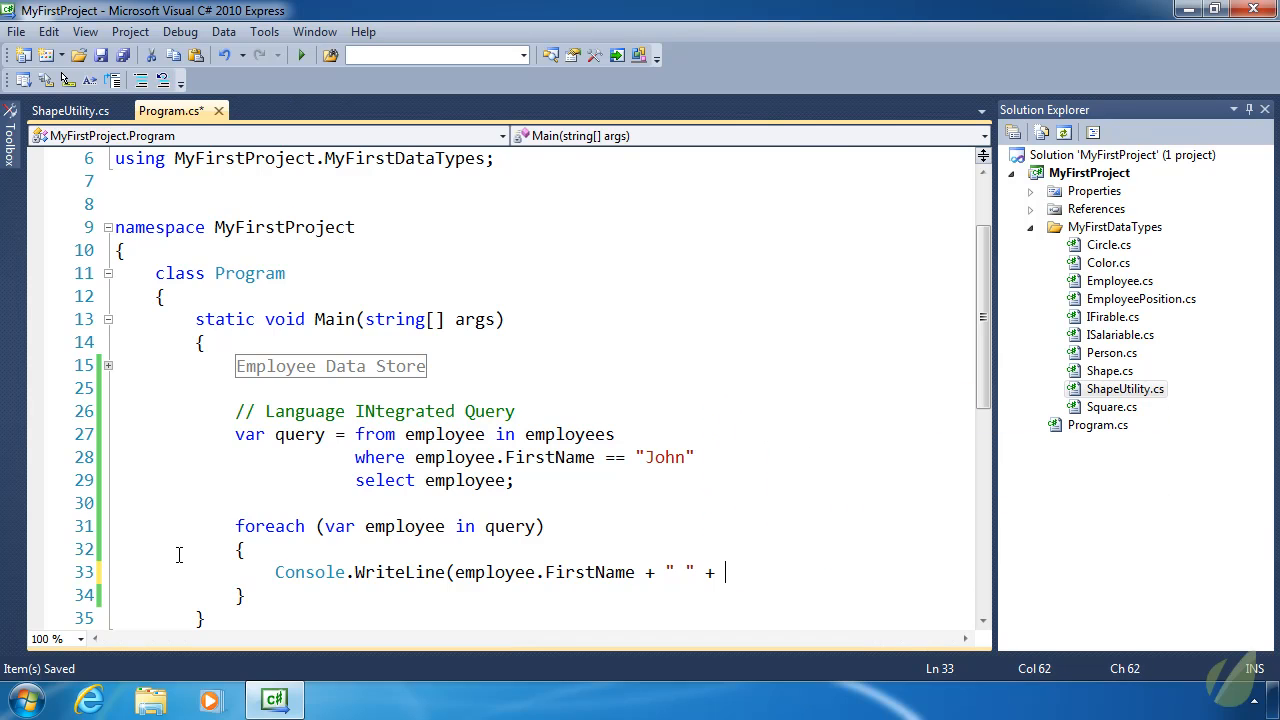
type("employee.lastName);")
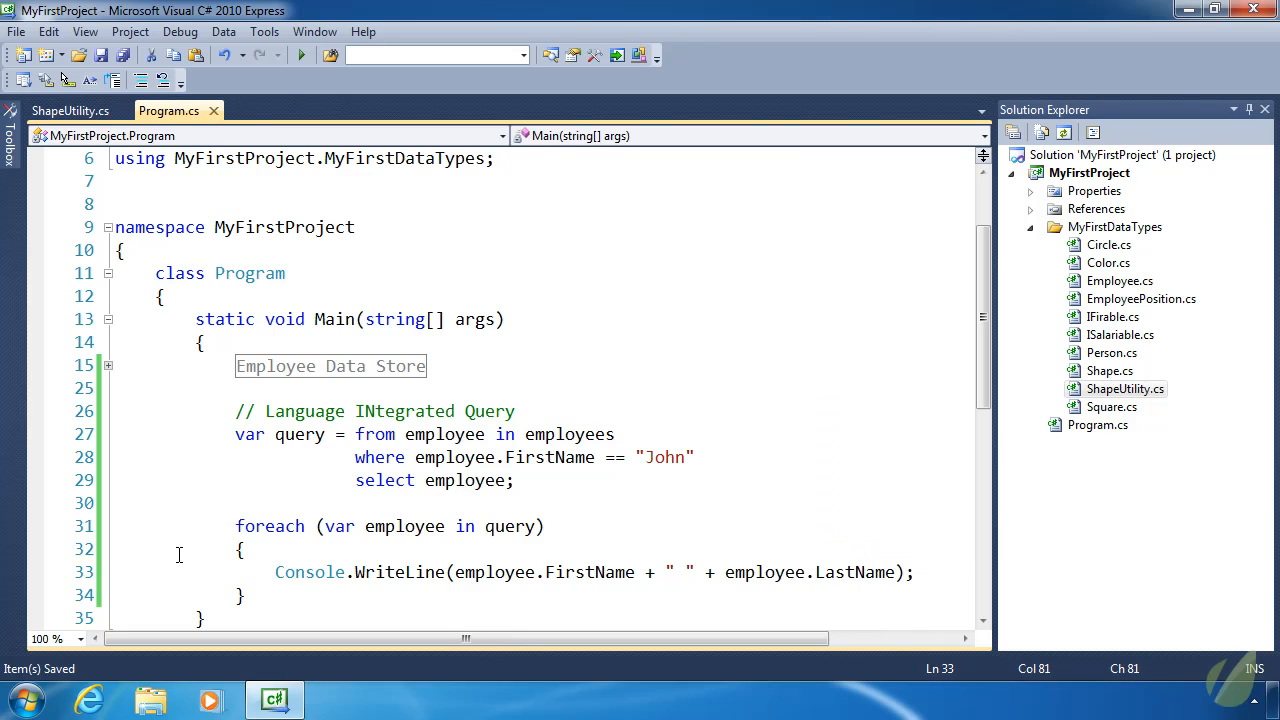
mouse_move(898, 566)
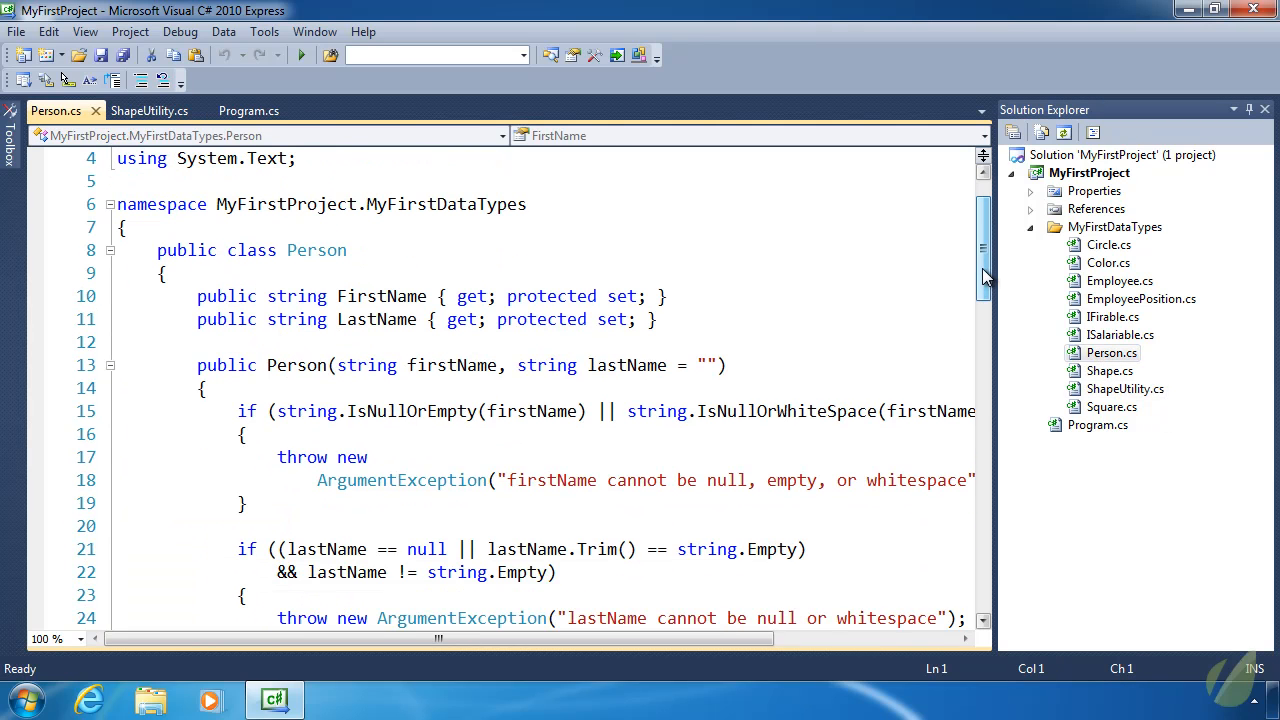
- Add a FullName property to Person returning FirstName + " " + LastName, then return to Program.cs
left_click(675, 319)
type("public")
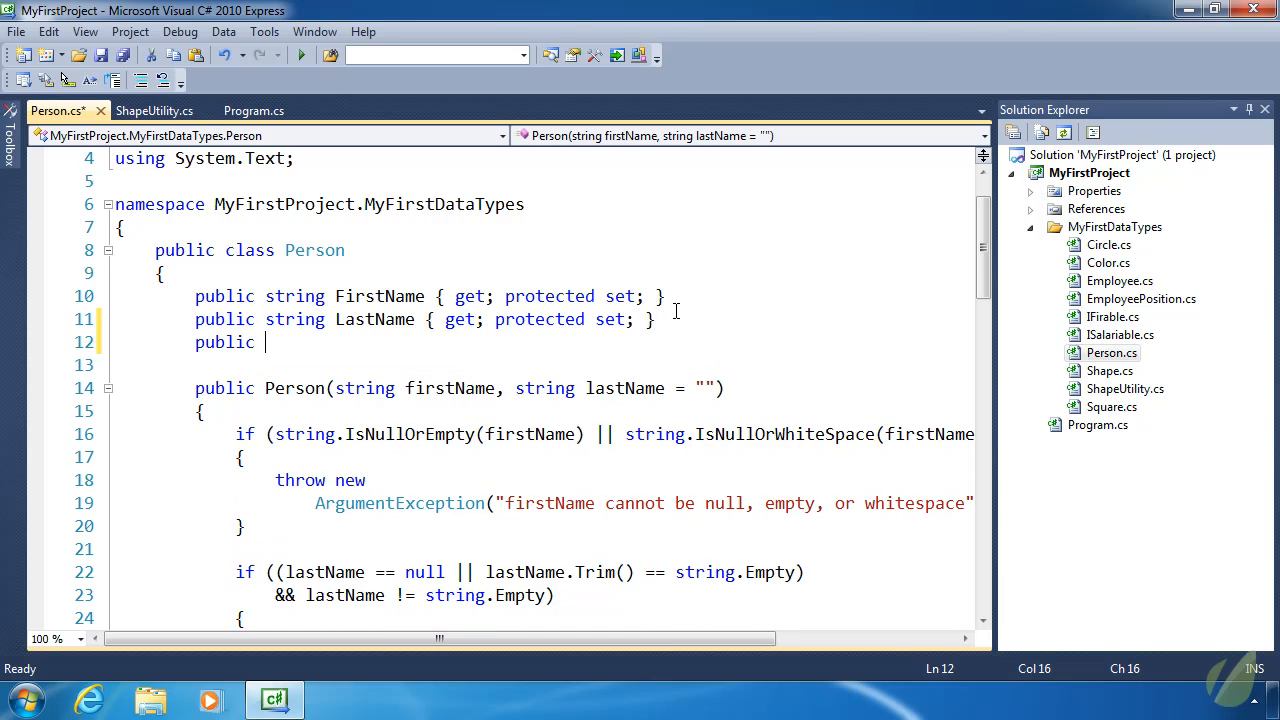
type("string FullName { get;")
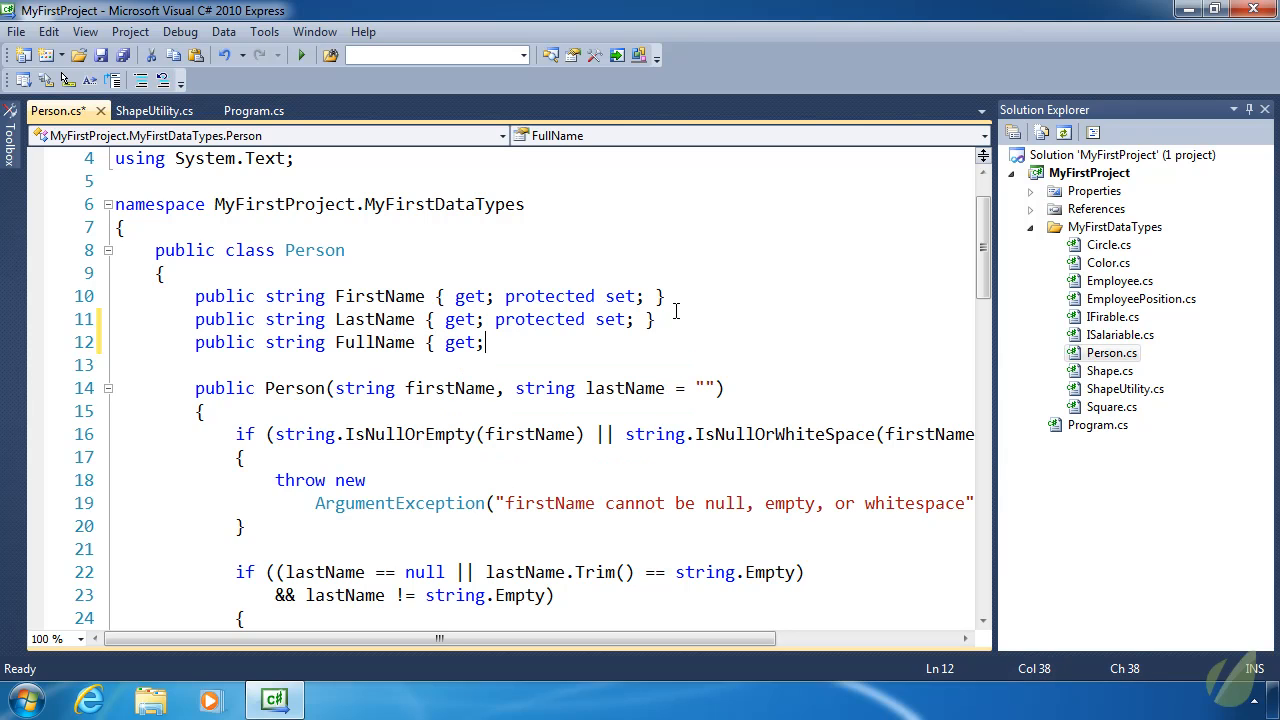
type("{ return employee.FirstName + \" \" + employee.LastName")
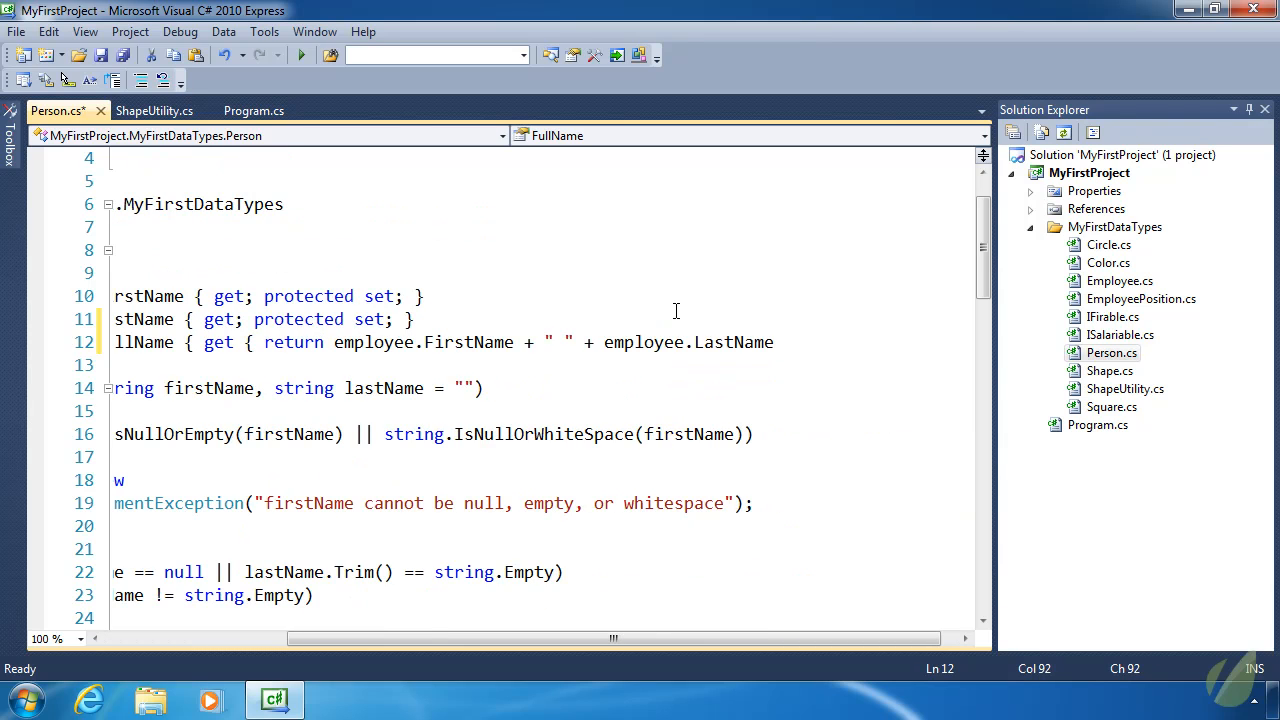
type(";")
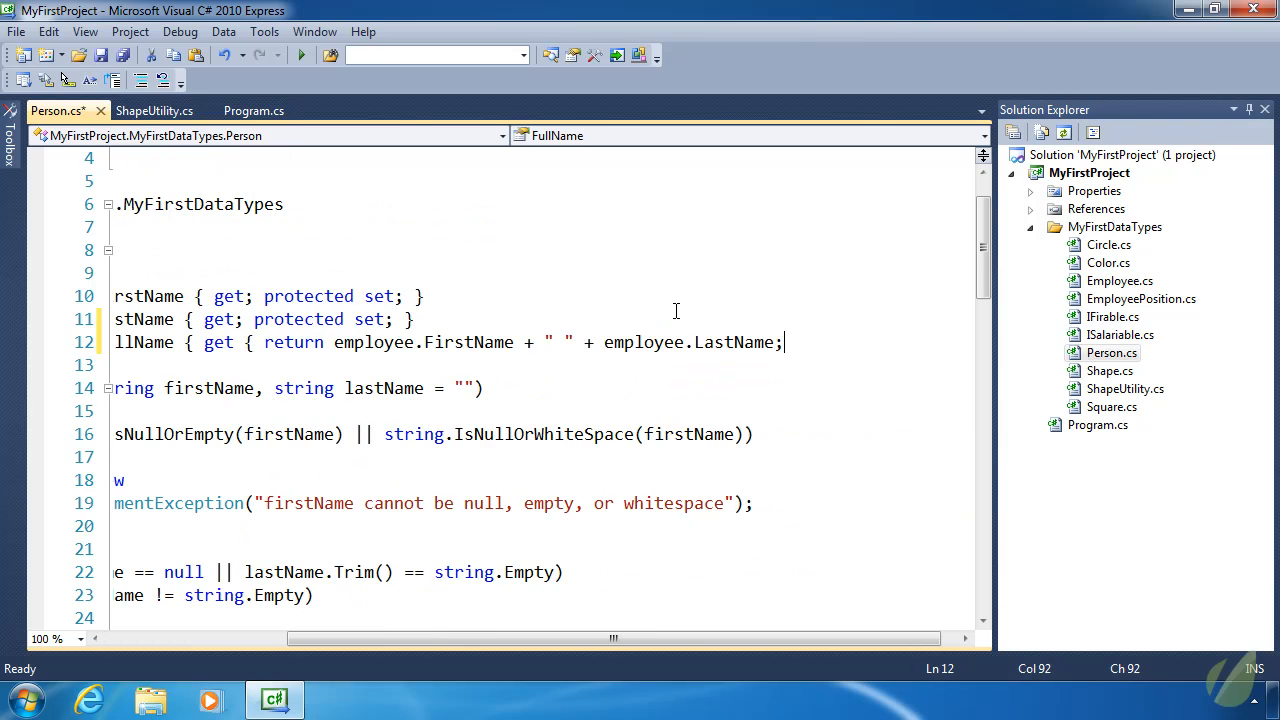
type("} }")
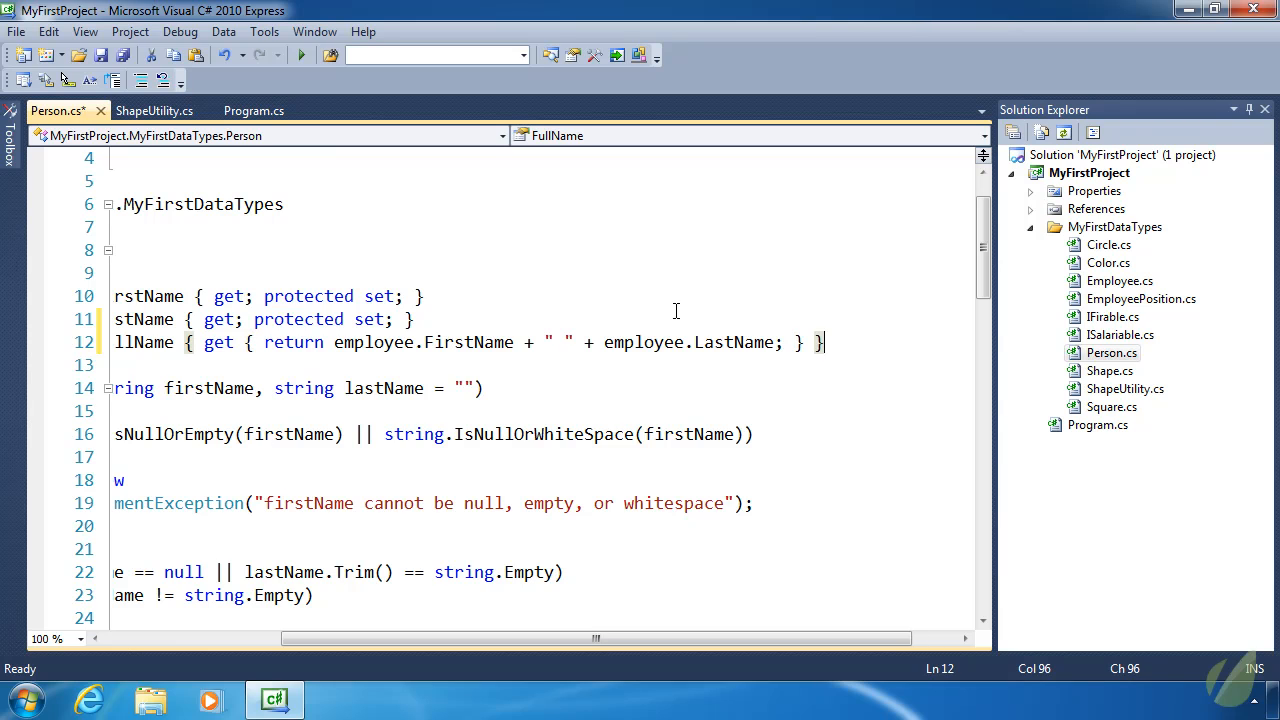
double_click(375, 342)
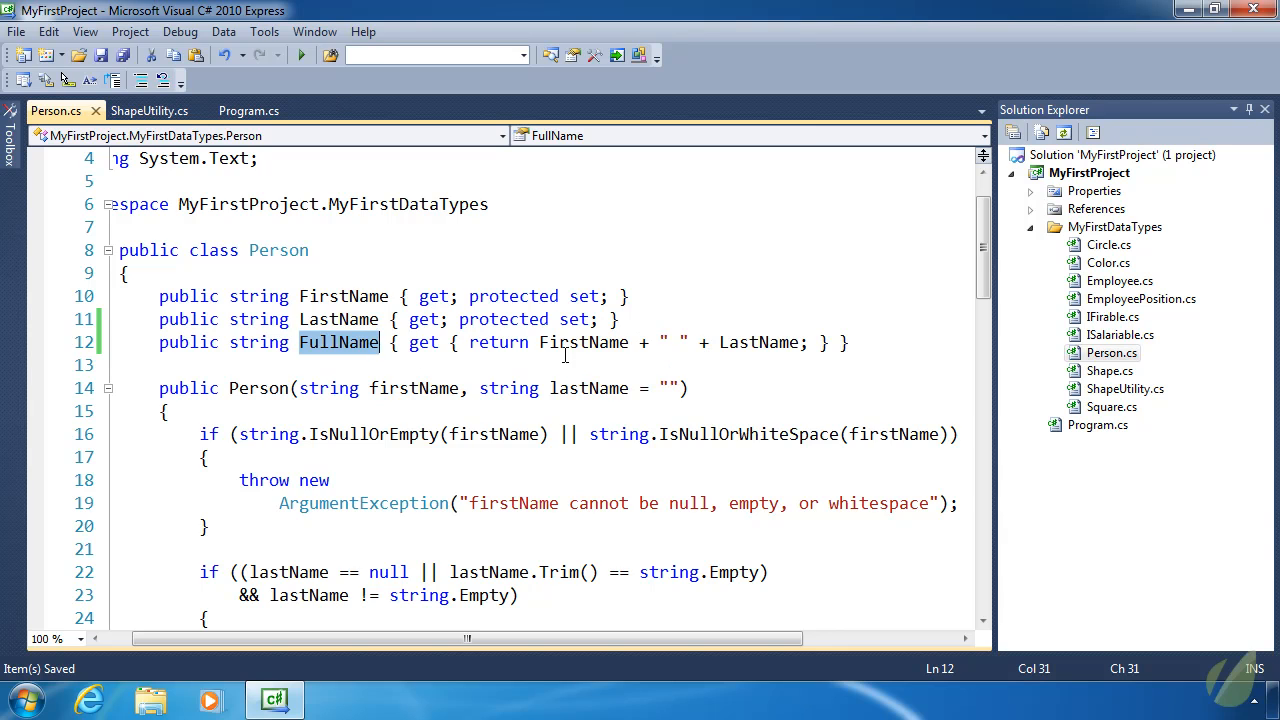
left_click(168, 110)
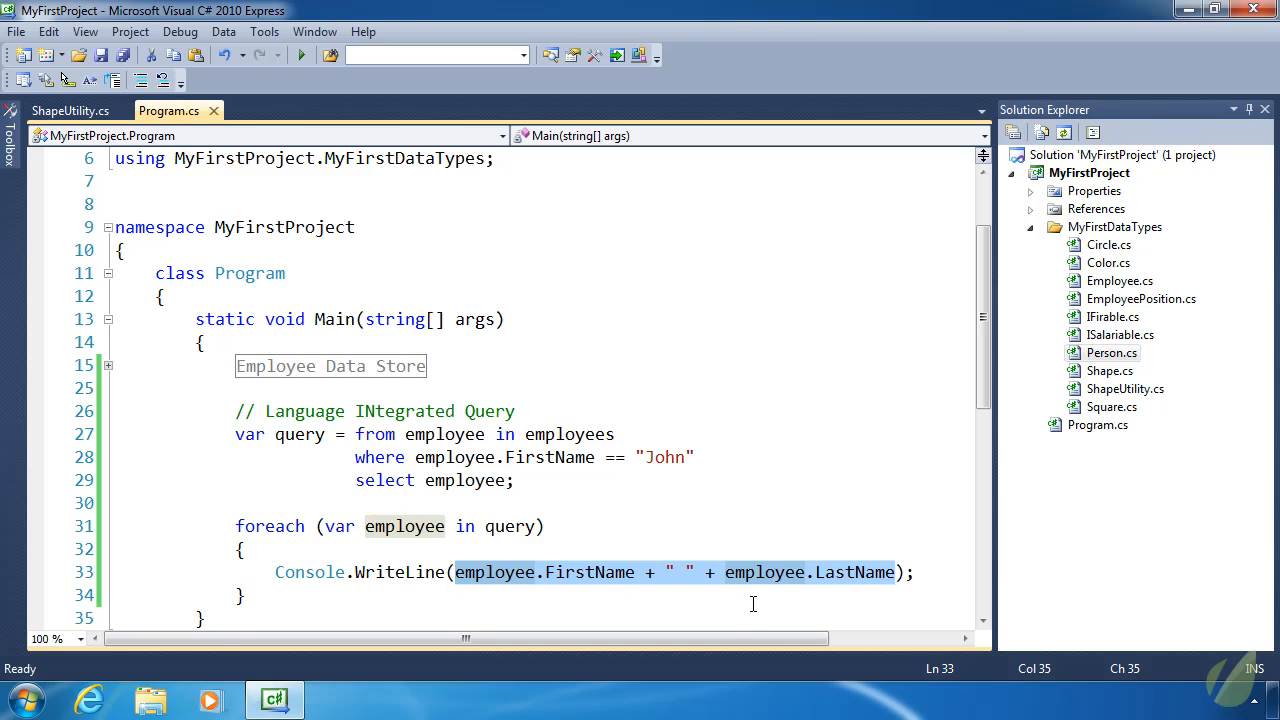
- Print employee.FullName in the loop and add a blank line after the query
type("employ")
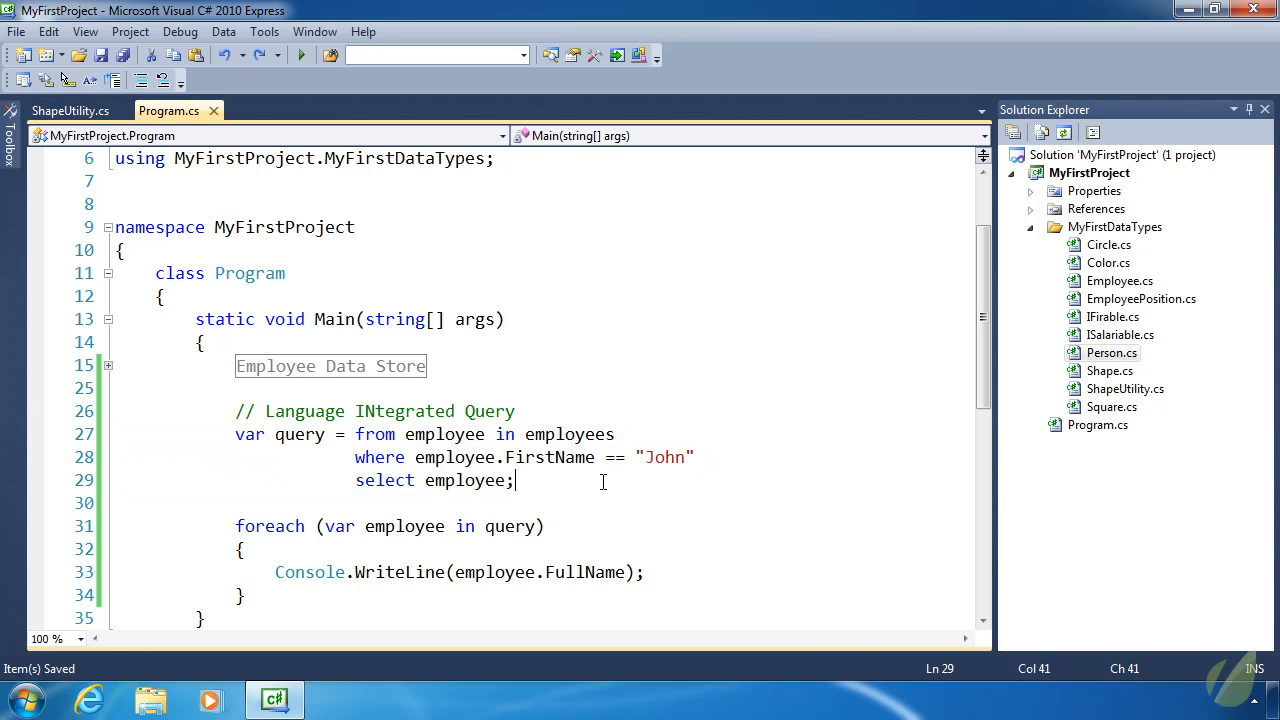
key("Return")
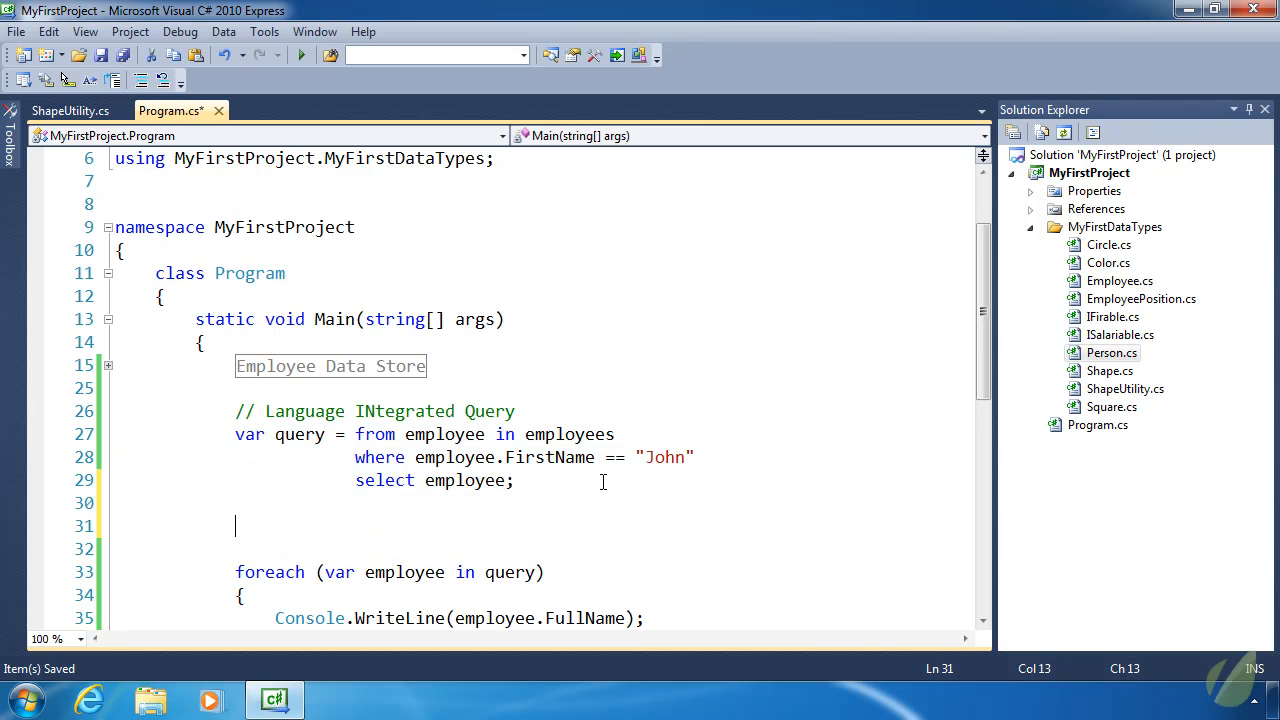
- Start a var statement, then highlight the emps list, John check and Add call for comparison
type("v")
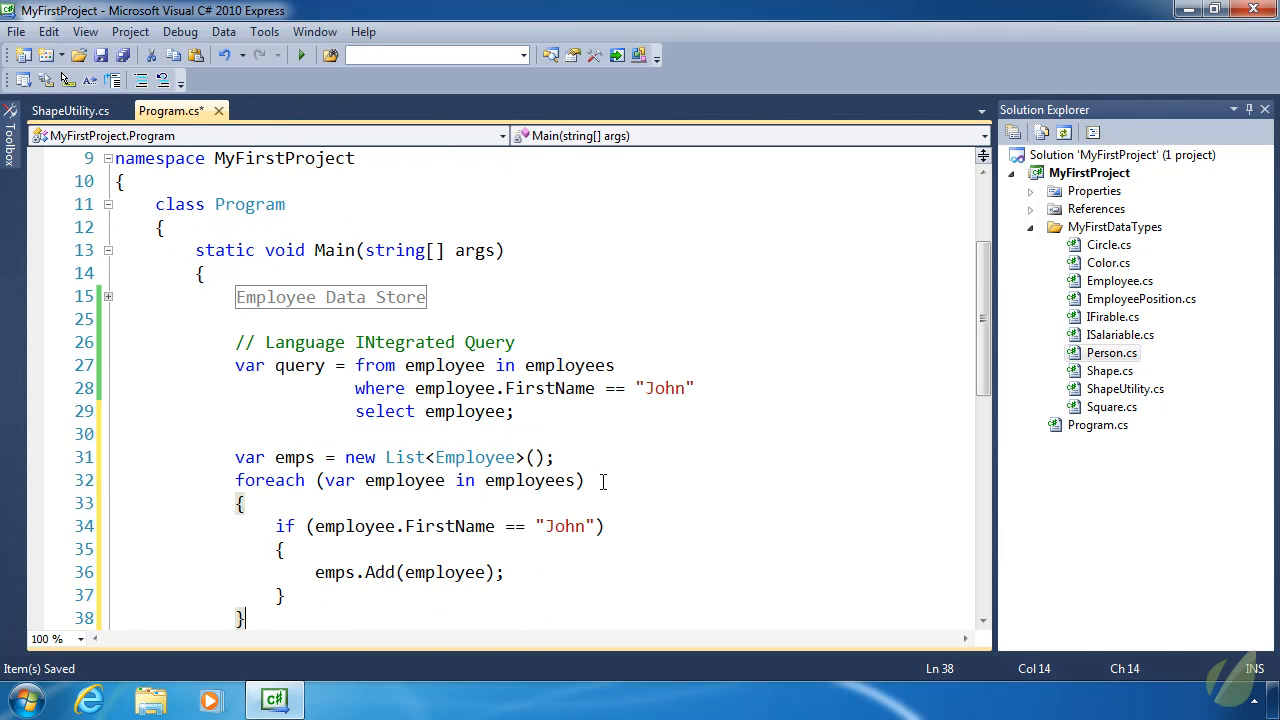
double_click(405, 457)
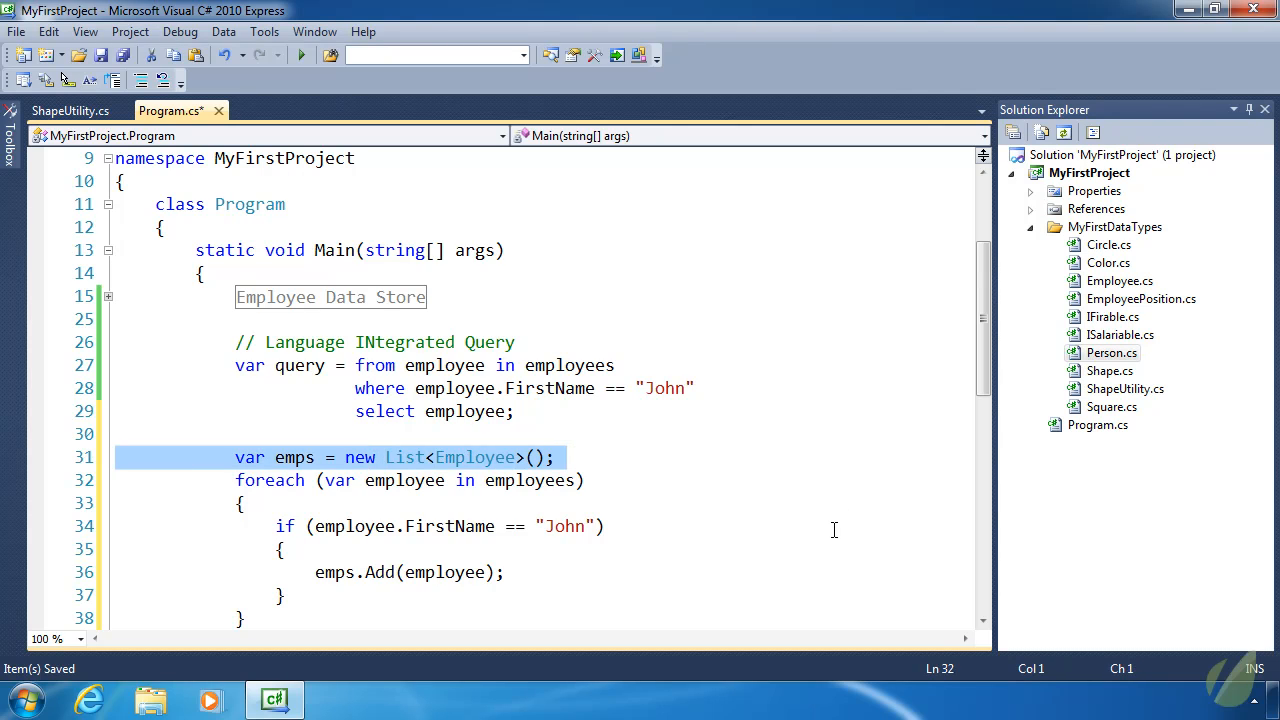
mouse_move(380, 526)
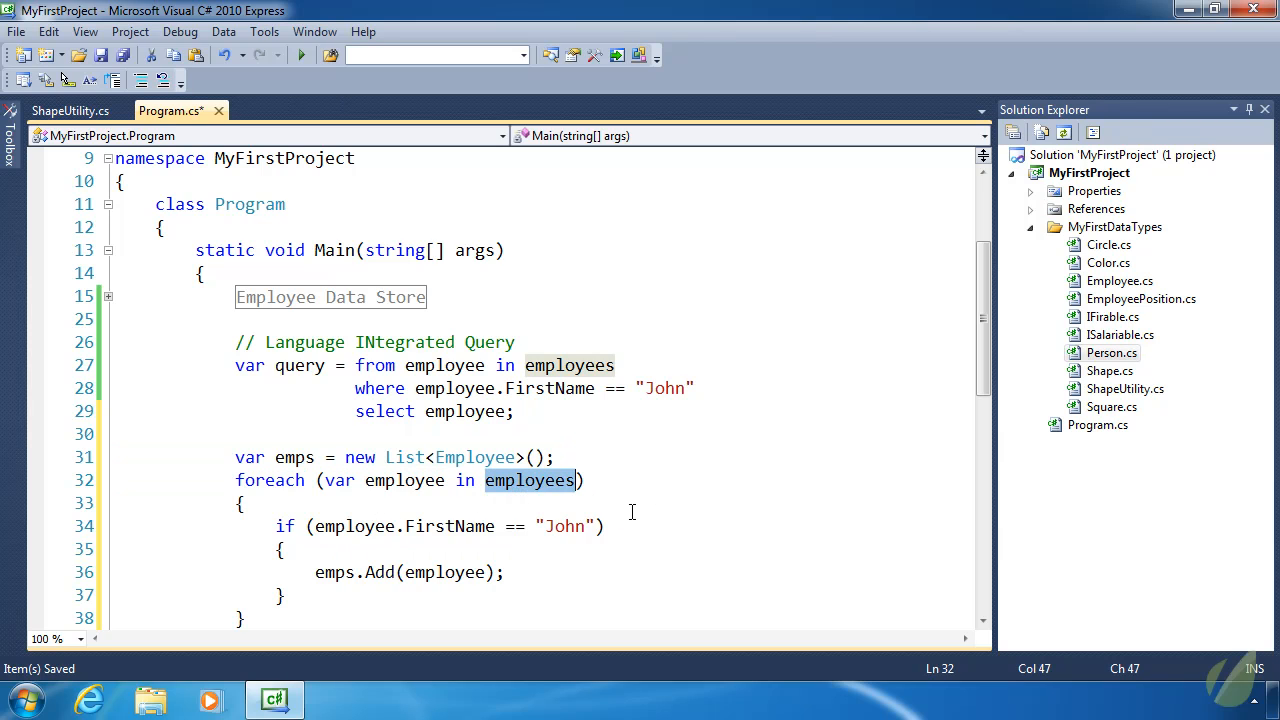
mouse_move(381, 478)
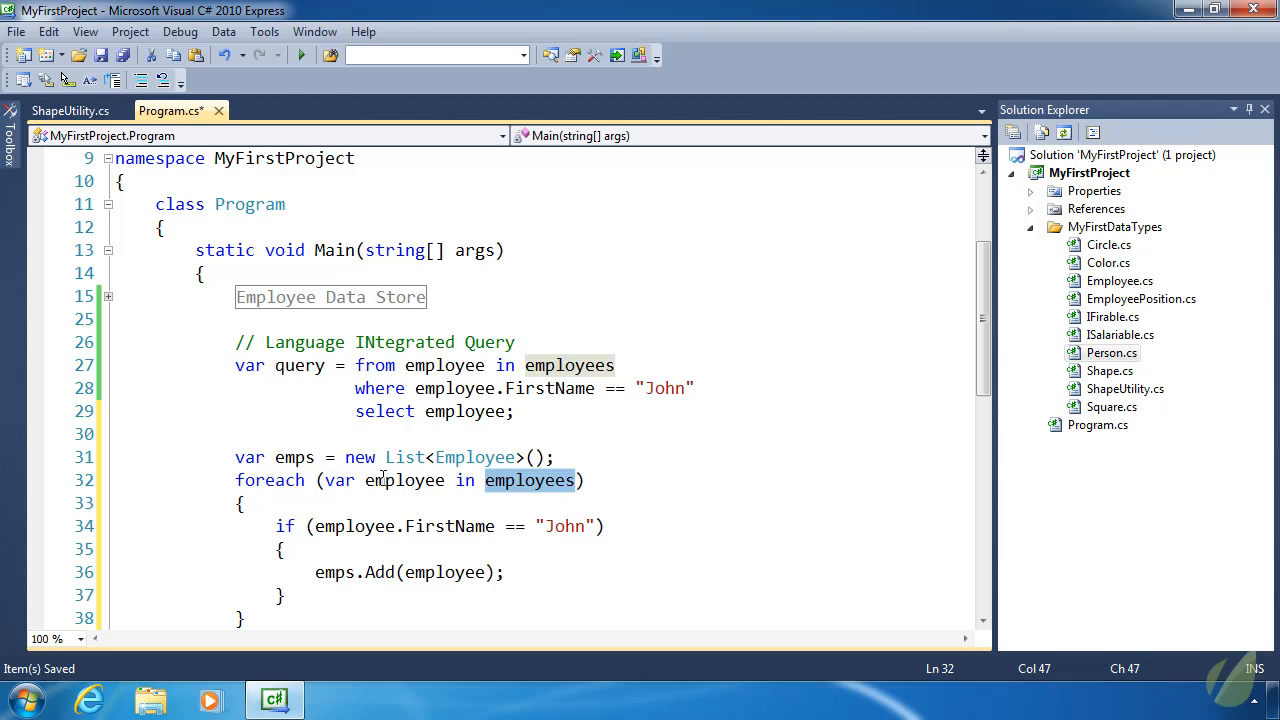
left_click(563, 526)
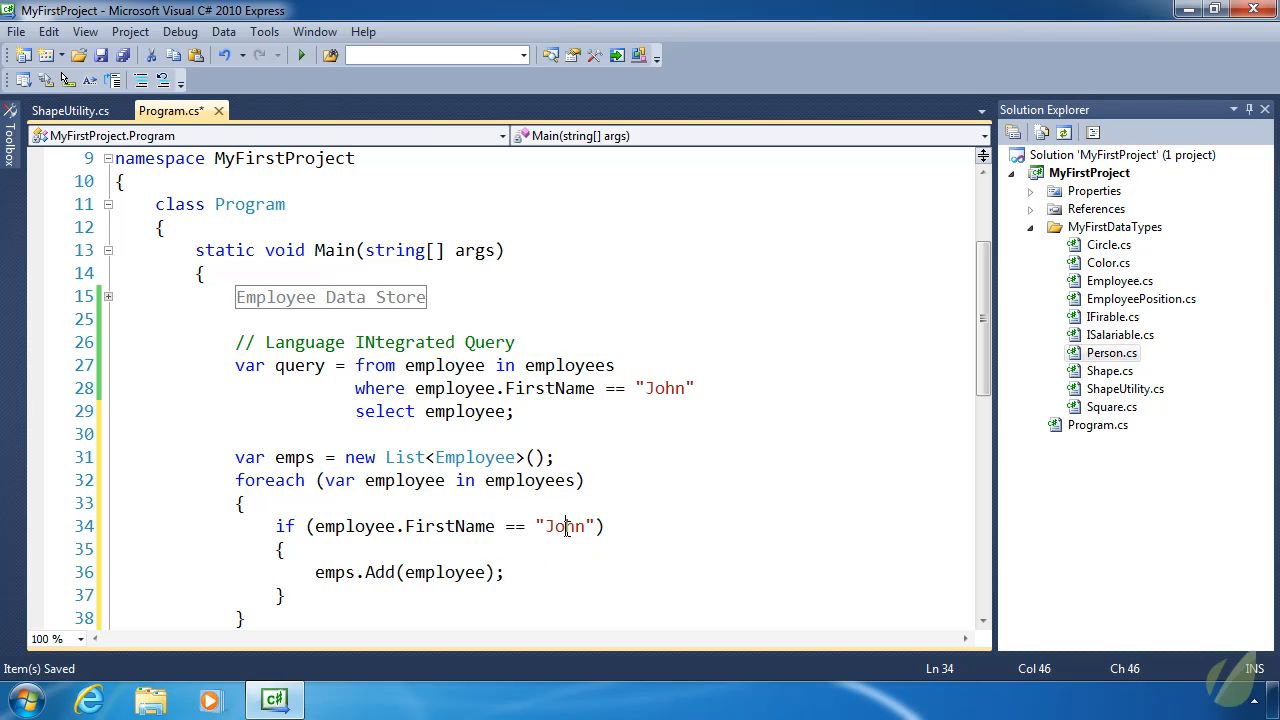
double_click(564, 527)
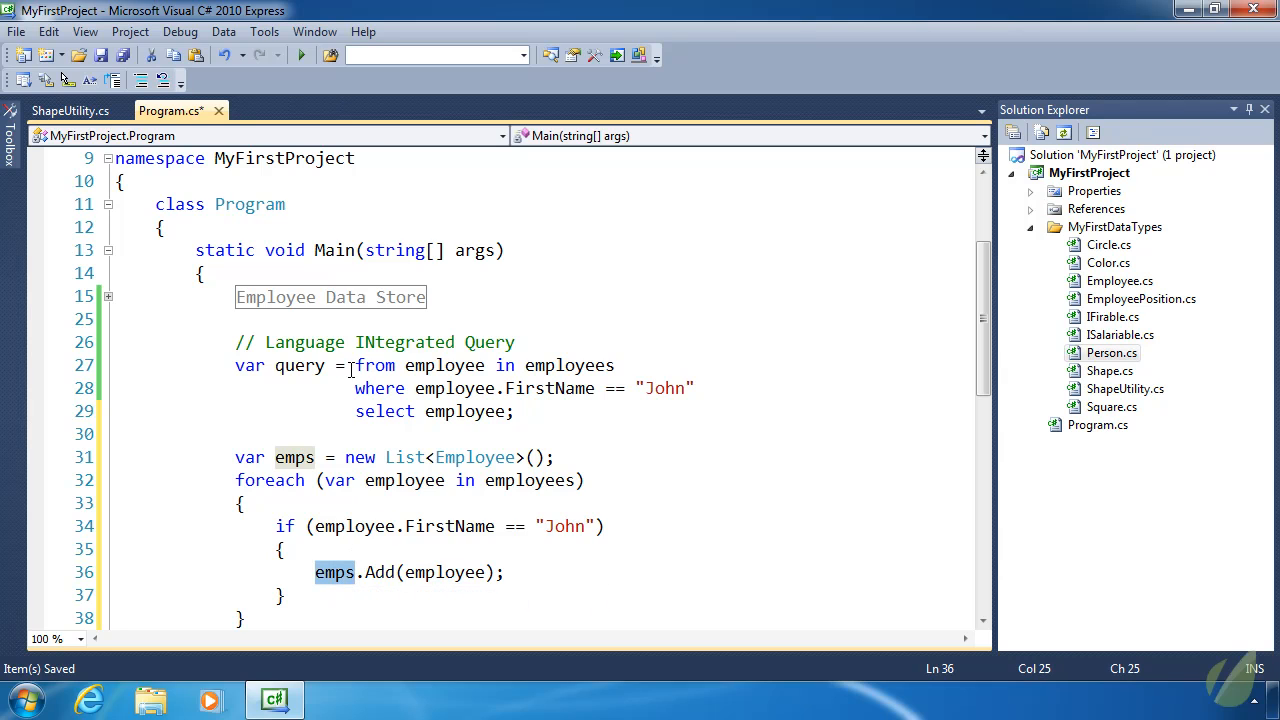
left_click(243, 617)
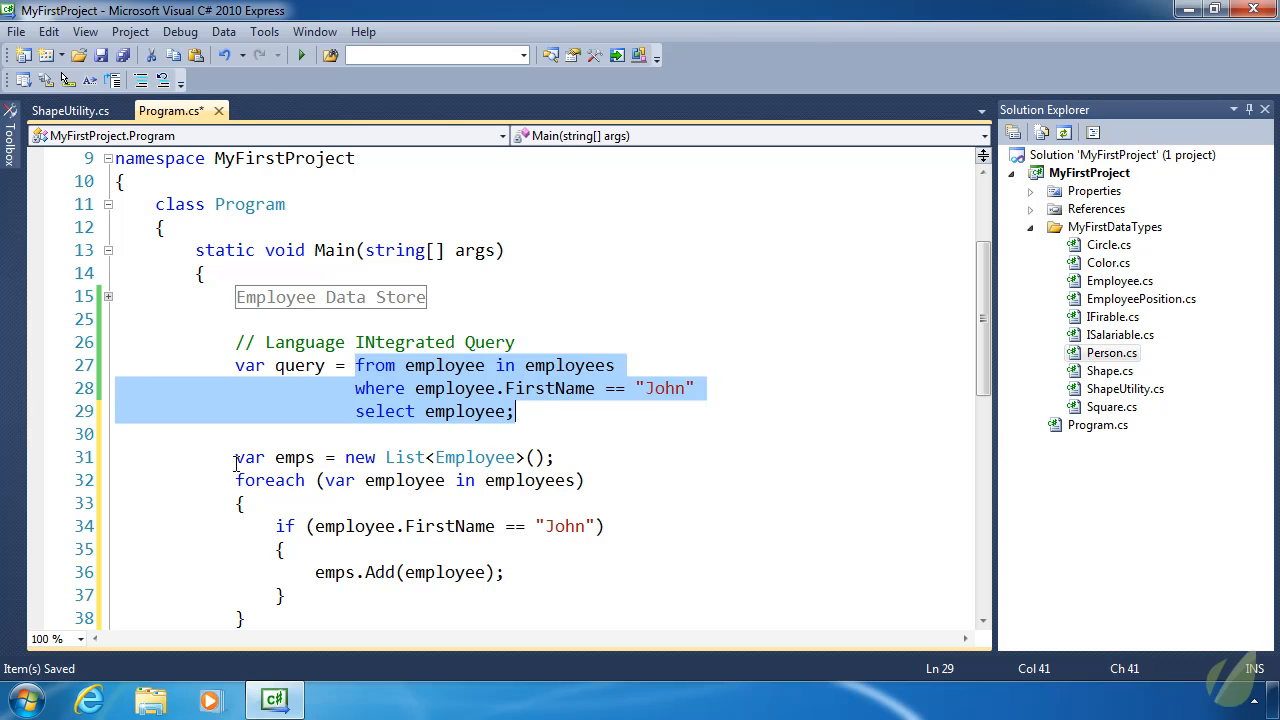
left_click(245, 618)
type("var query2 =")
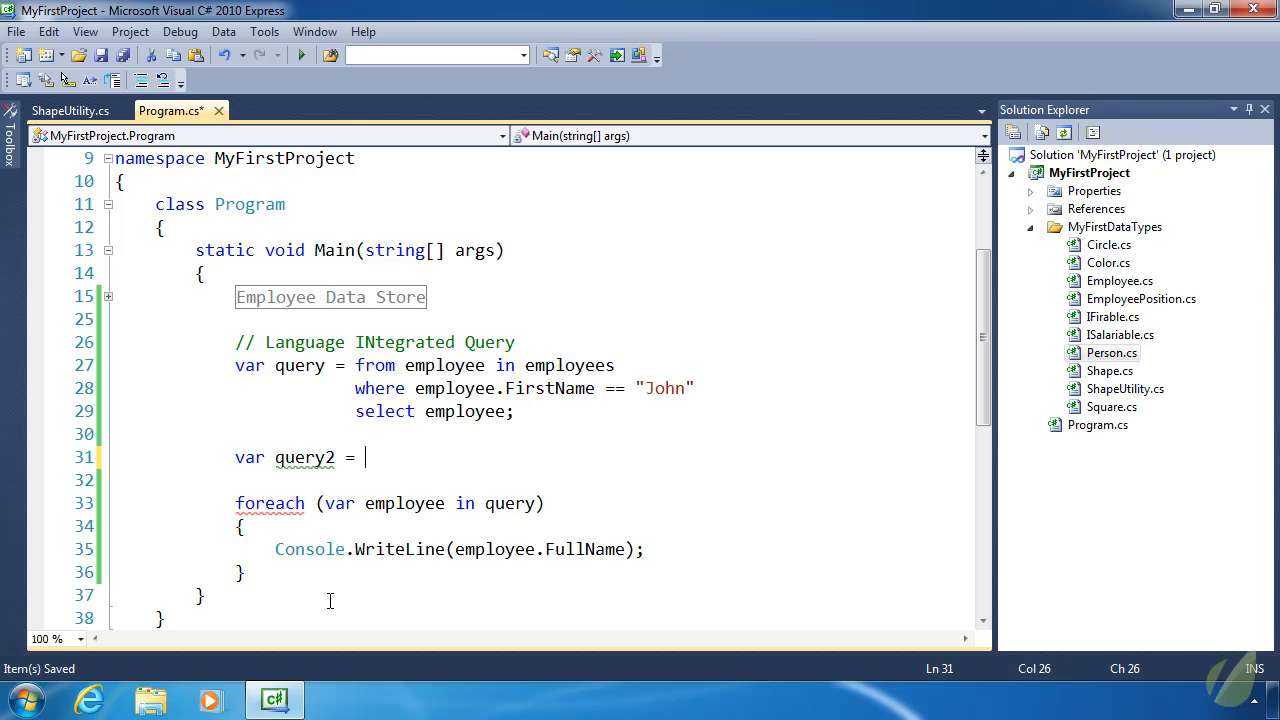
- Write query2 as employees.Where(e => e.FirstName == "John"), briefly trying .Select
type("employees")
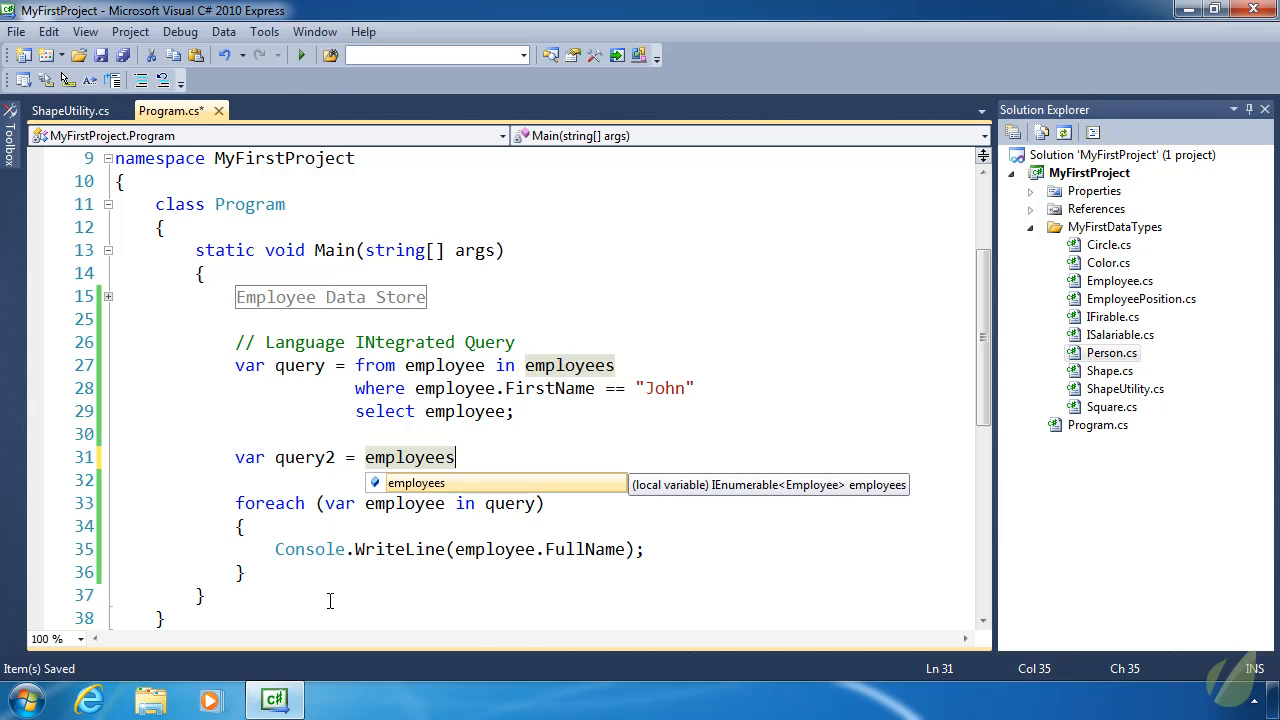
type(".")
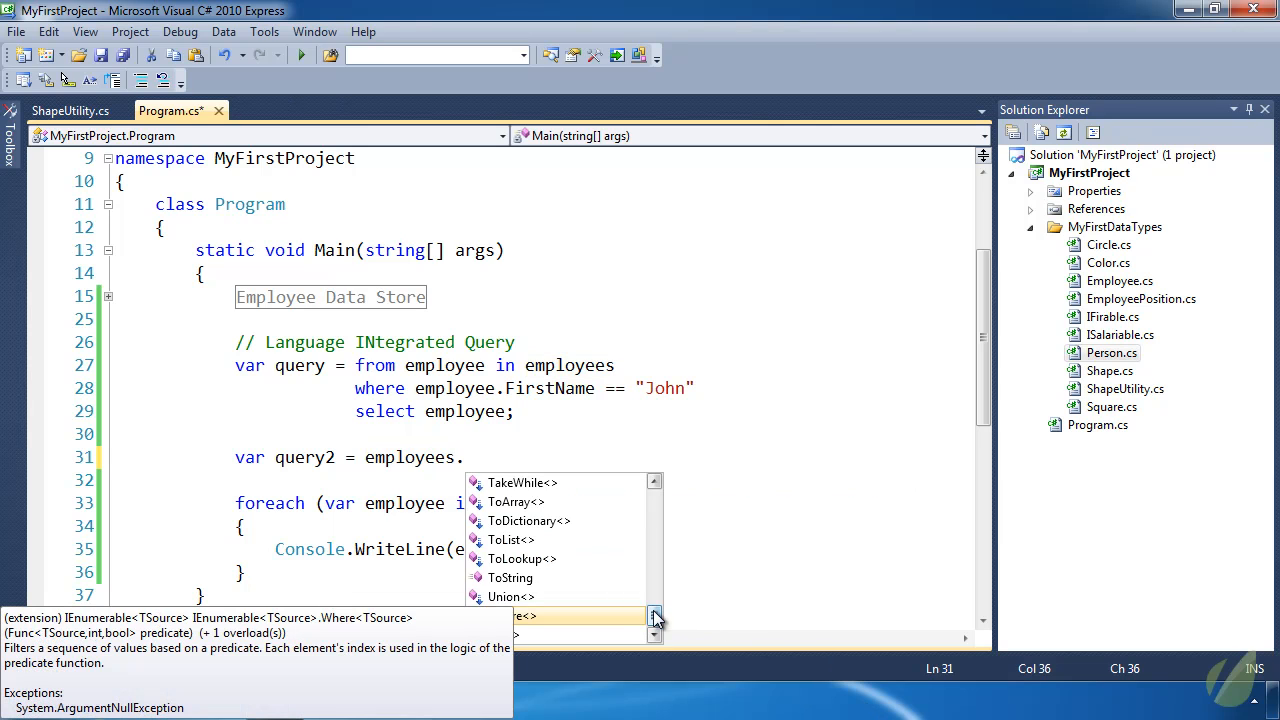
scroll("up", 3)
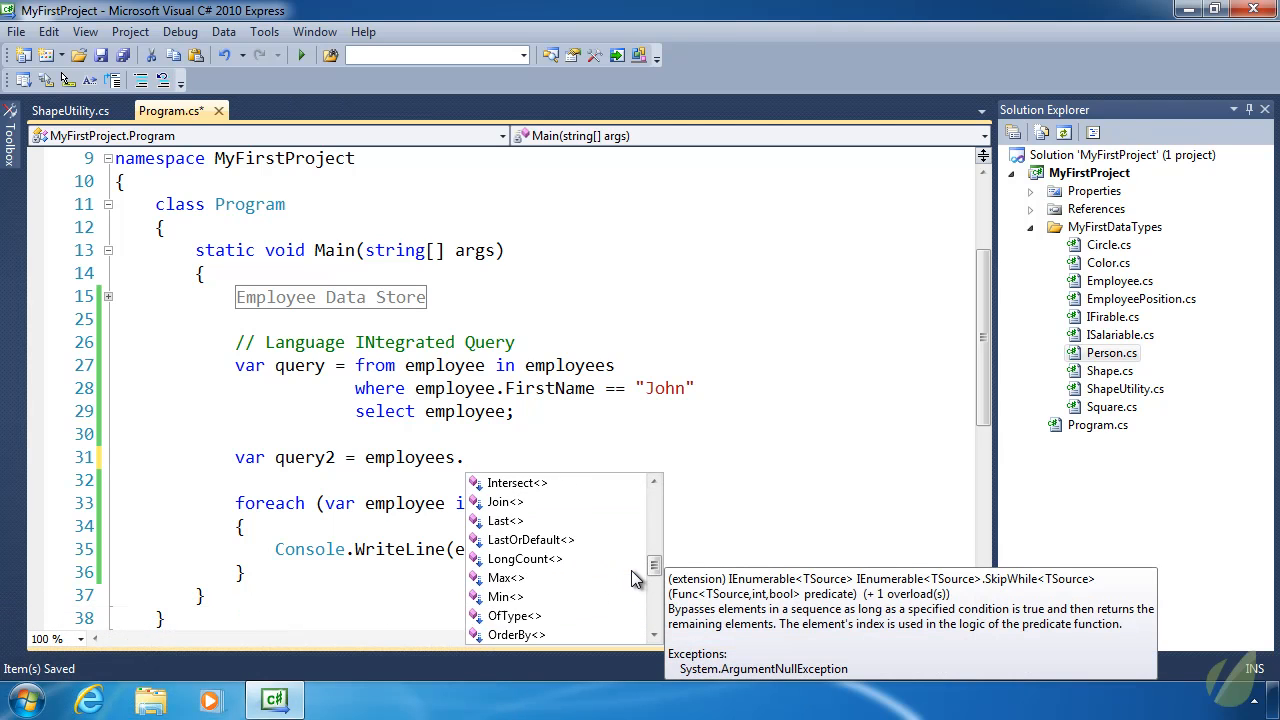
scroll("up", 3)
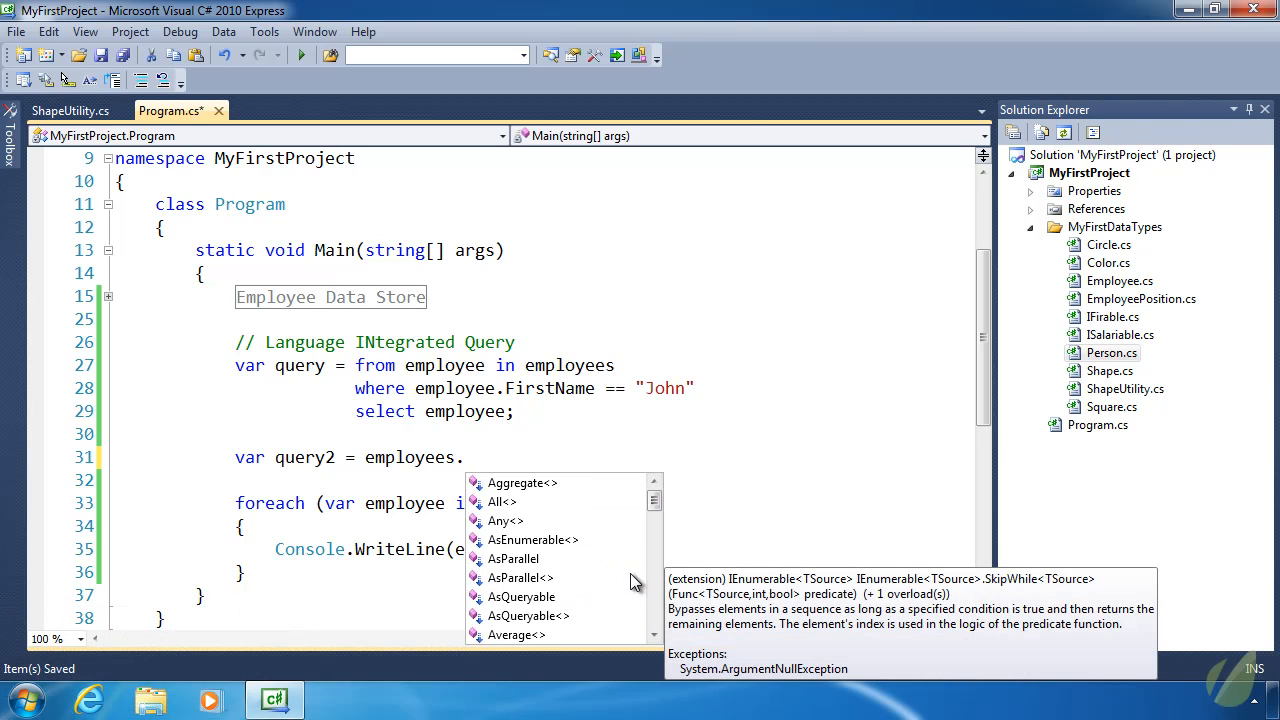
scroll("down", 3)
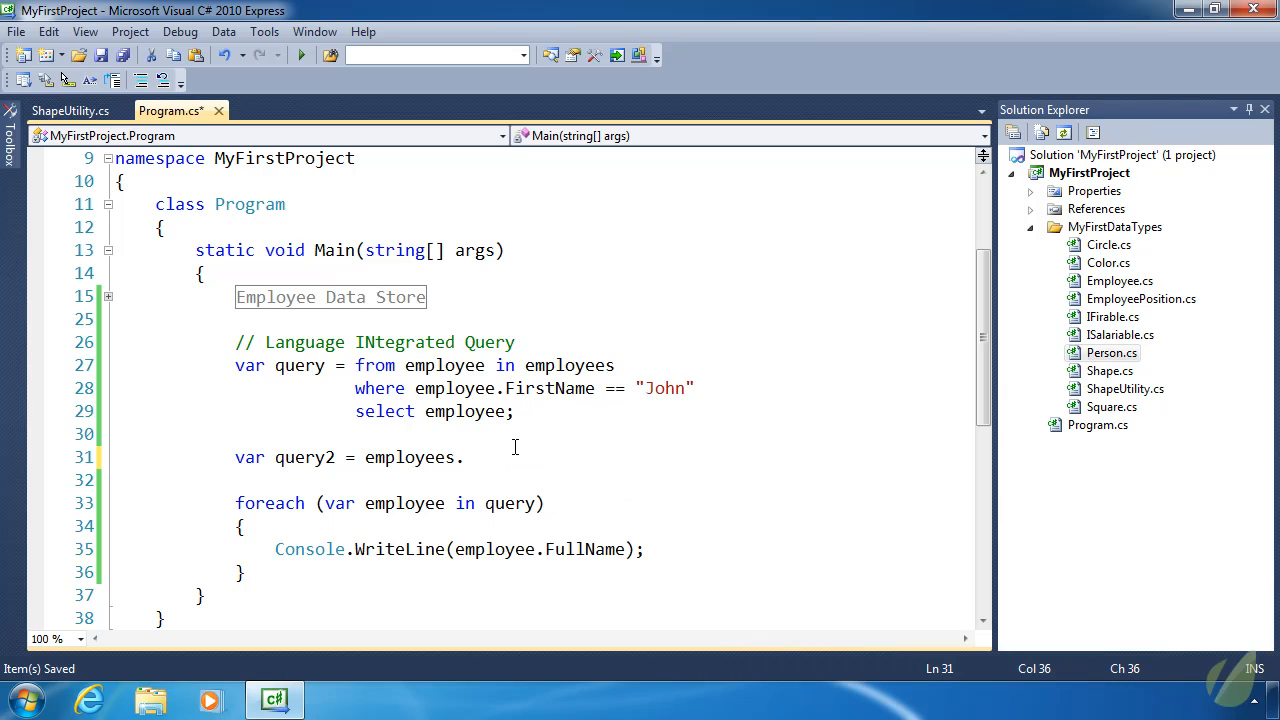
type("Where(")
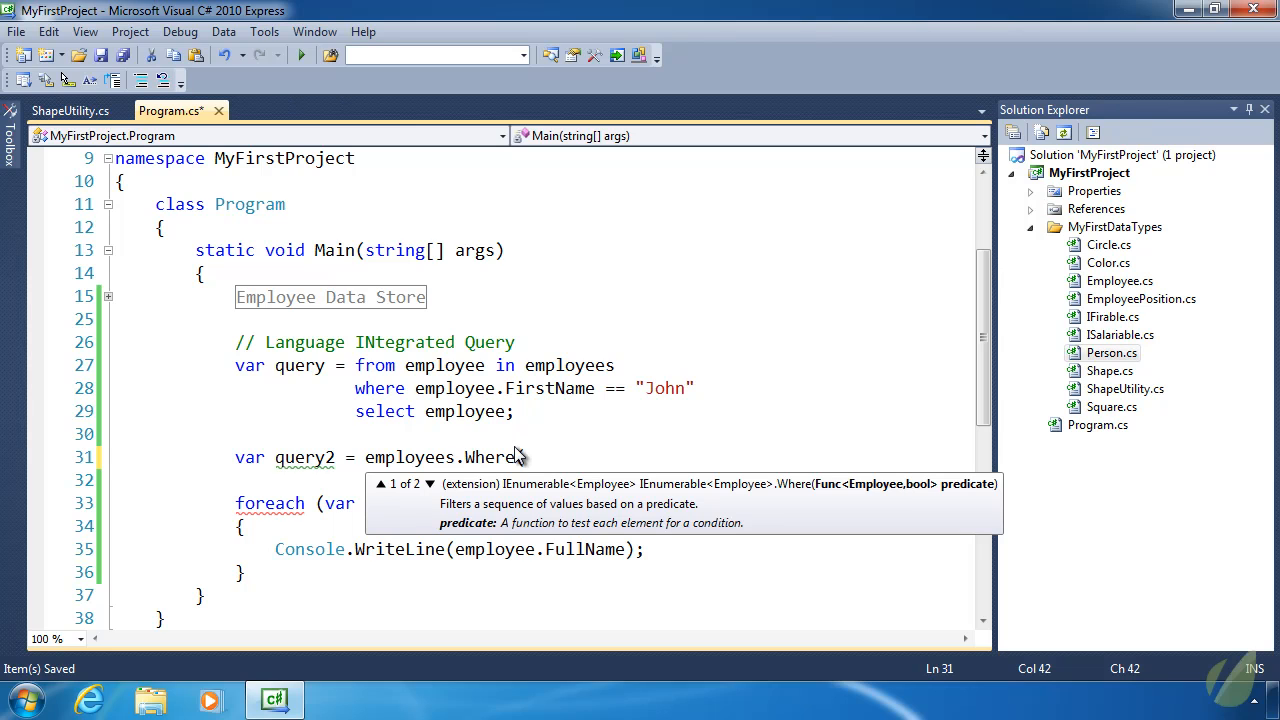
type("(e =>")
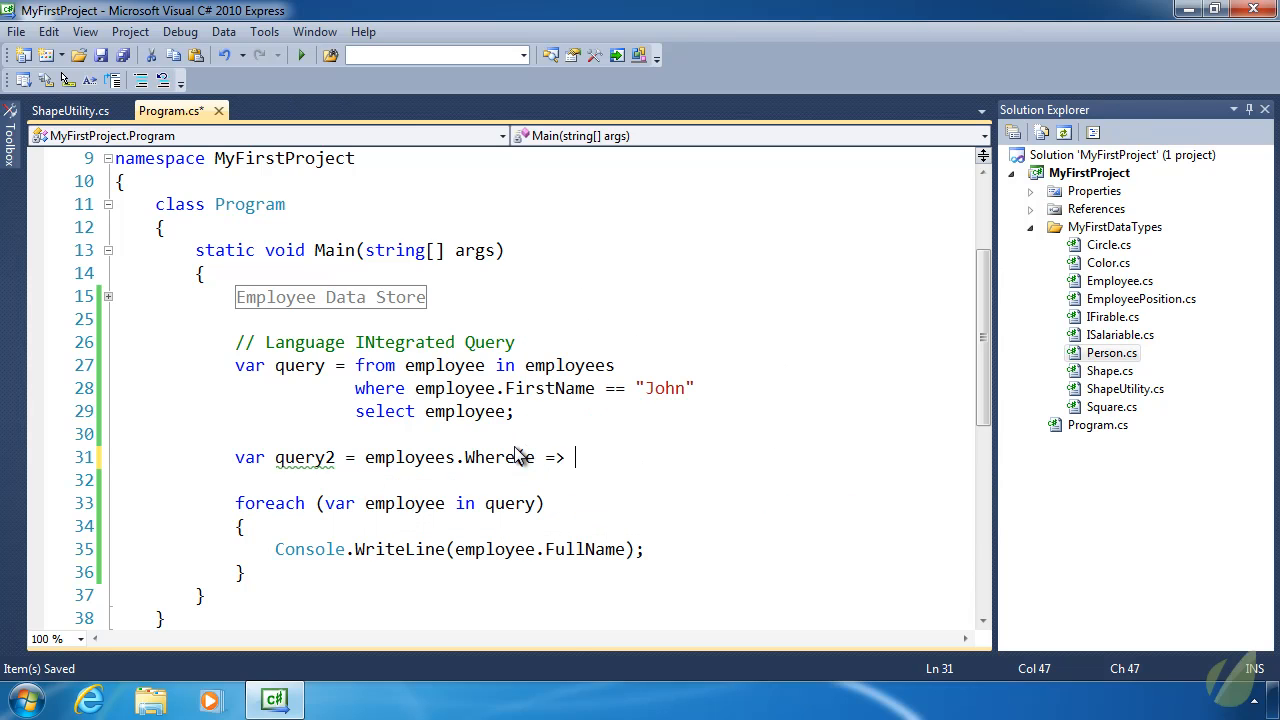
type("e.FirstName")
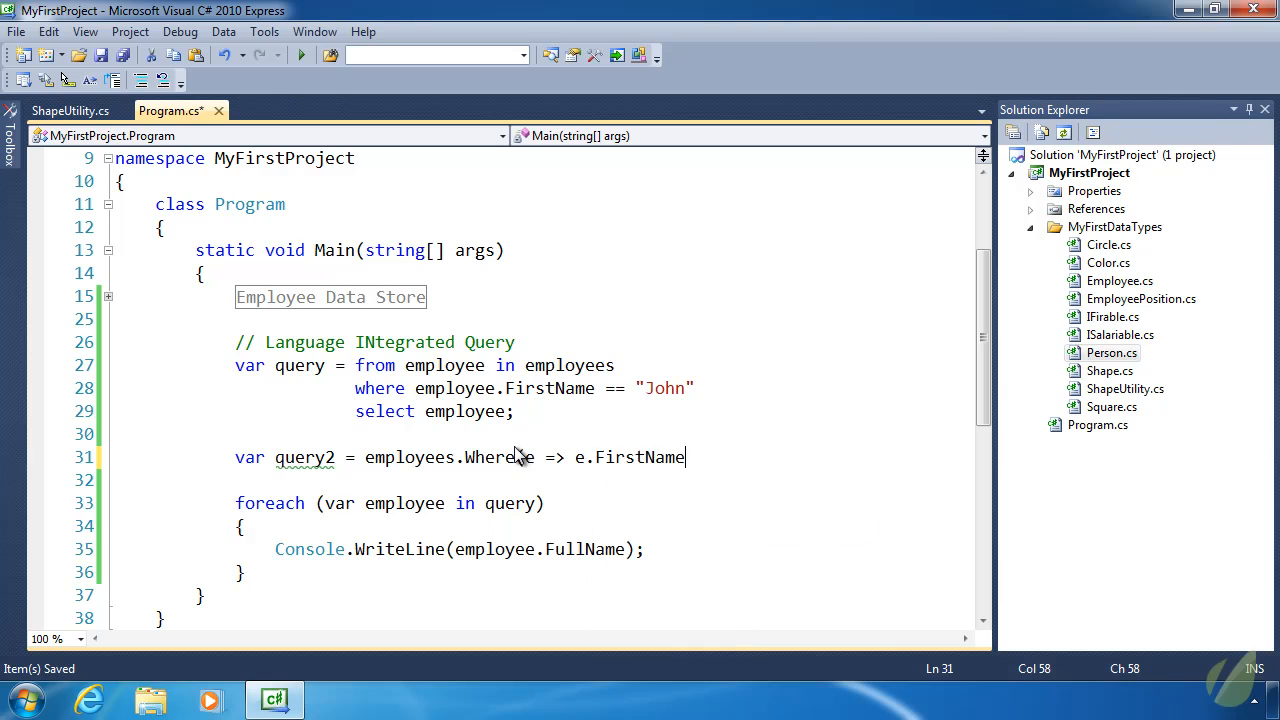
type("== \"John")
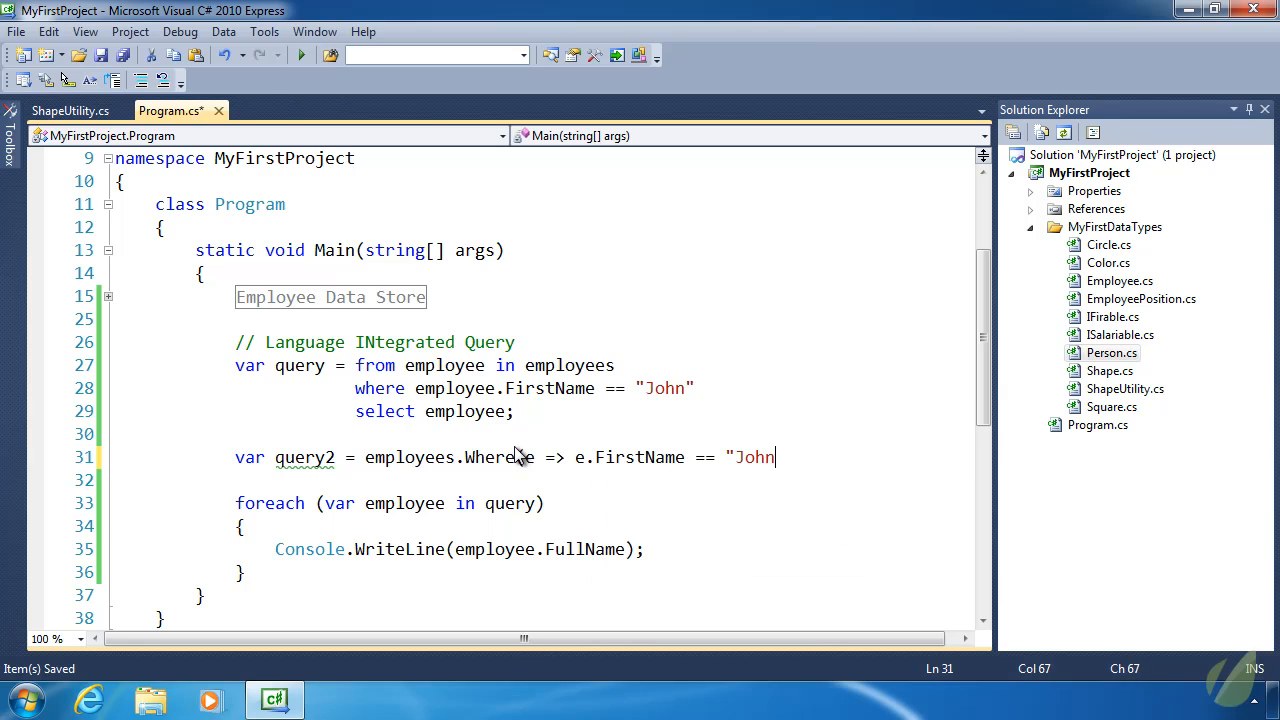
type("\");")
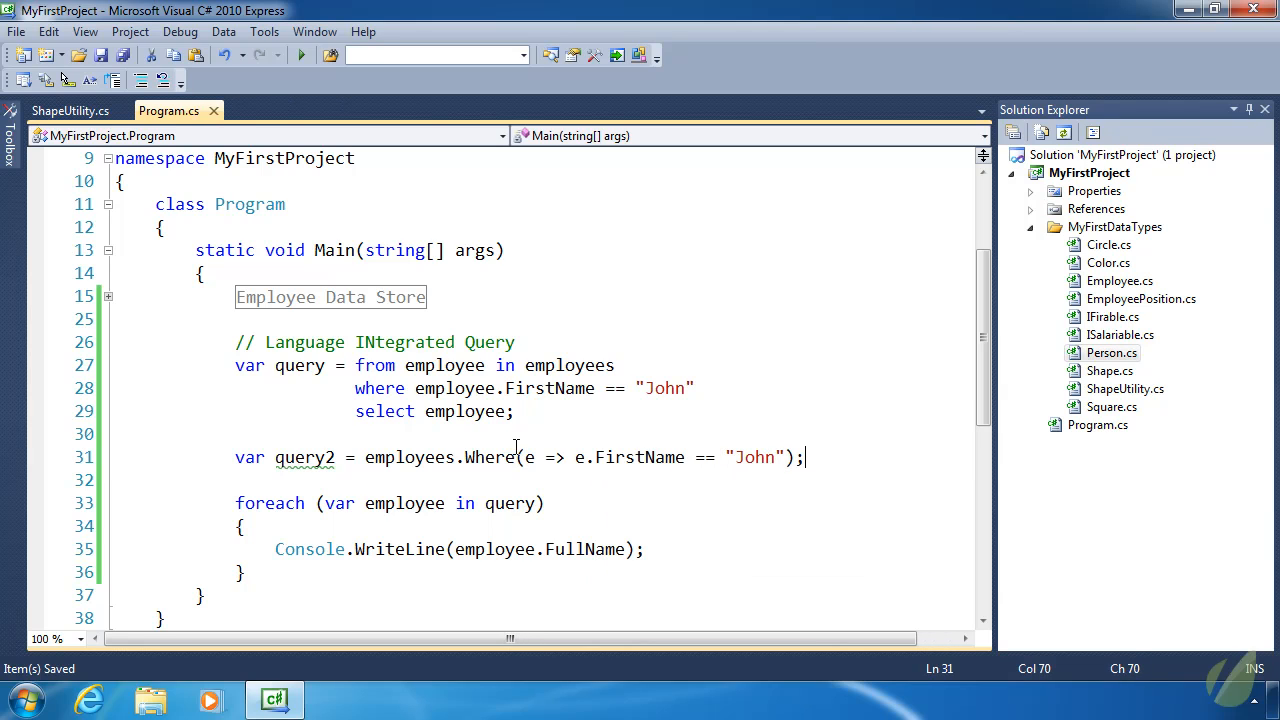
key("Backspace")
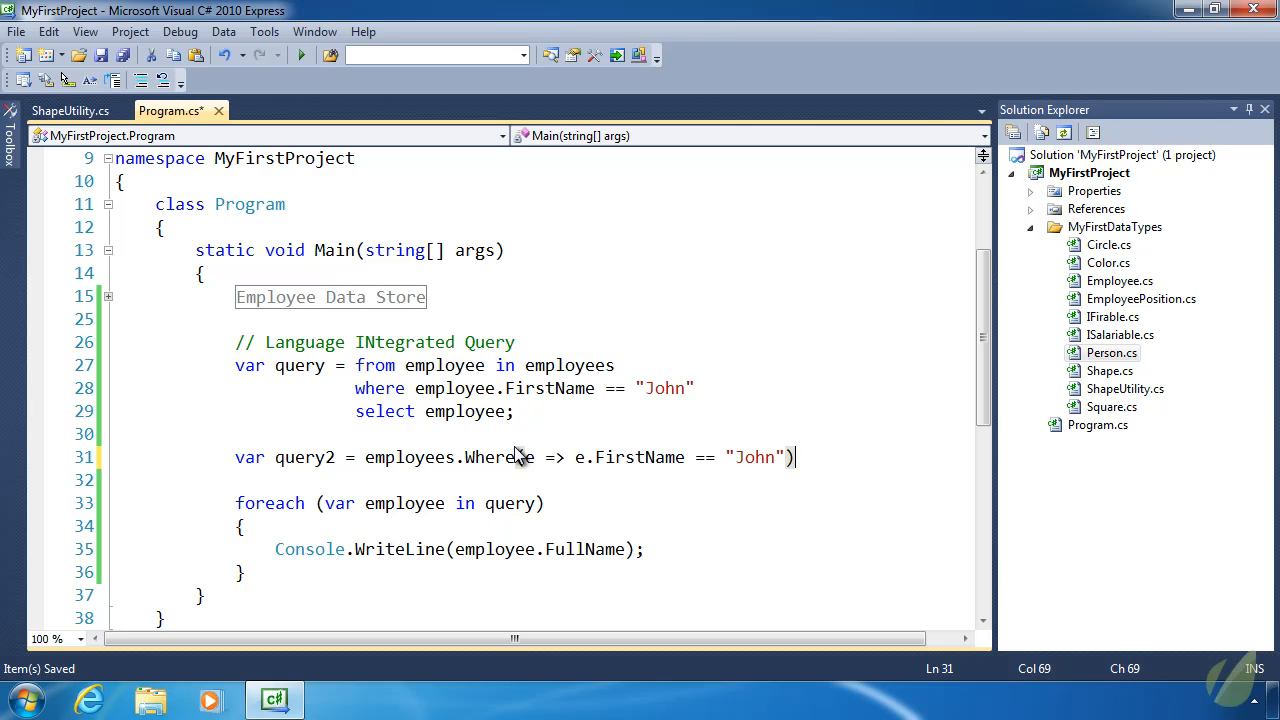
type(".Select(")
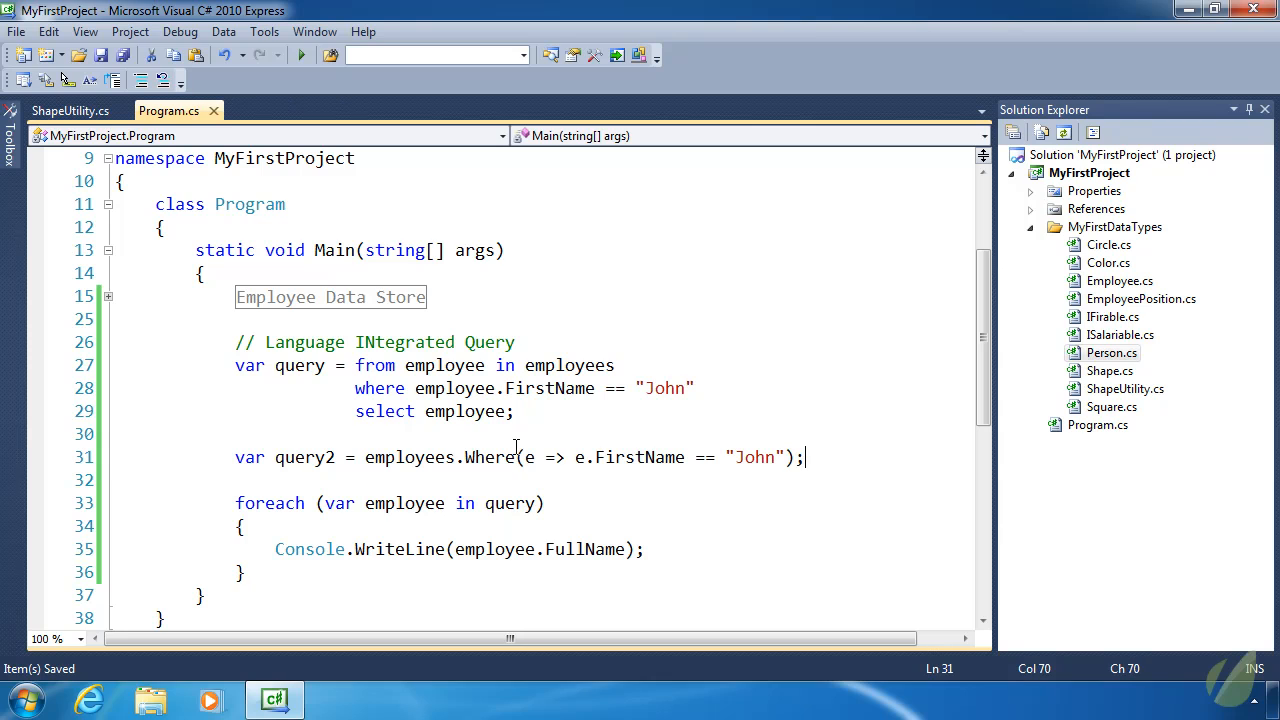
mouse_move(492, 457)
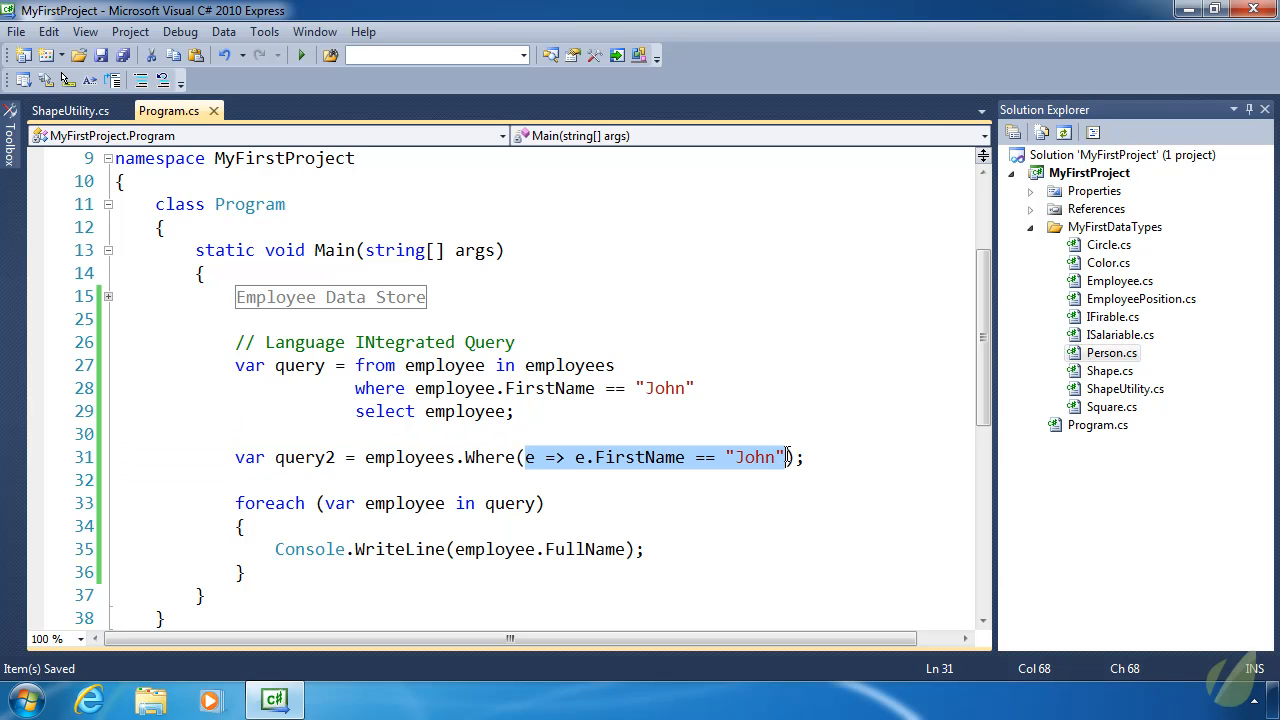
mouse_move(790, 460)
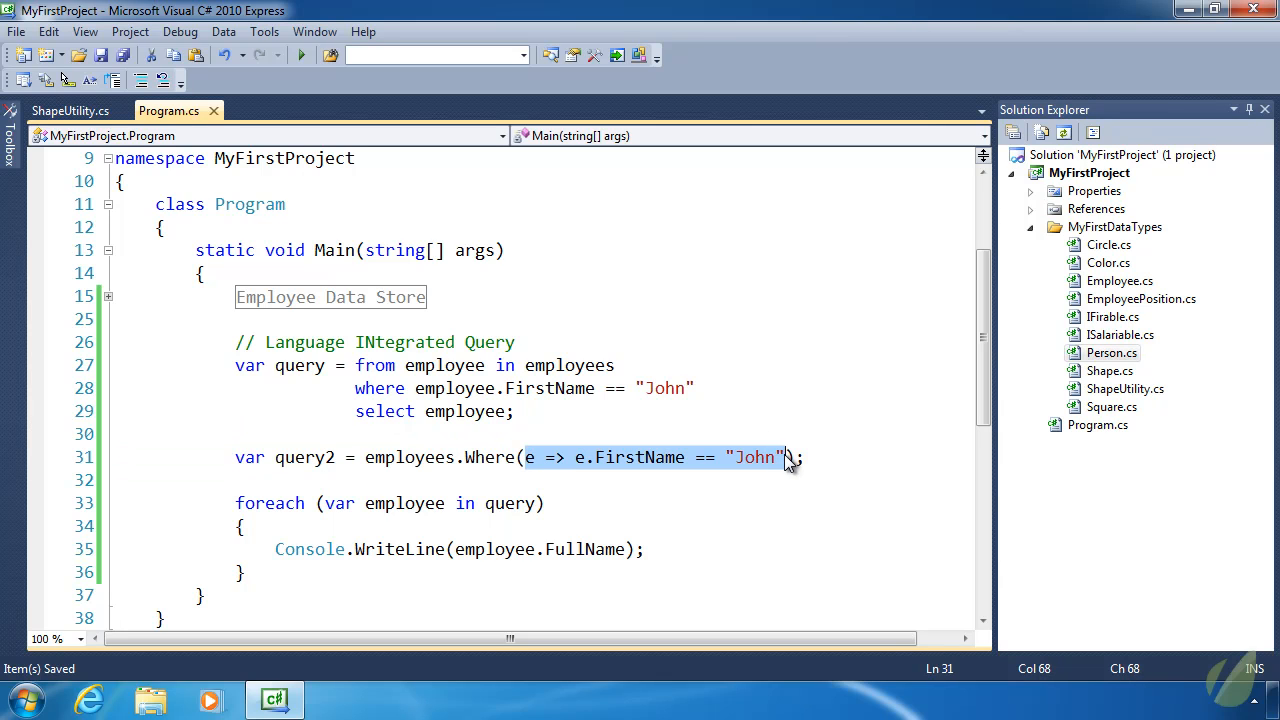
left_click(287, 457)
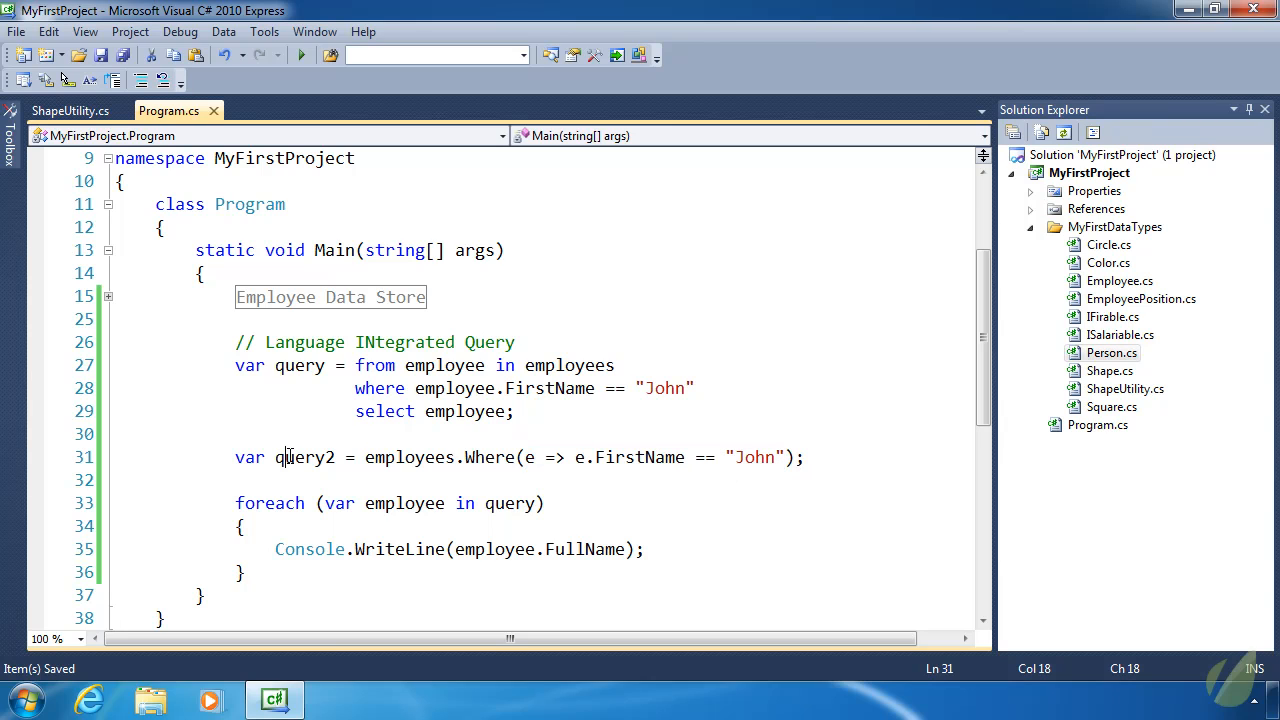
- Build the project with the loop over query2 and confirm it compiles
double_click(304, 457)
type("2")
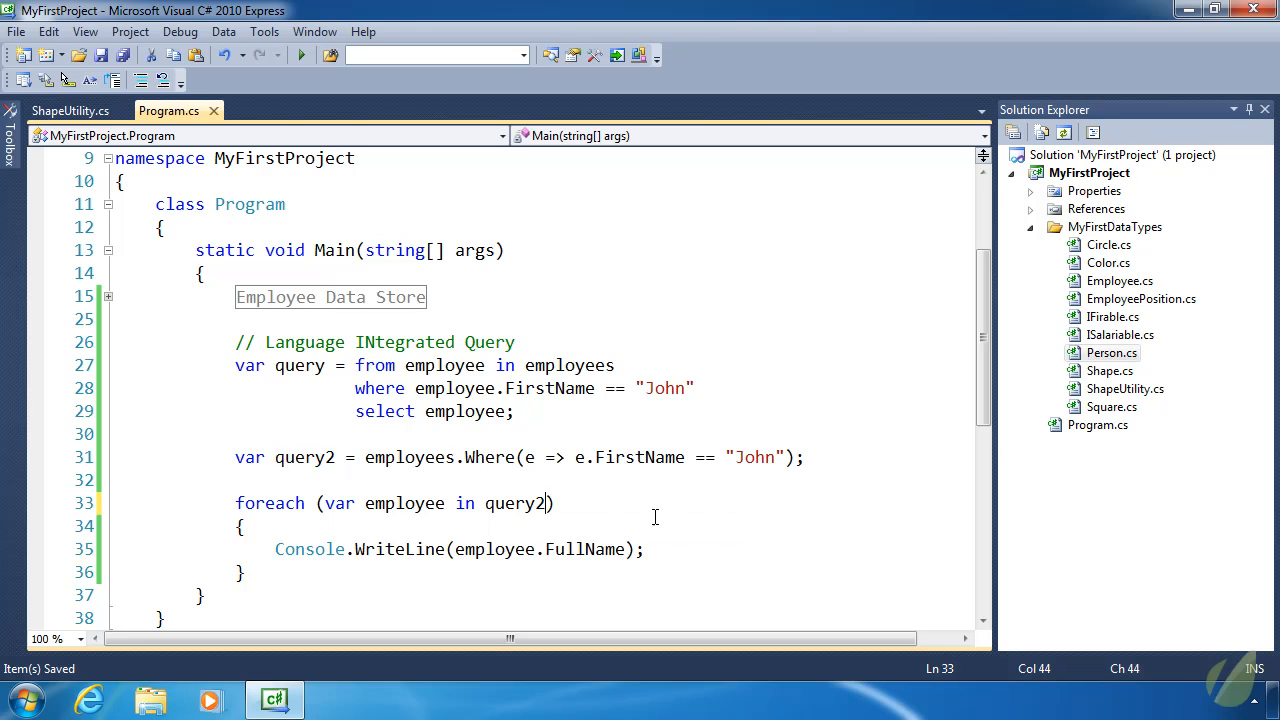
mouse_move(590, 549)
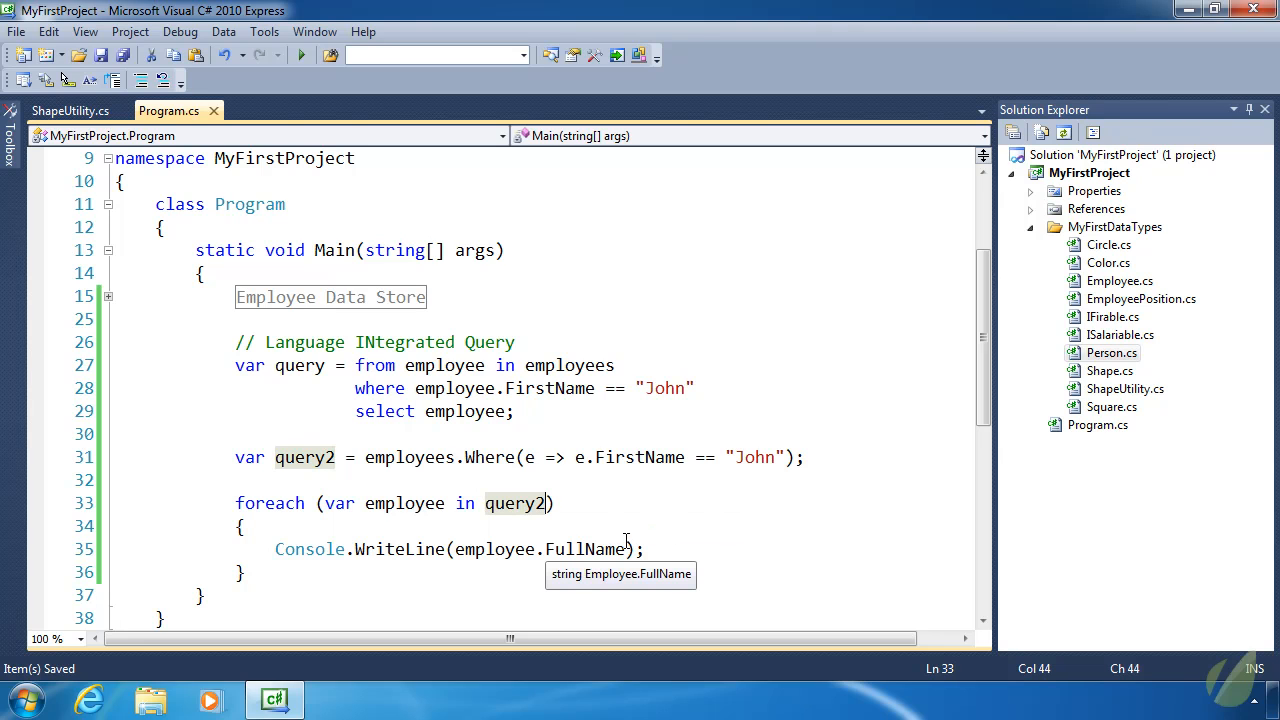
left_click(301, 55)
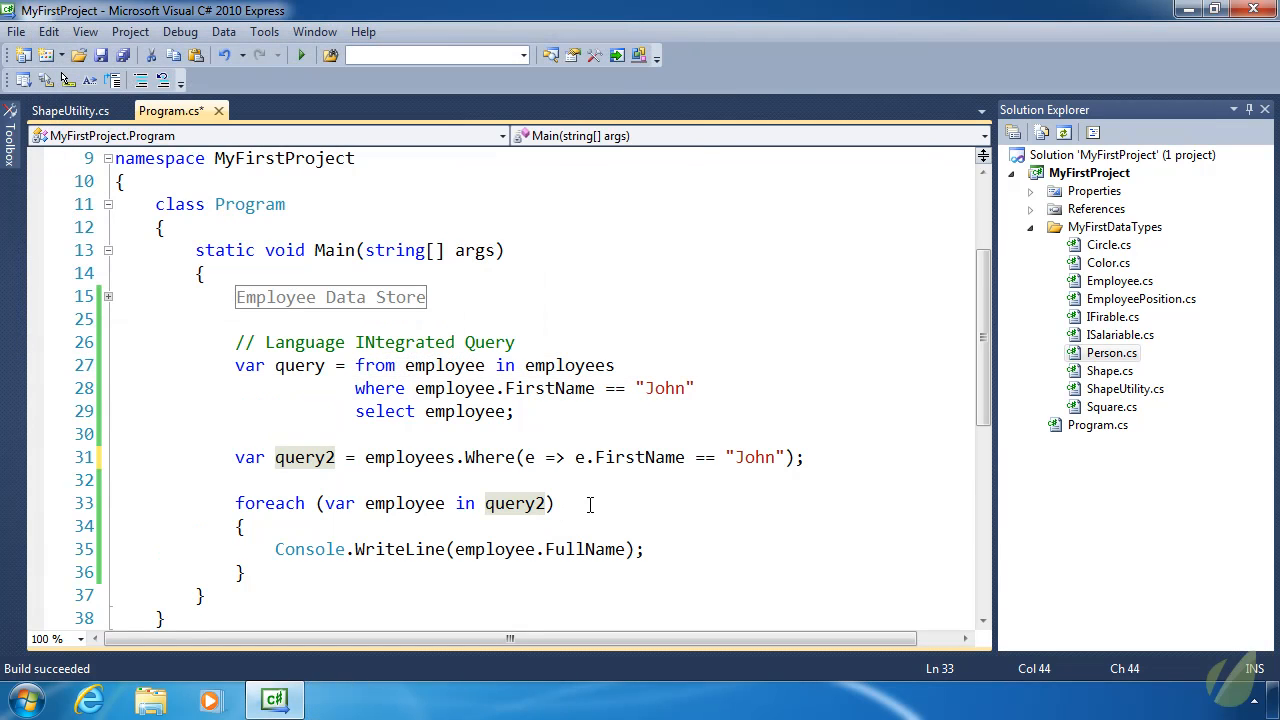
left_click(394, 365)
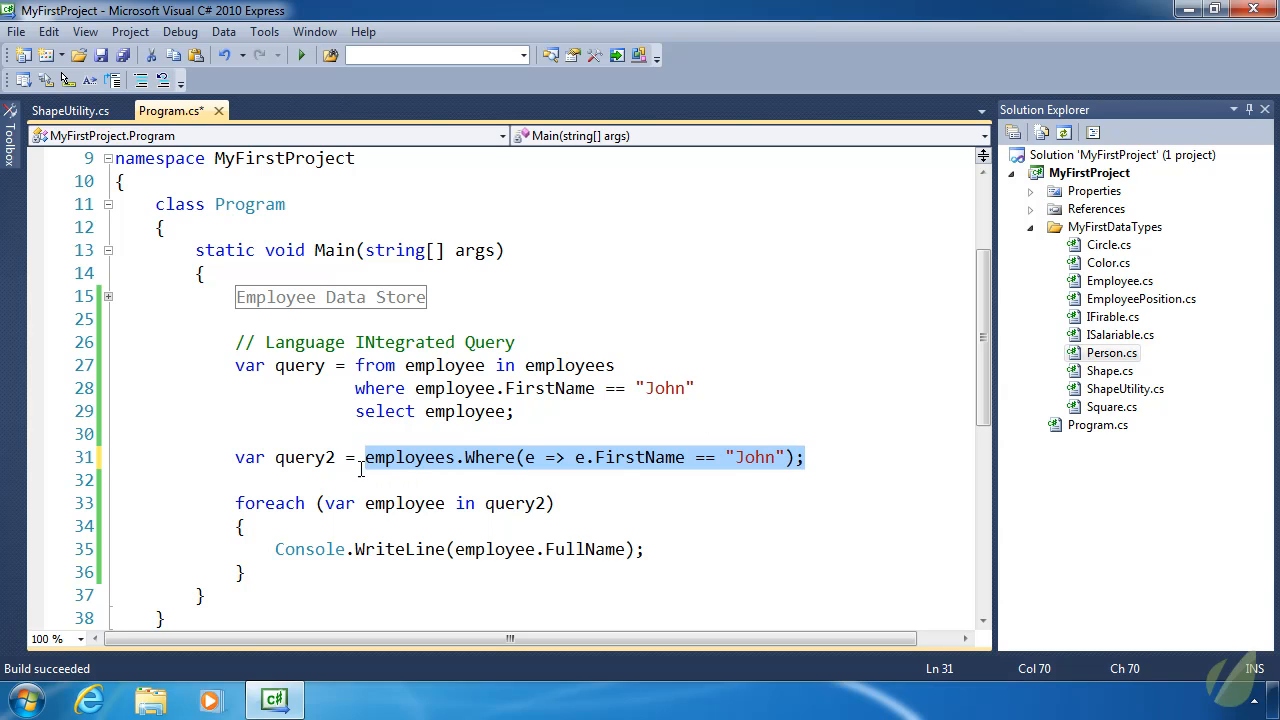
- Highlight query2, the original query variable, and the whole foreach loop
double_click(304, 457)
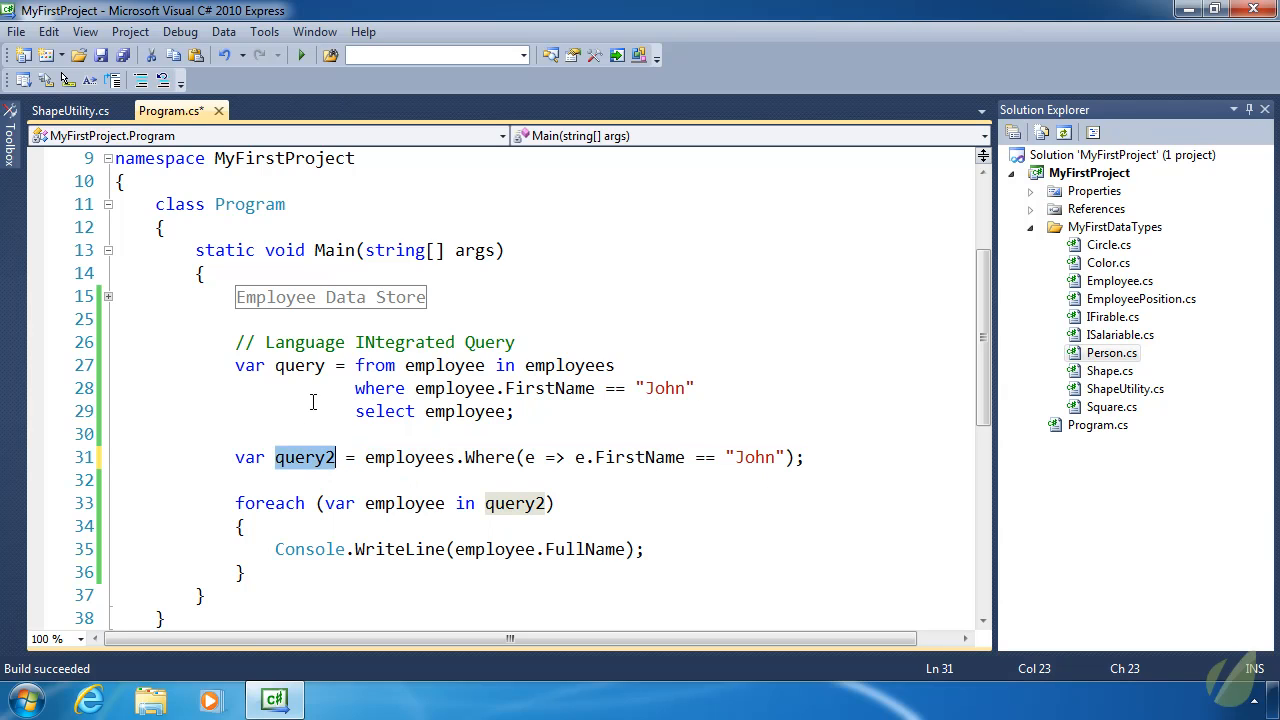
left_click(299, 365)
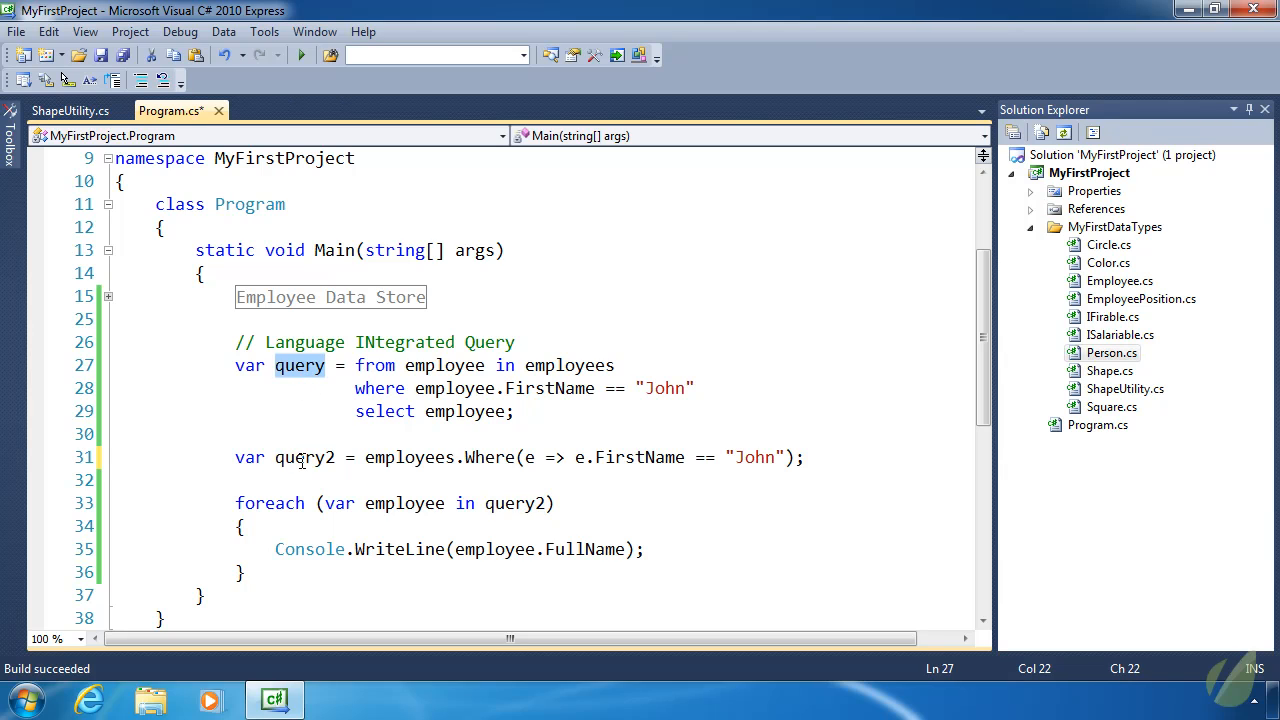
double_click(303, 457)
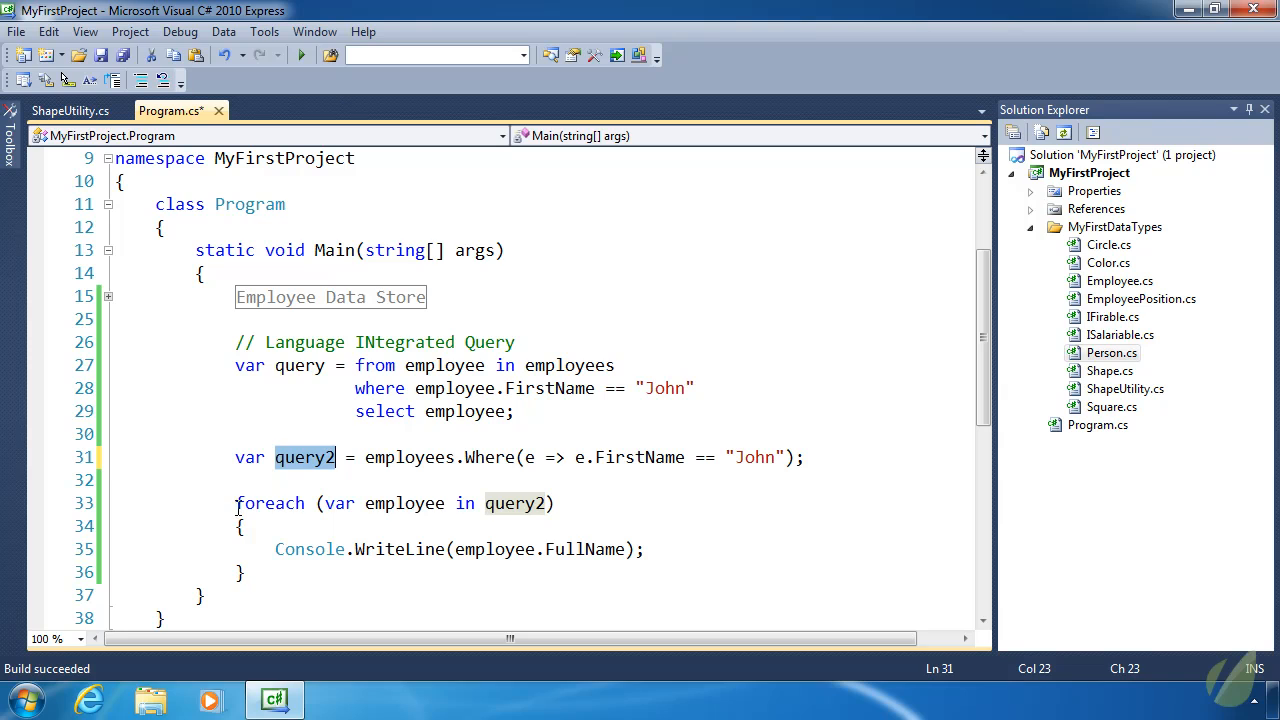
left_click_drag(235, 503, 248, 572)
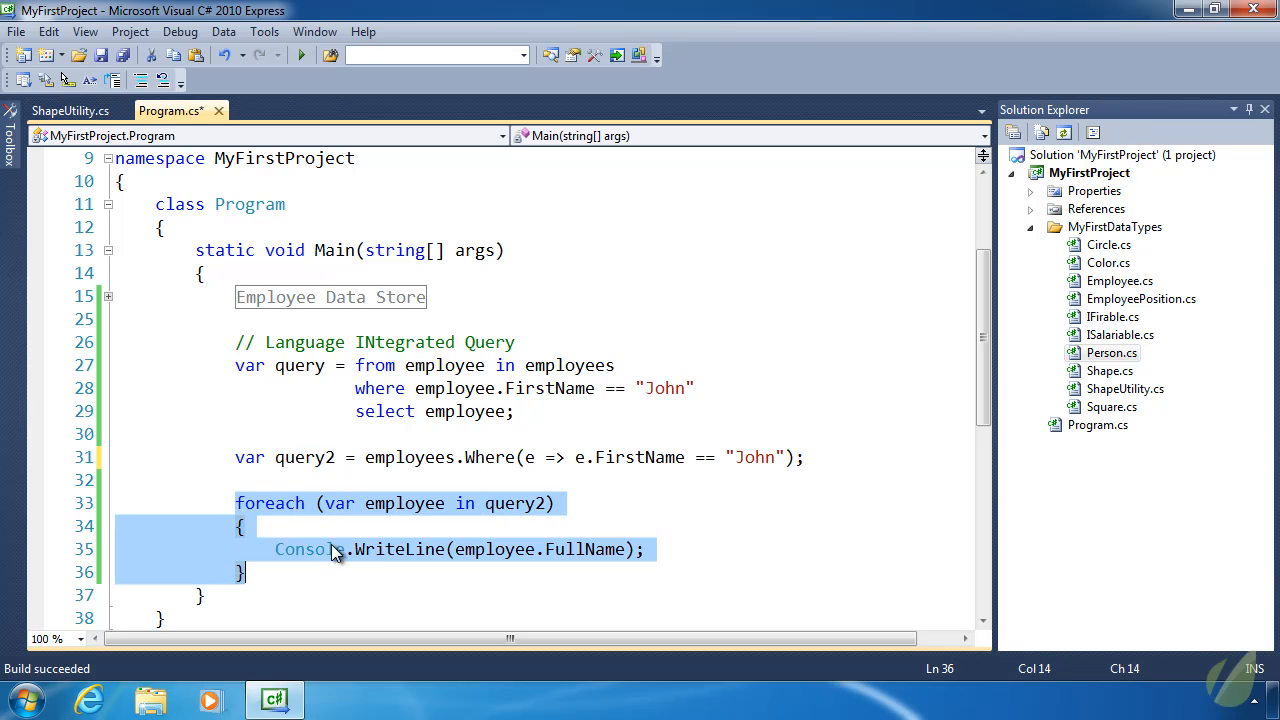
mouse_move(332, 380)
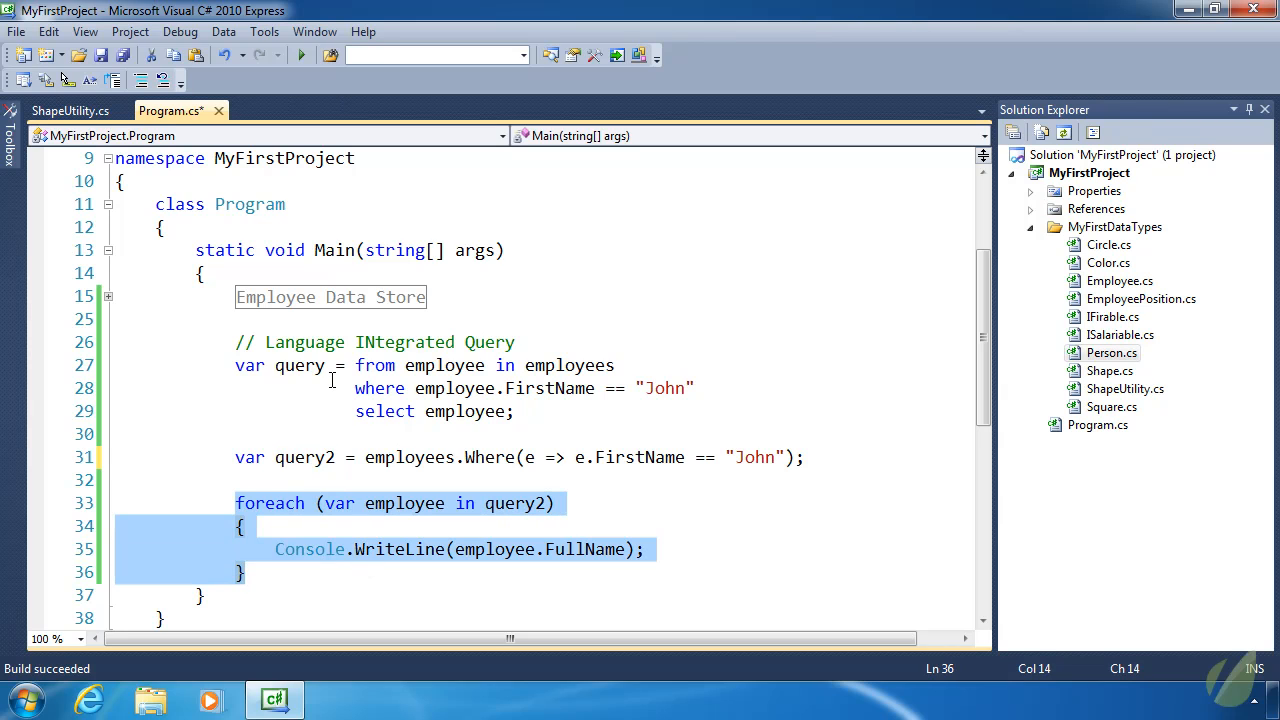
left_click(792, 457)
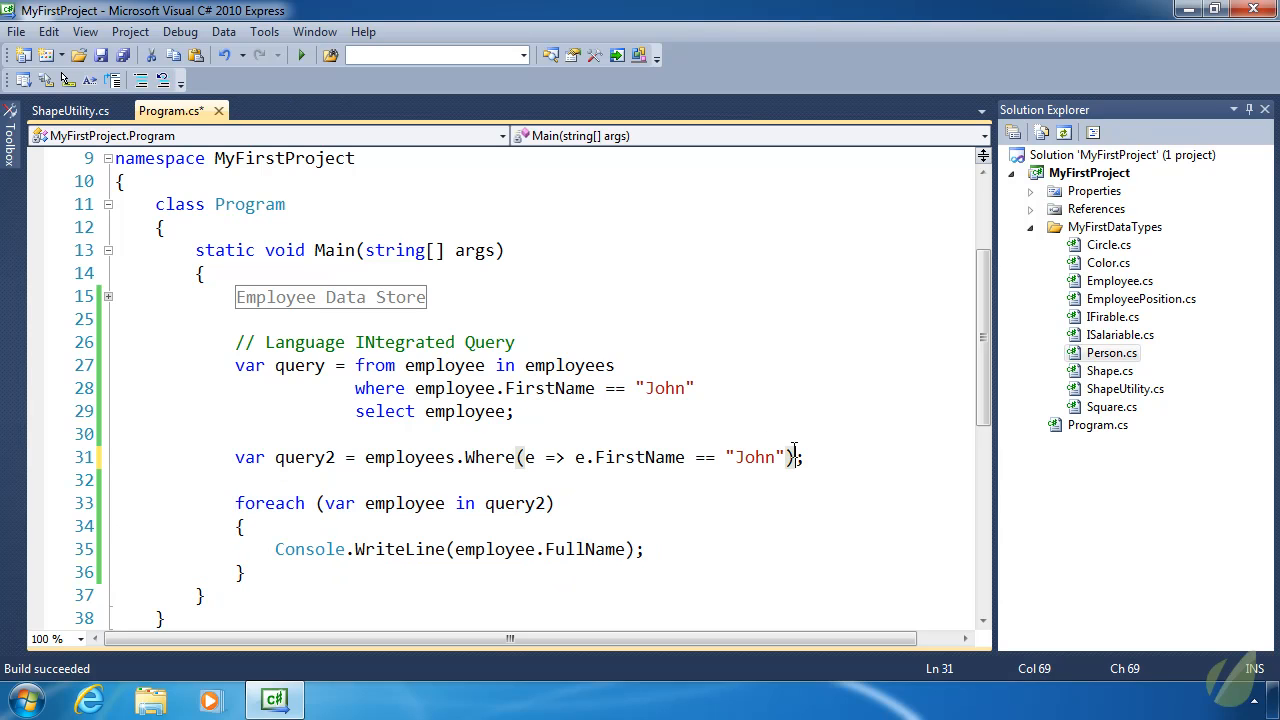
type(".")
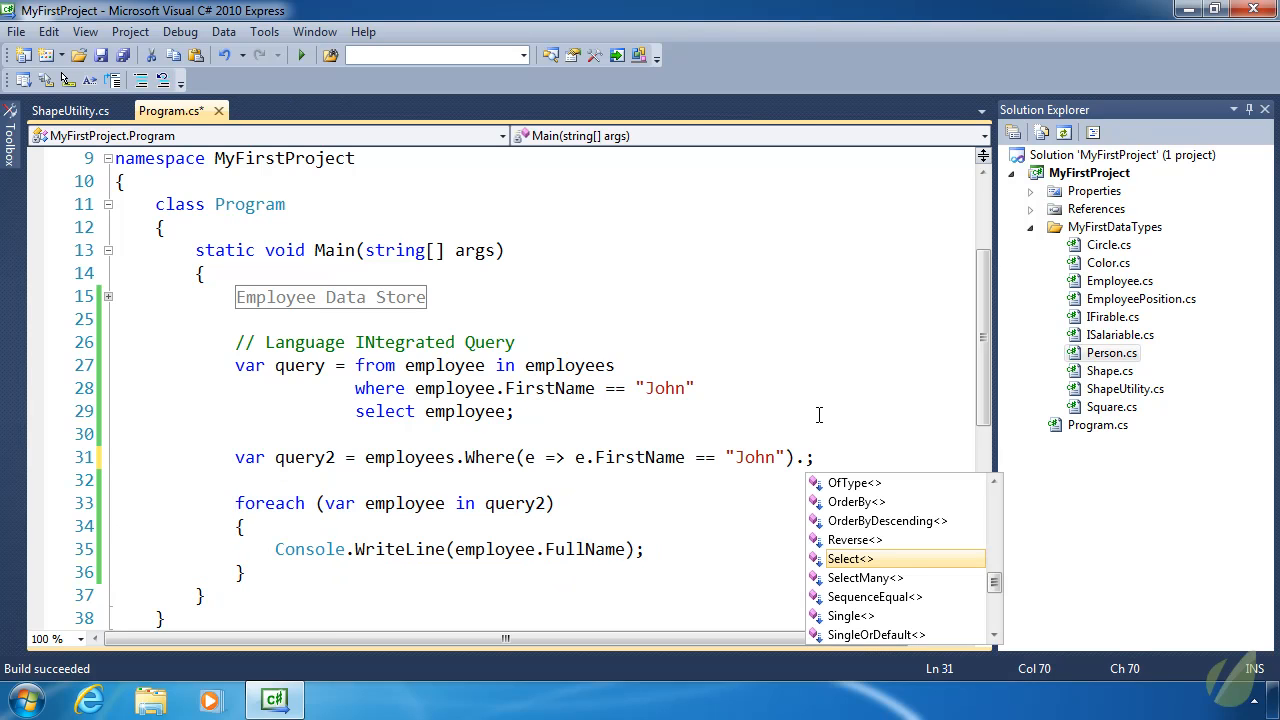
type("li")
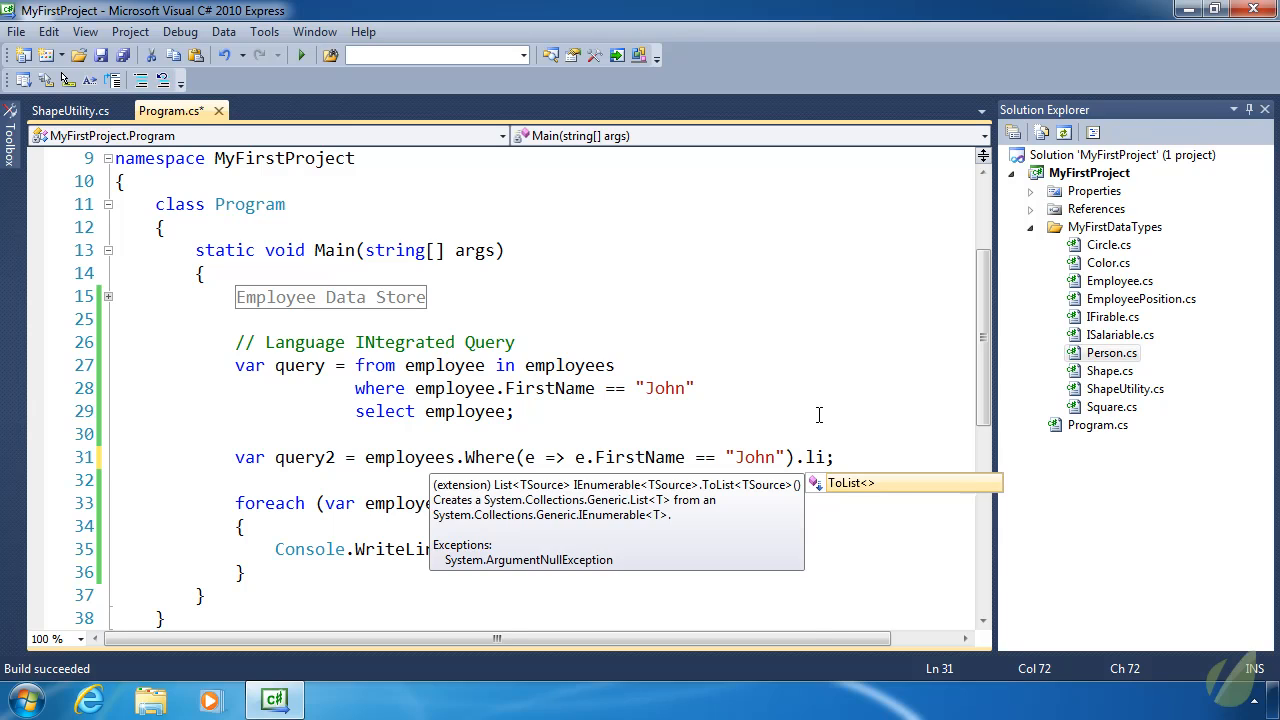
type("toar")
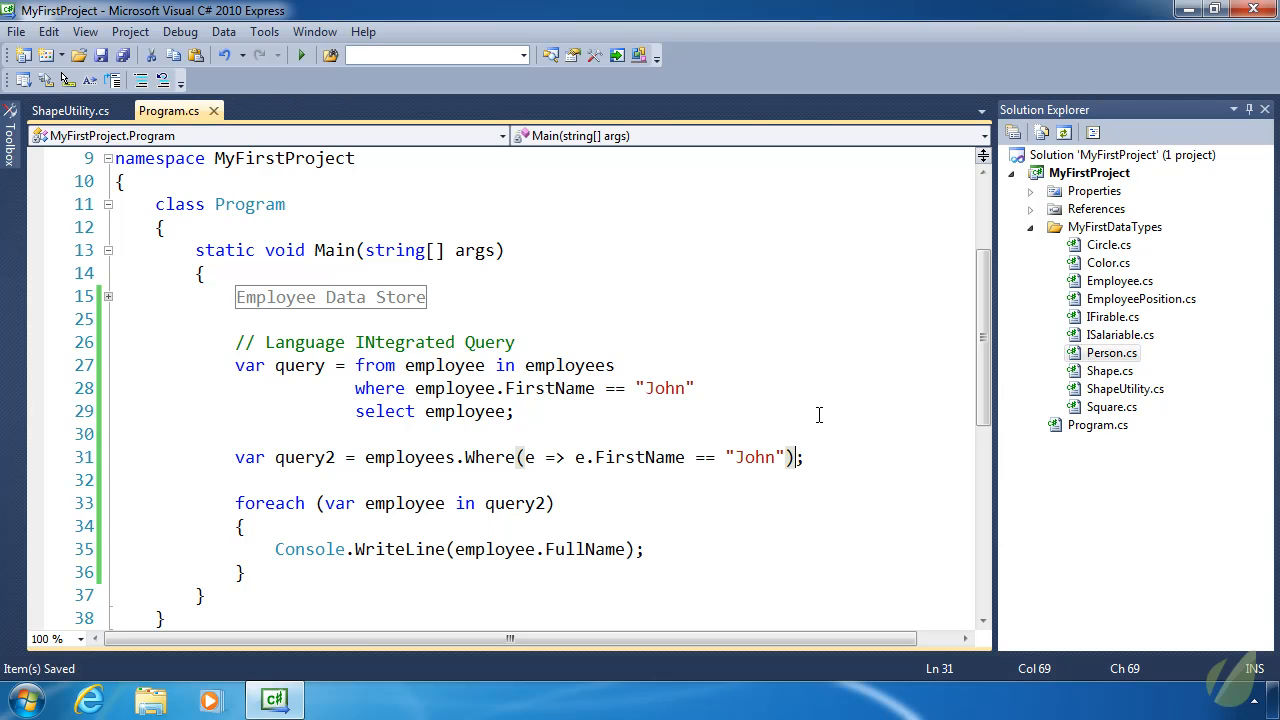
left_click(295, 457)
type(")")
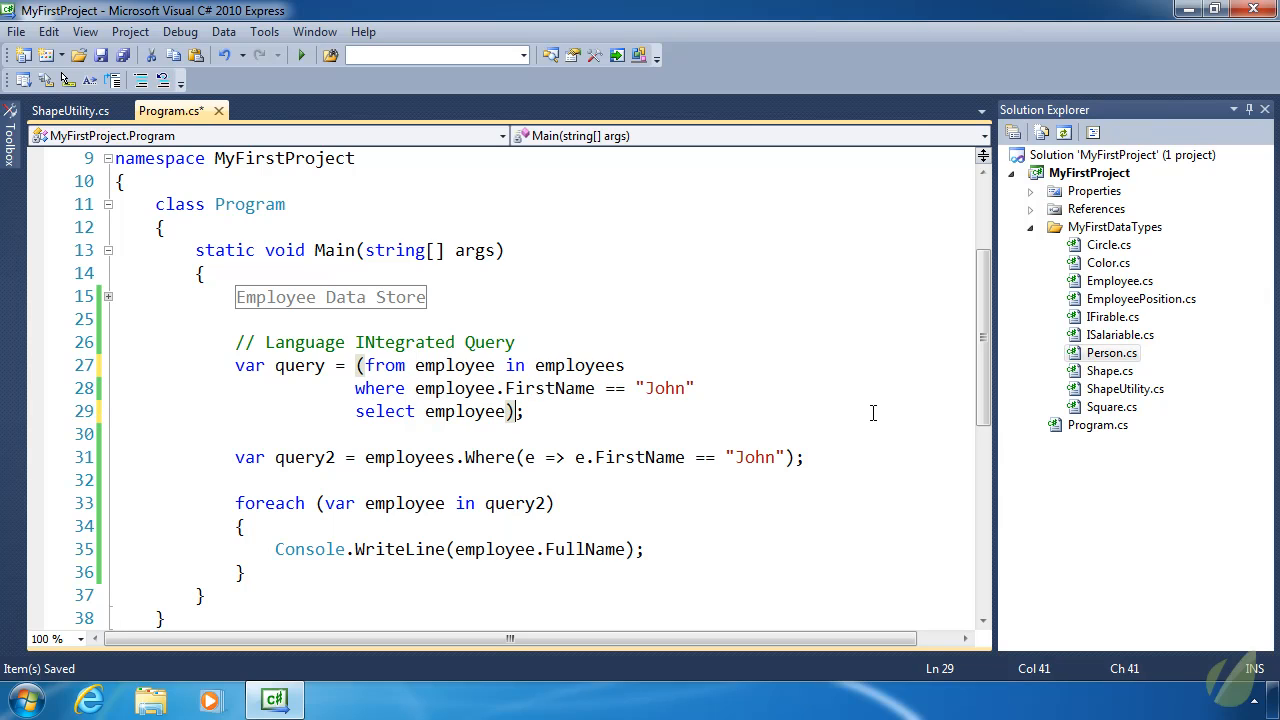
type(".")
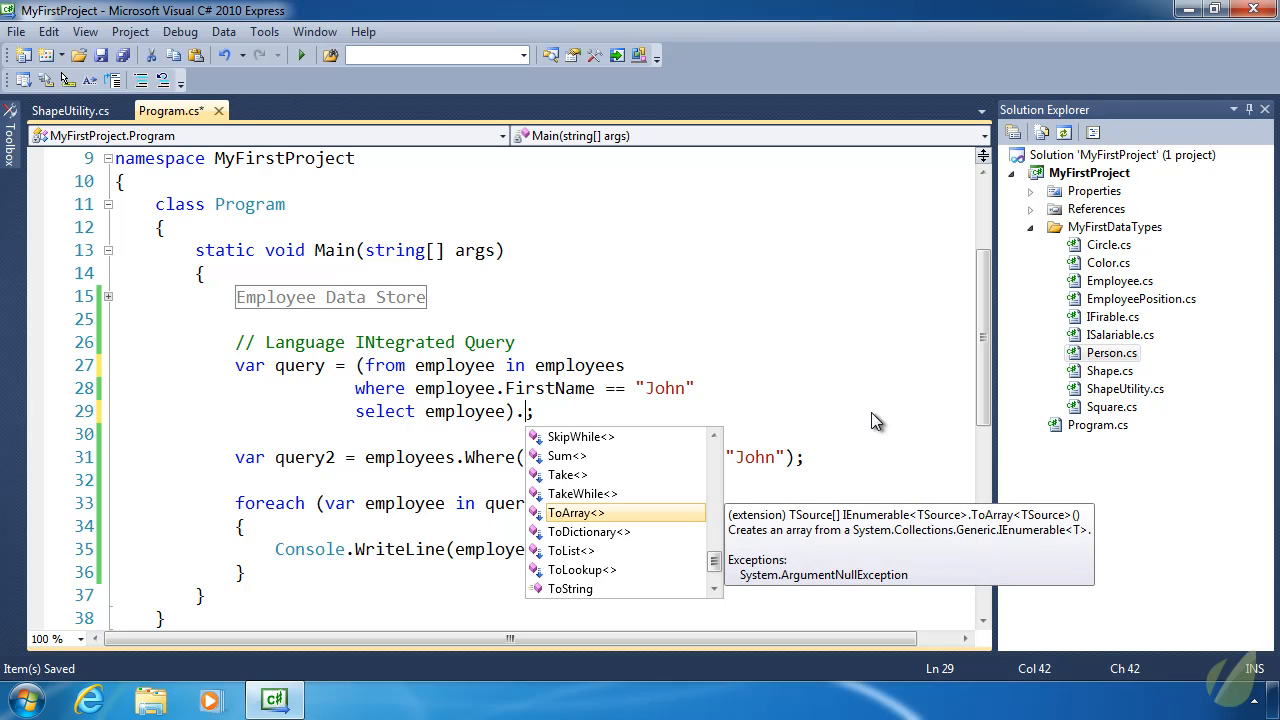
type("tow")
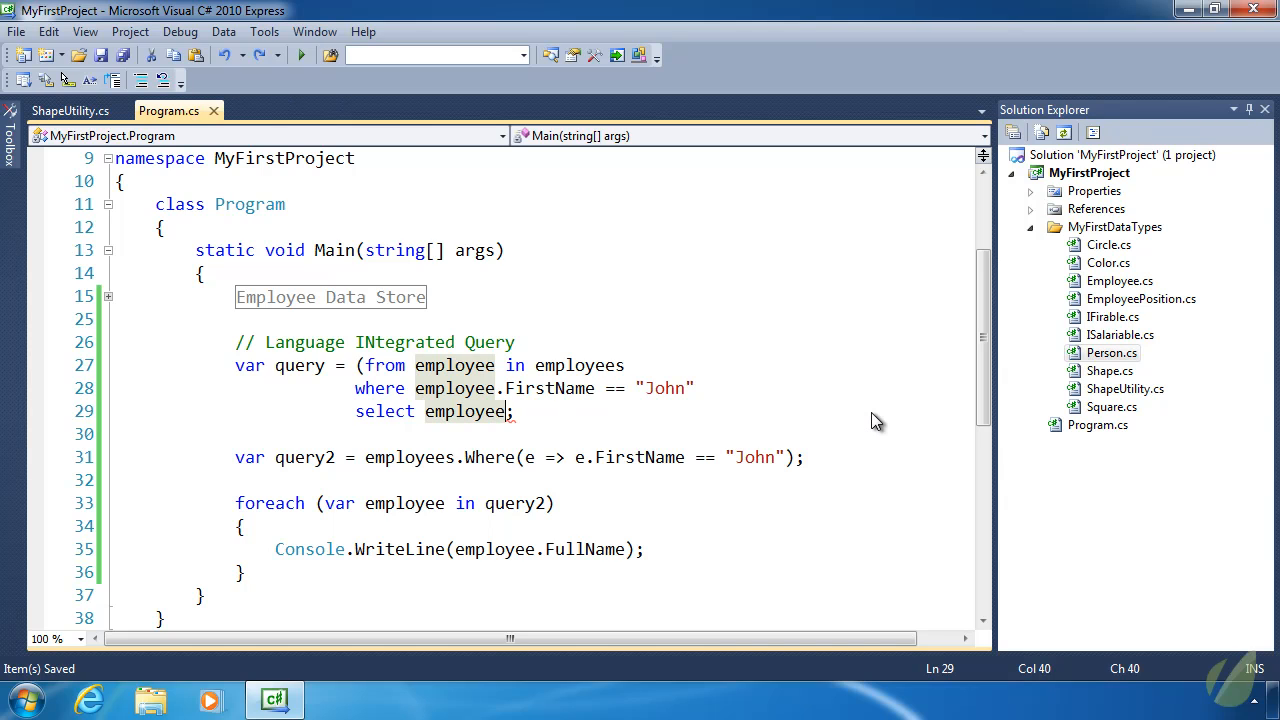
mouse_move(573, 302)
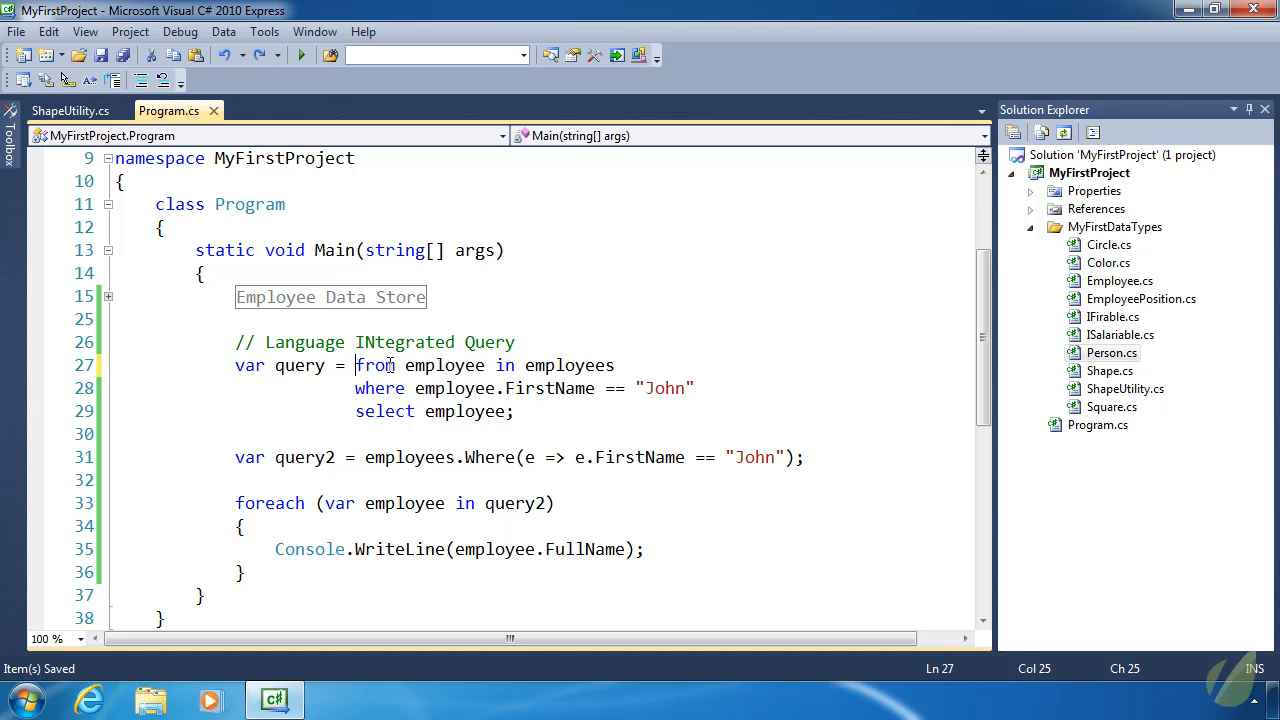
mouse_move(390, 372)
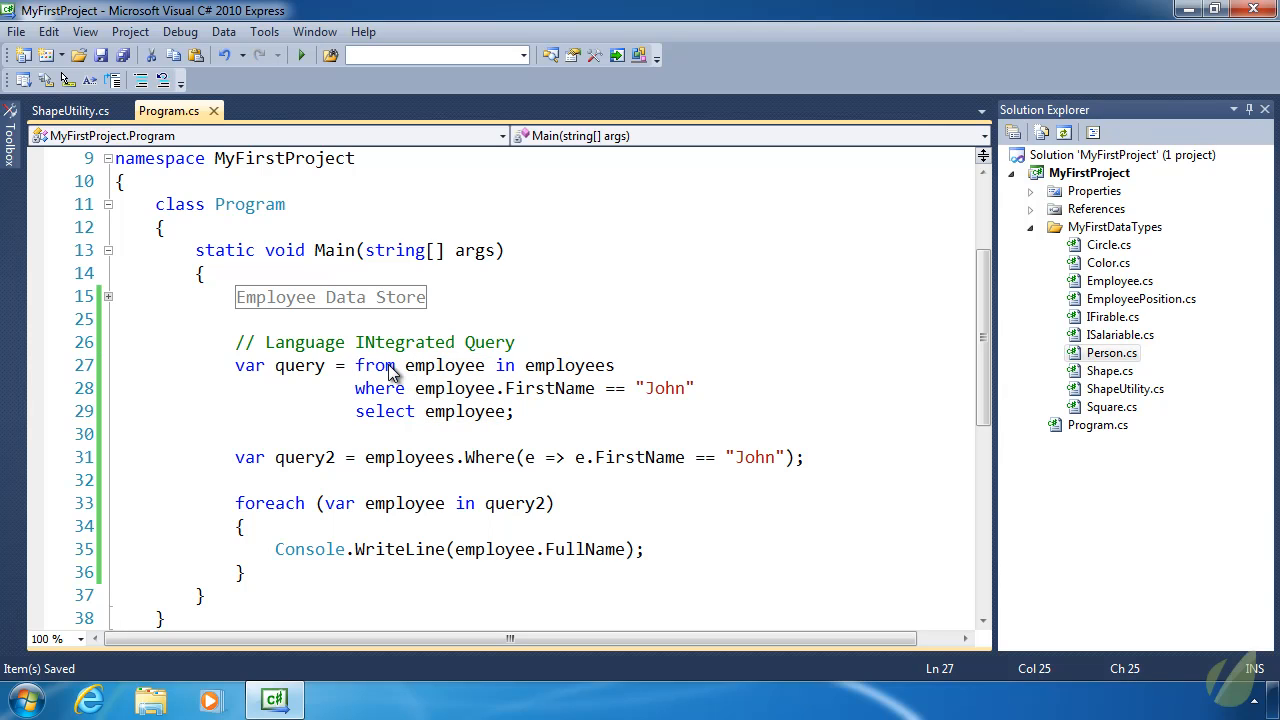
mouse_move(367, 448)
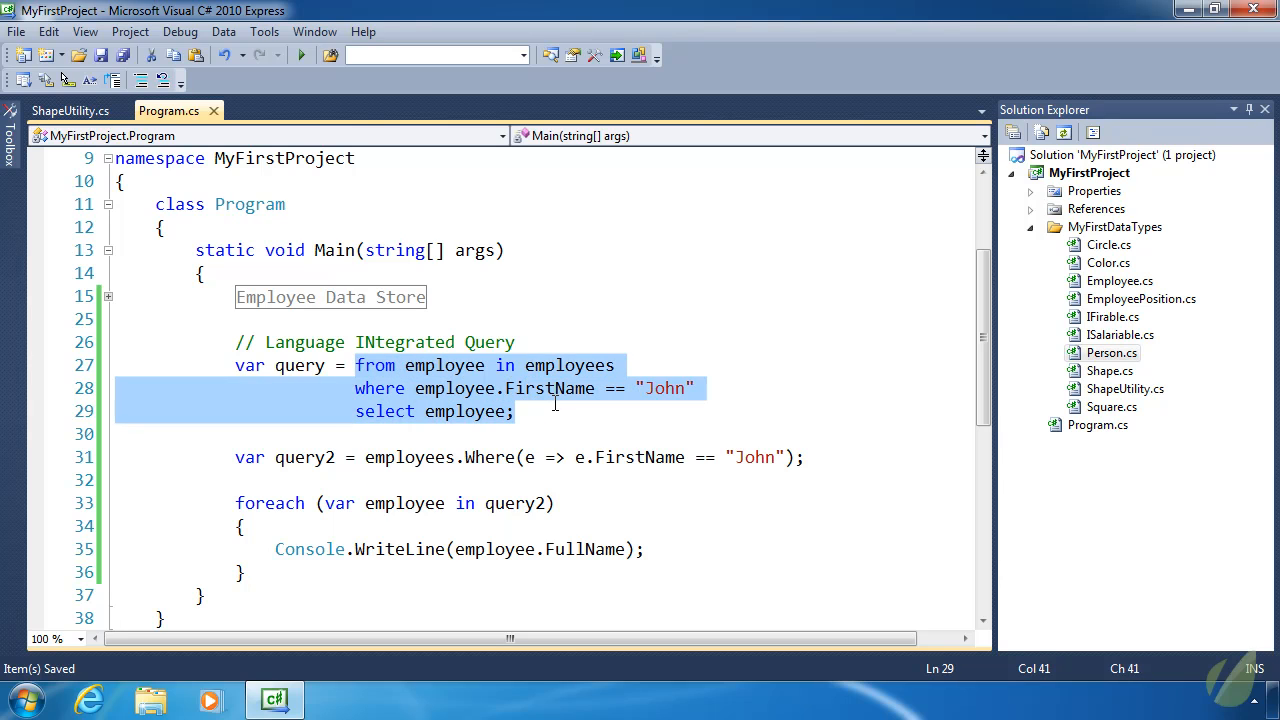
mouse_move(471, 457)
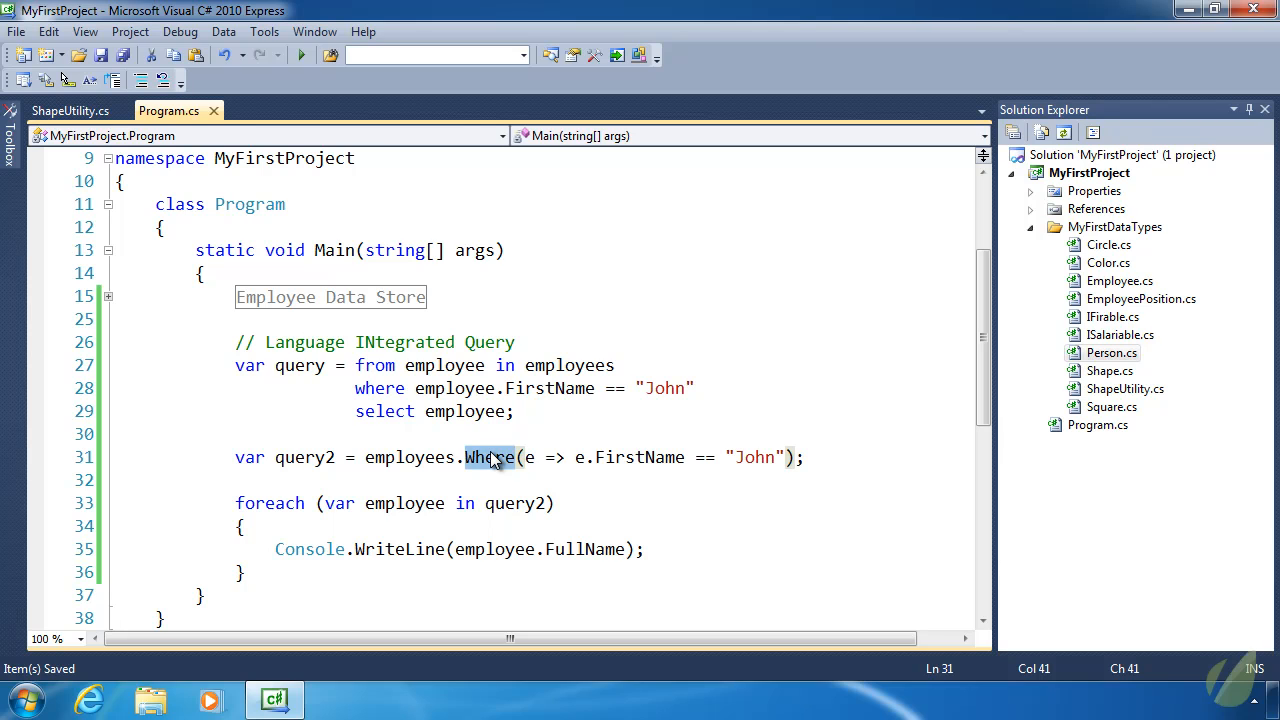
mouse_move(360, 363)
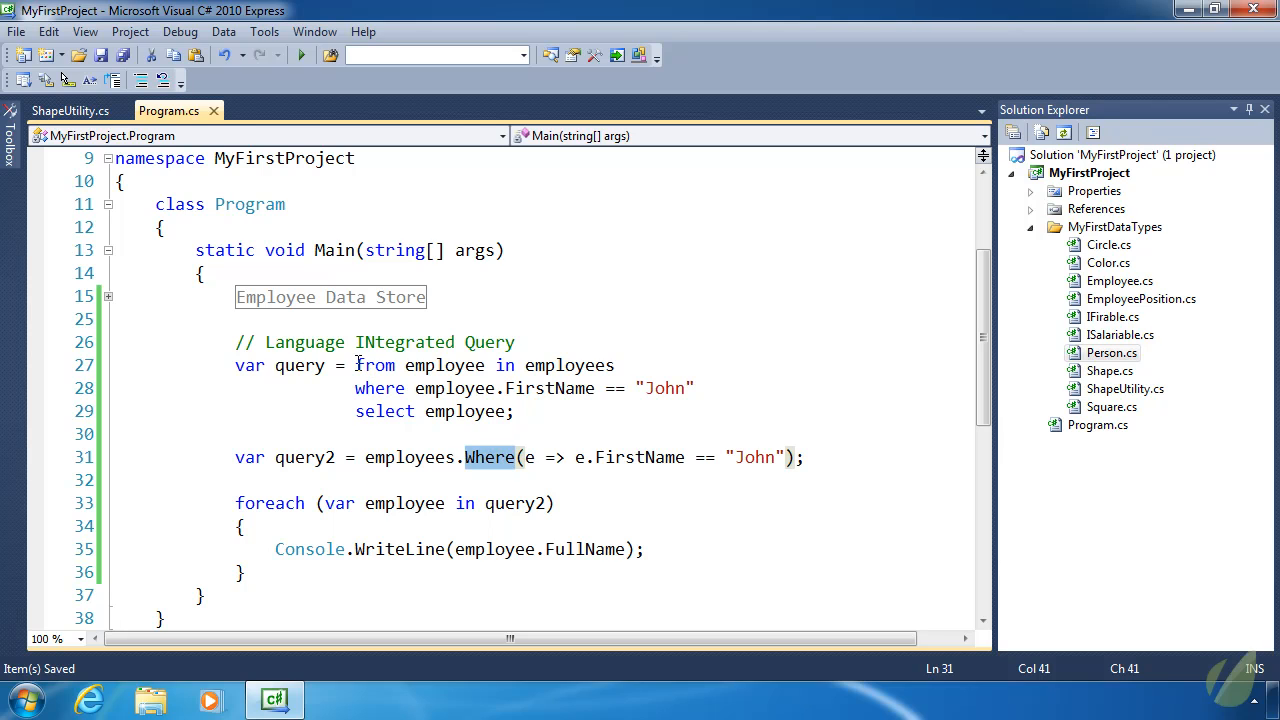
- Clear the Where selection by clicking on the query2 line
left_click(356, 365)
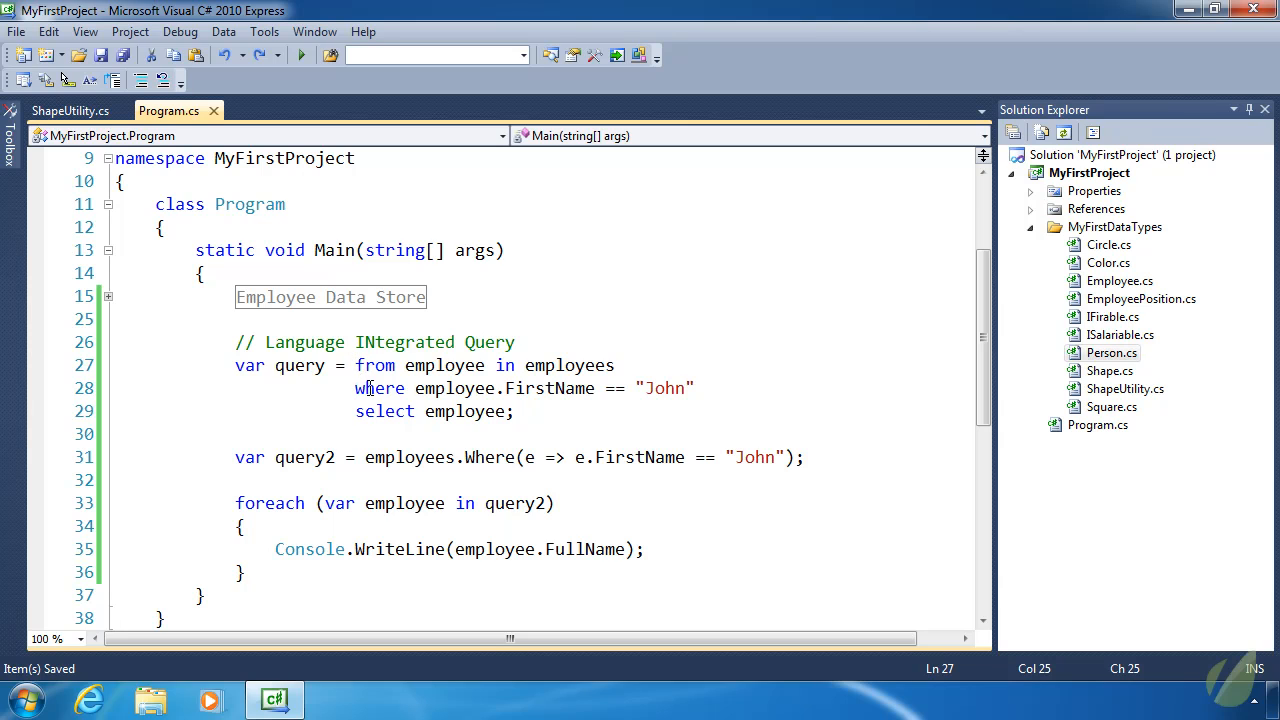
mouse_move(551, 388)
type("//")
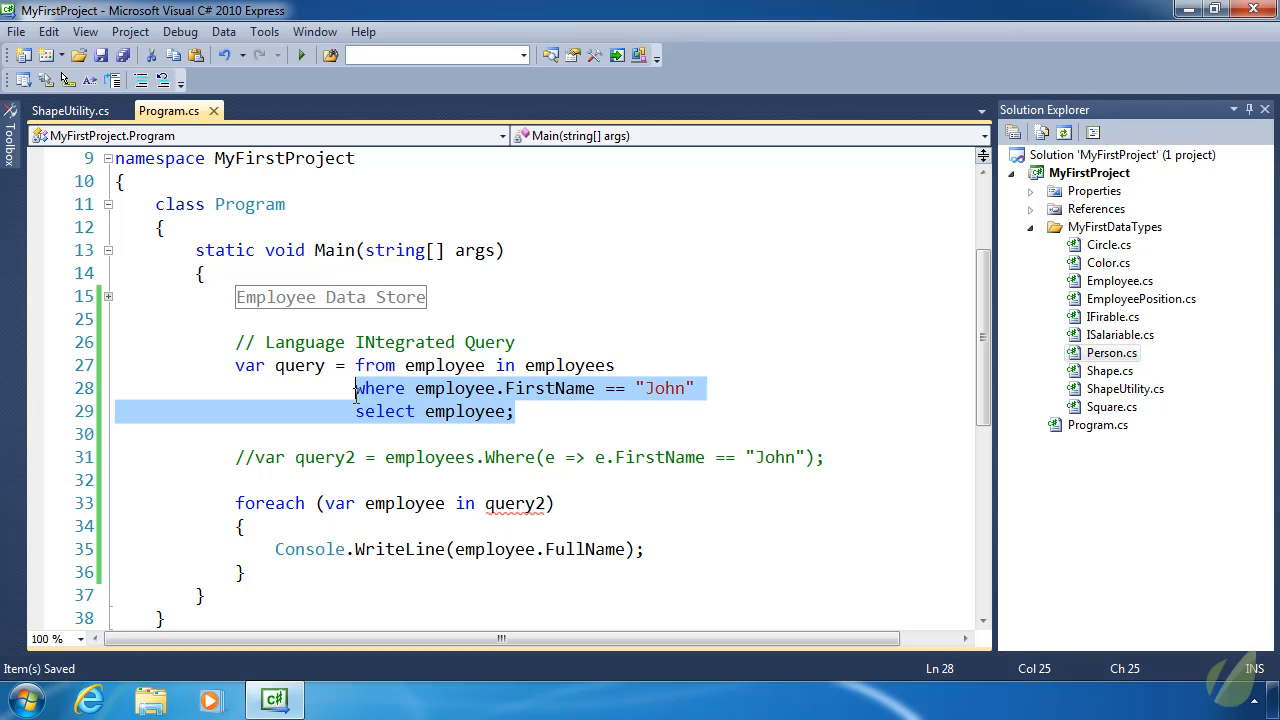
mouse_move(667, 403)
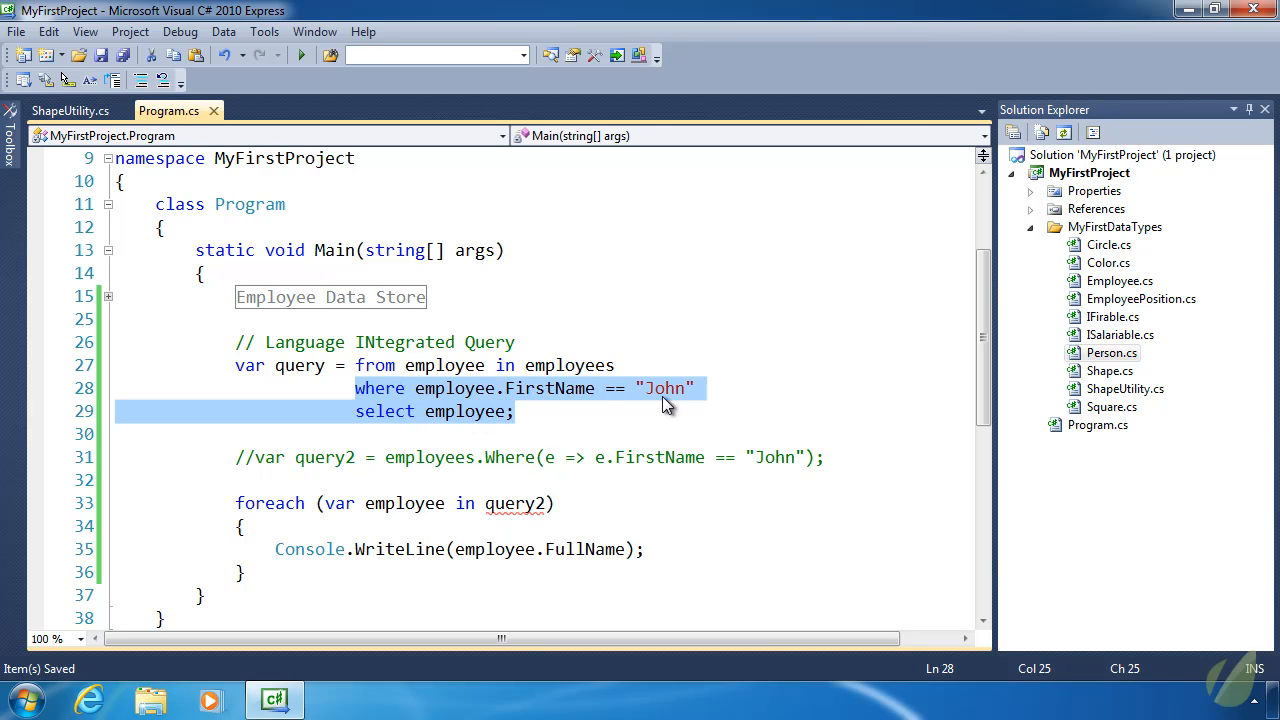
- Write 'group employee by employee.Position' in the query and change the loop source to query
type("group")
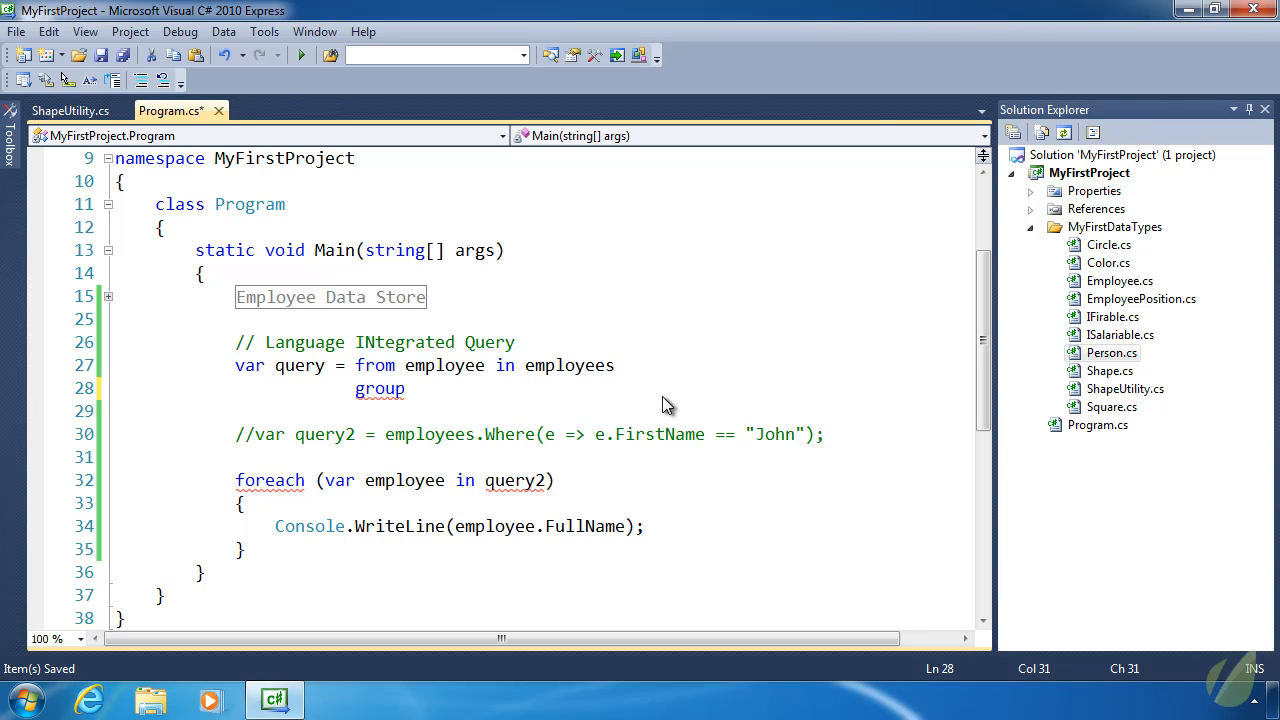
type("employee")
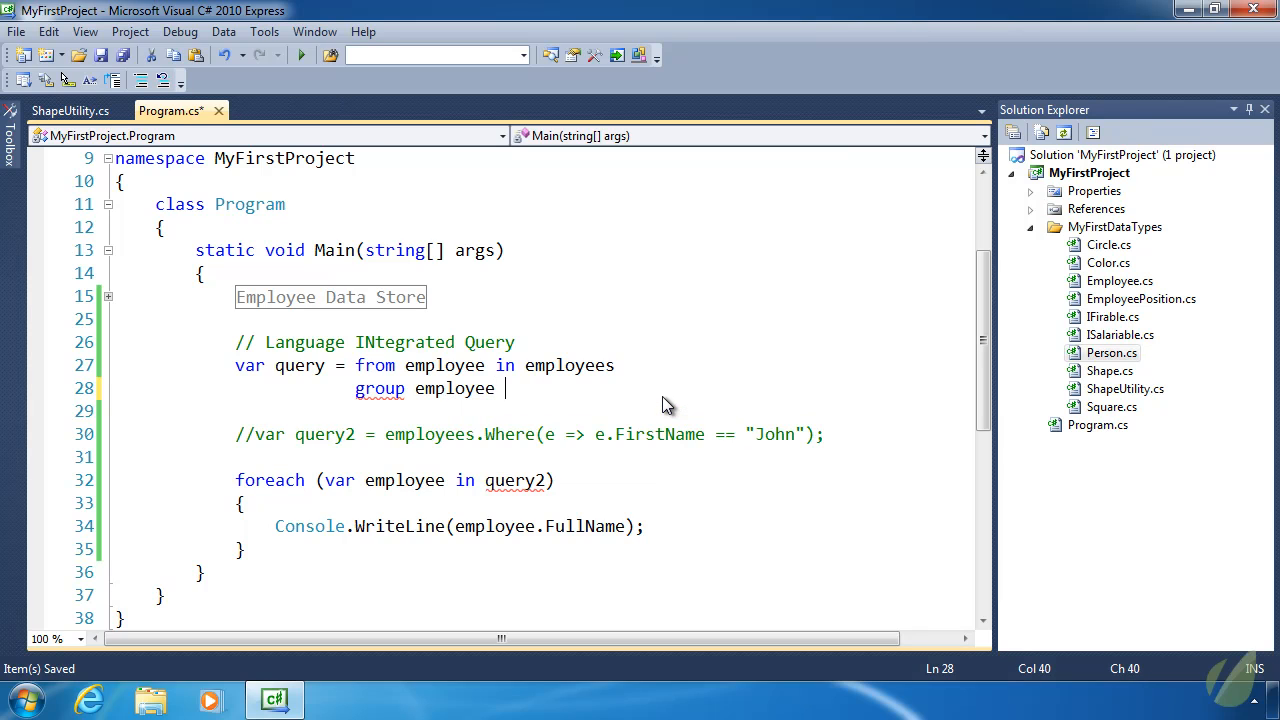
type("by employee.Position;")
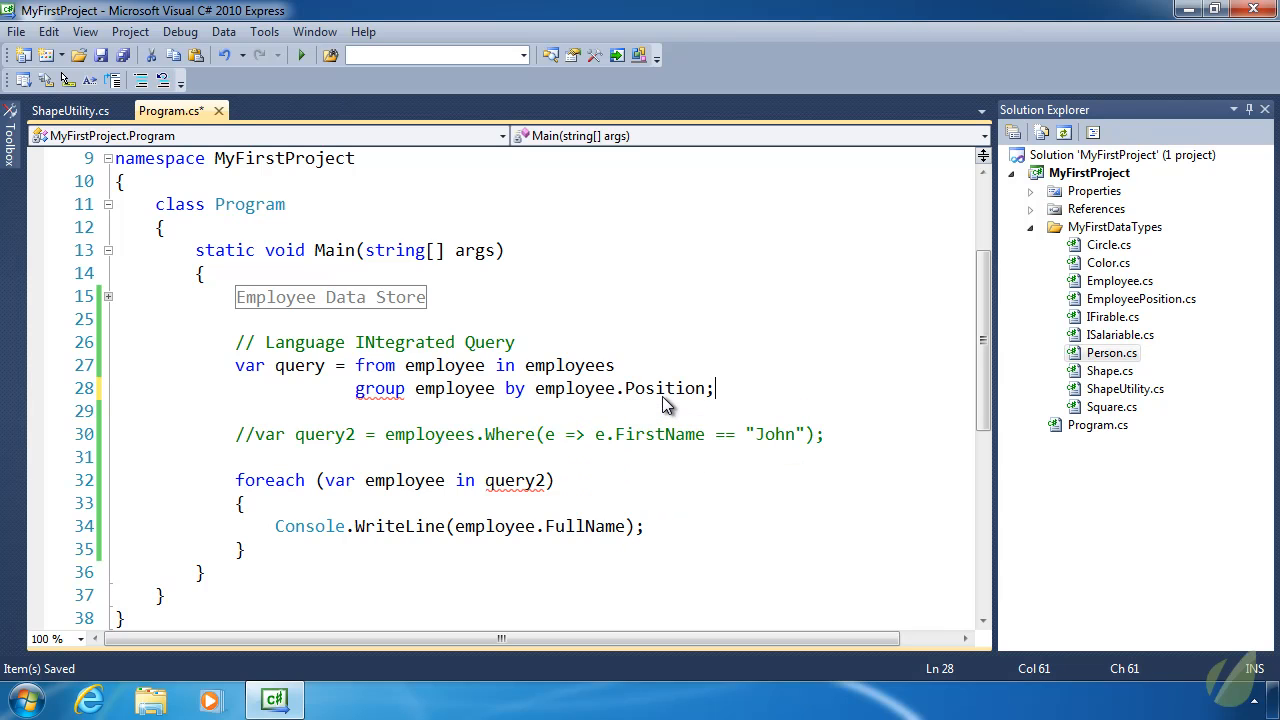
key("Return")
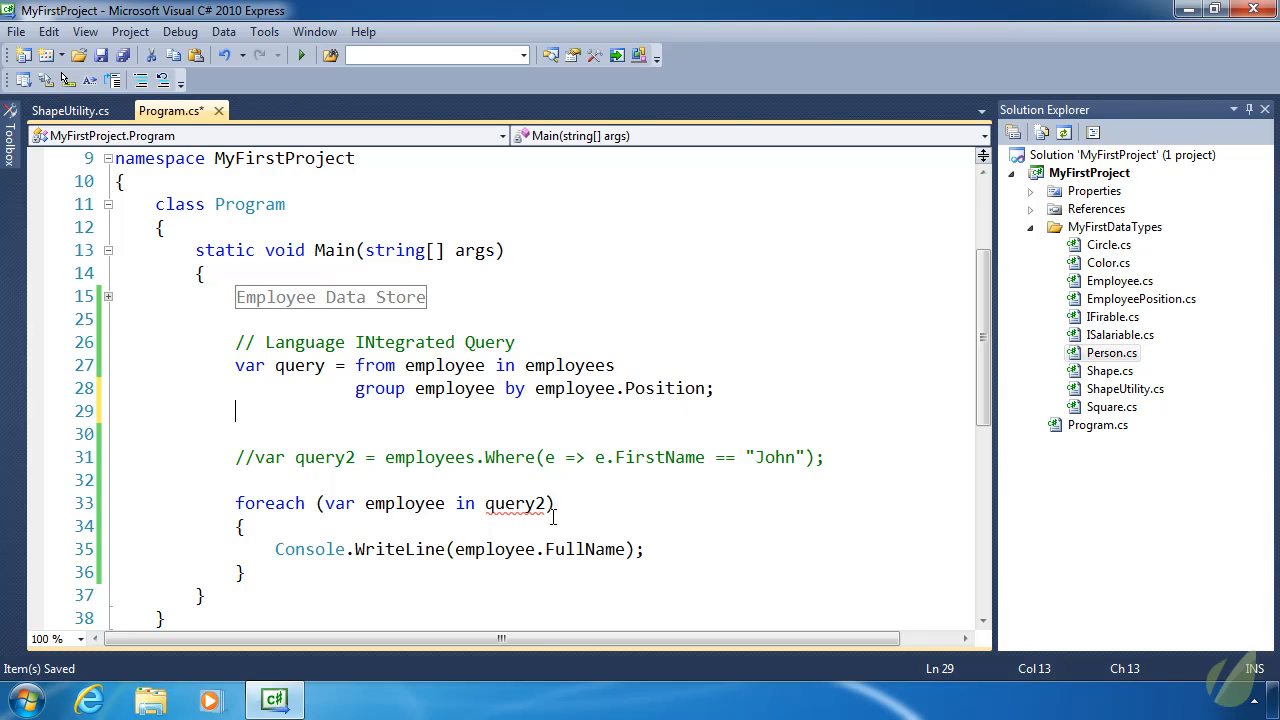
mouse_move(580, 388)
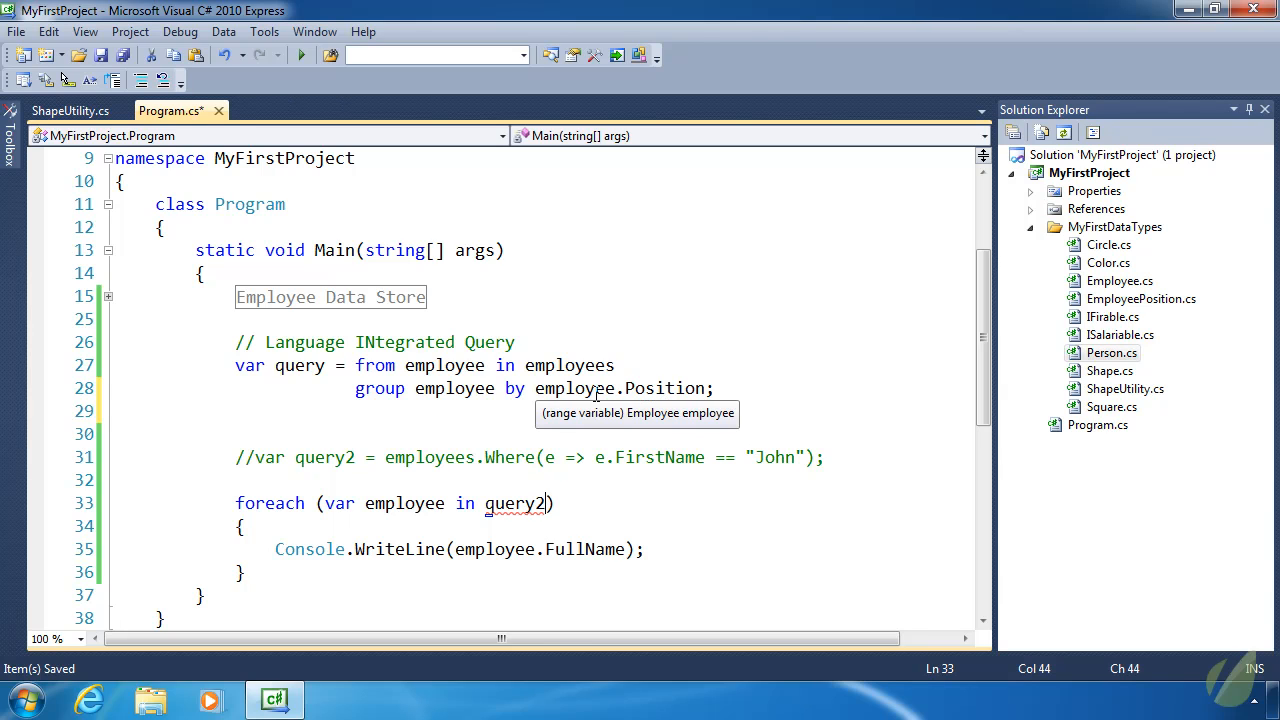
key("Backspace")
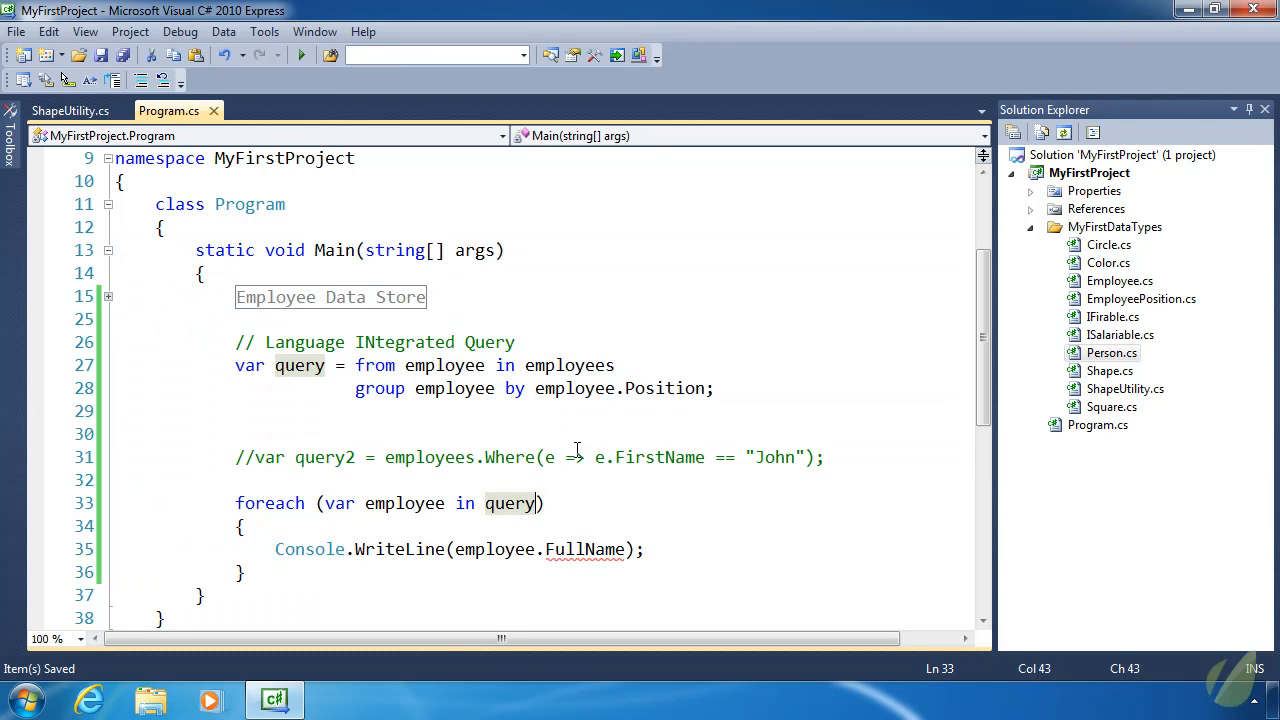
mouse_move(511, 503)
type("grou")
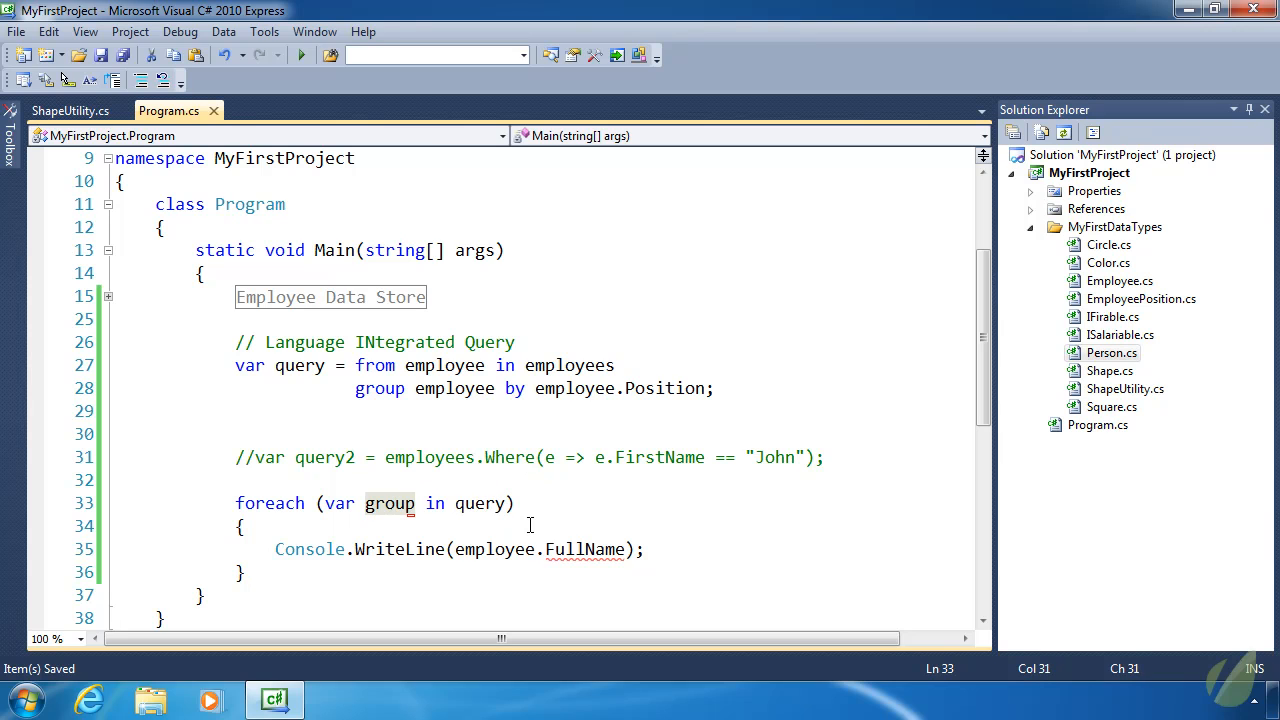
- Add Console.WriteLine(group.Key) and a nested foreach (var employee in group)
type("Console.WriteLine(g")
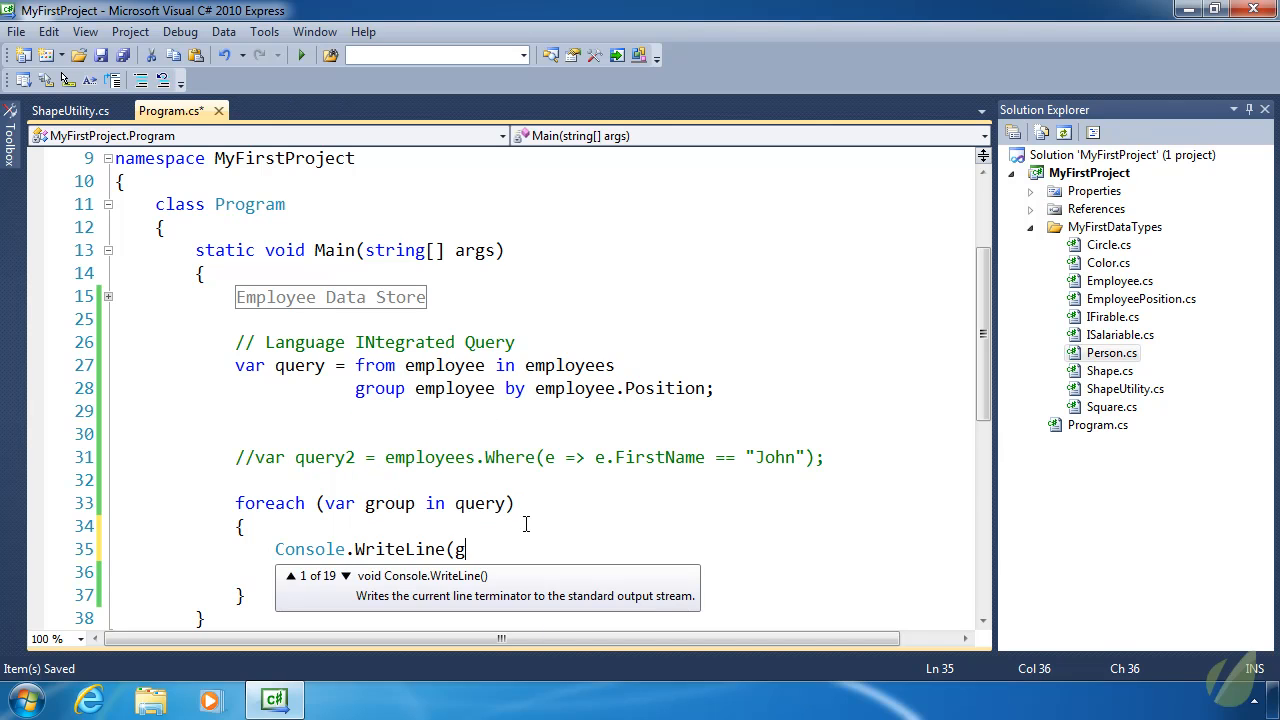
type("roup.Key);")
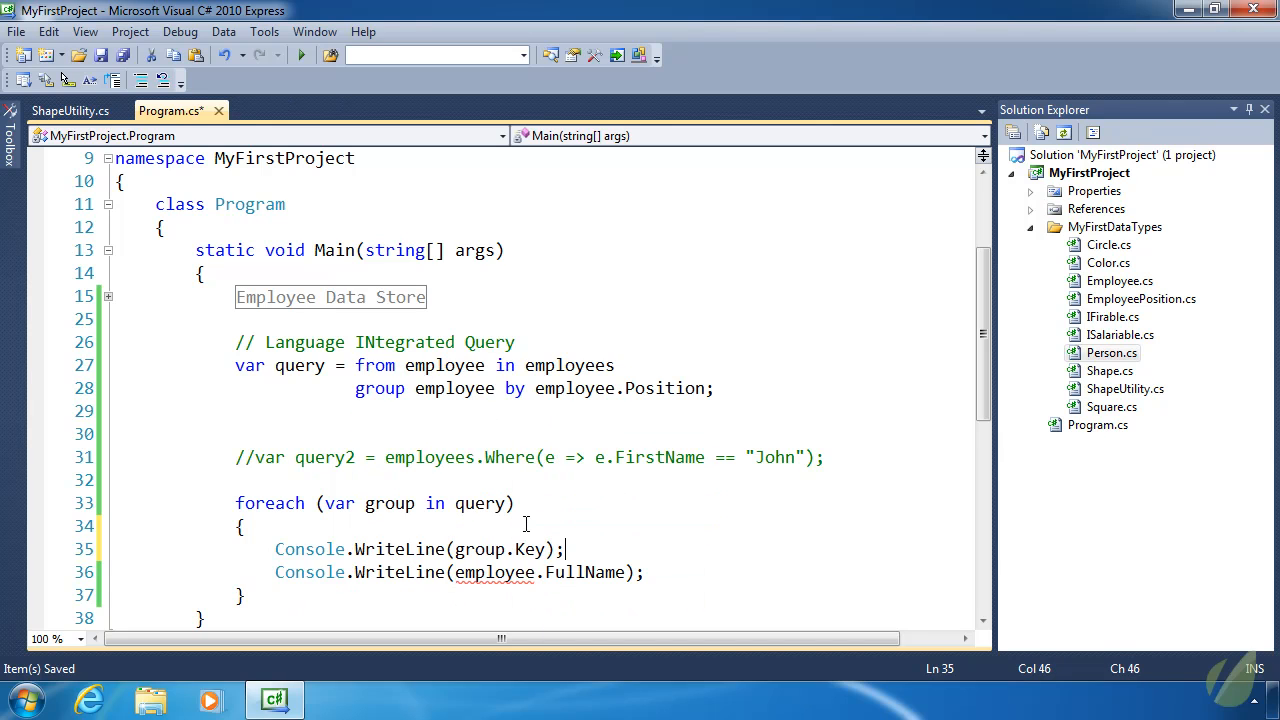
type("foreach")
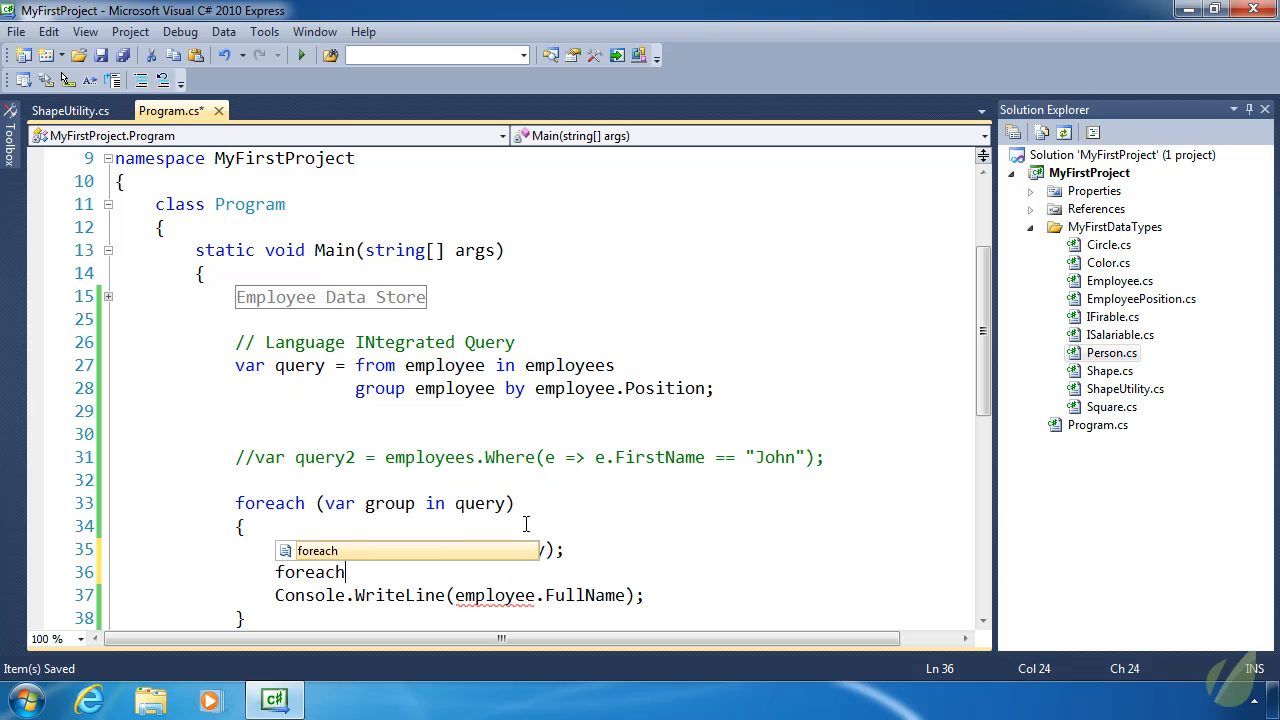
type("(var emp")
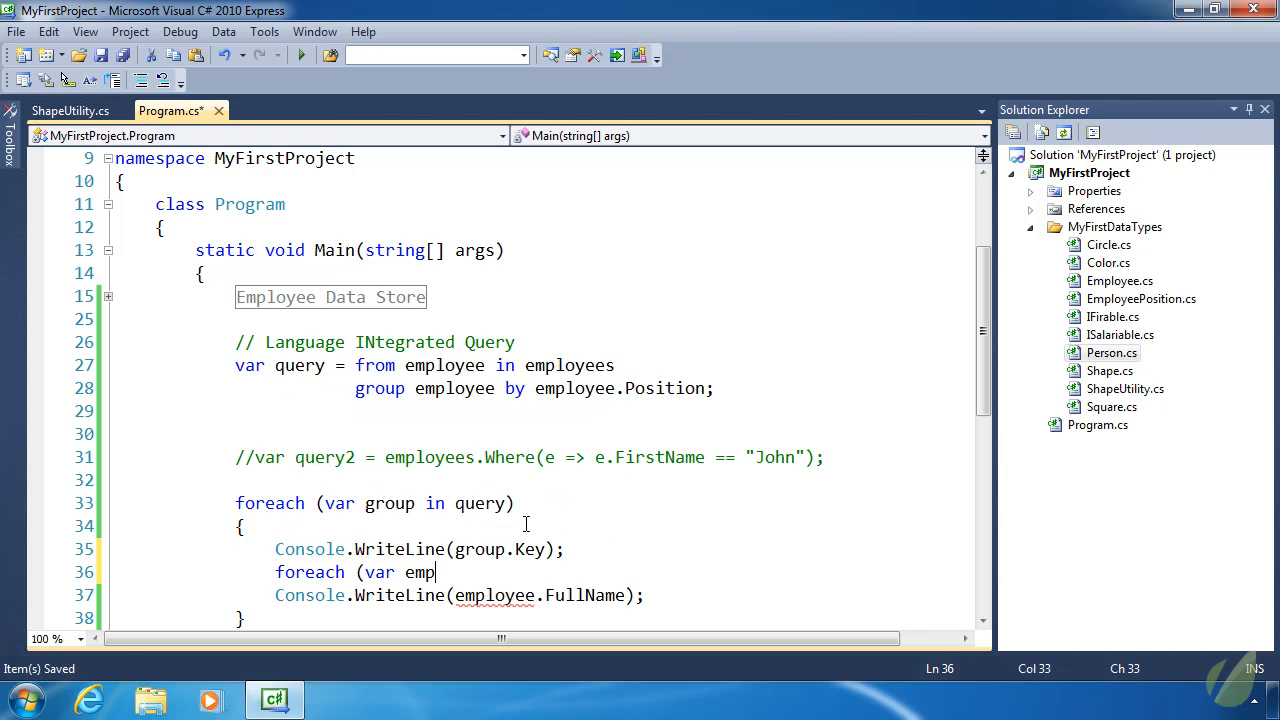
type("loyee")
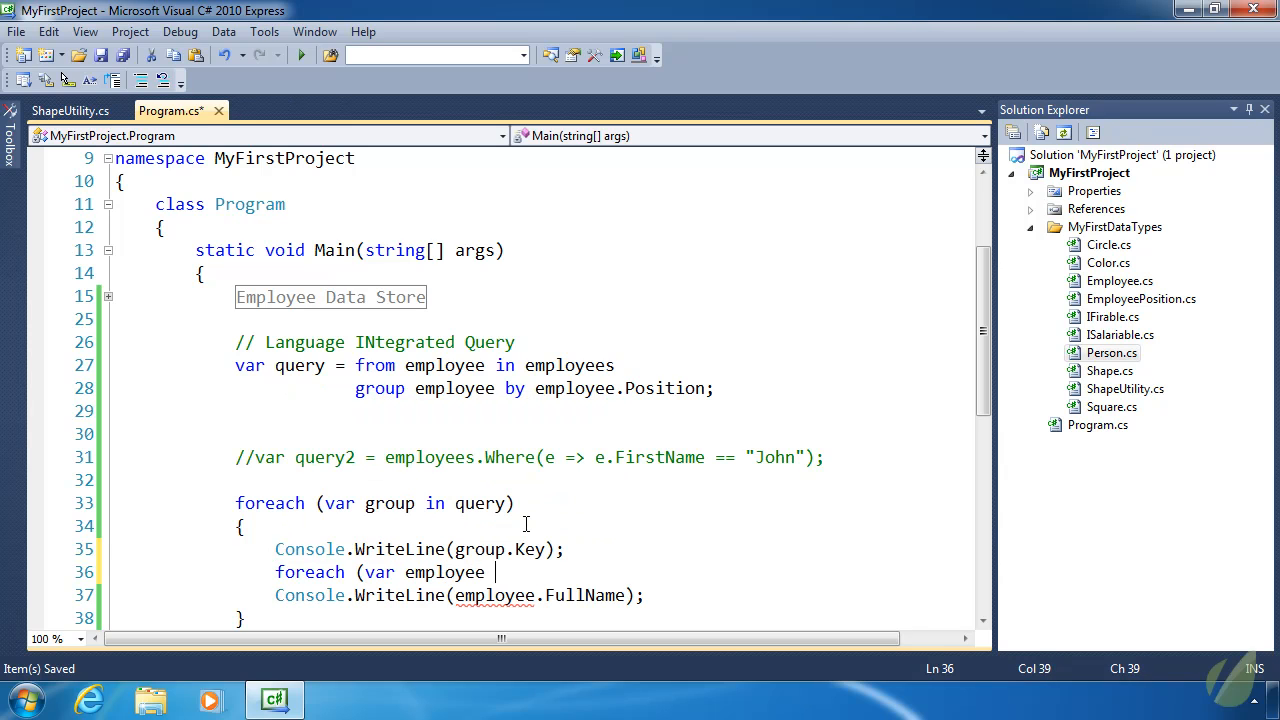
type("in group)")
type("}")
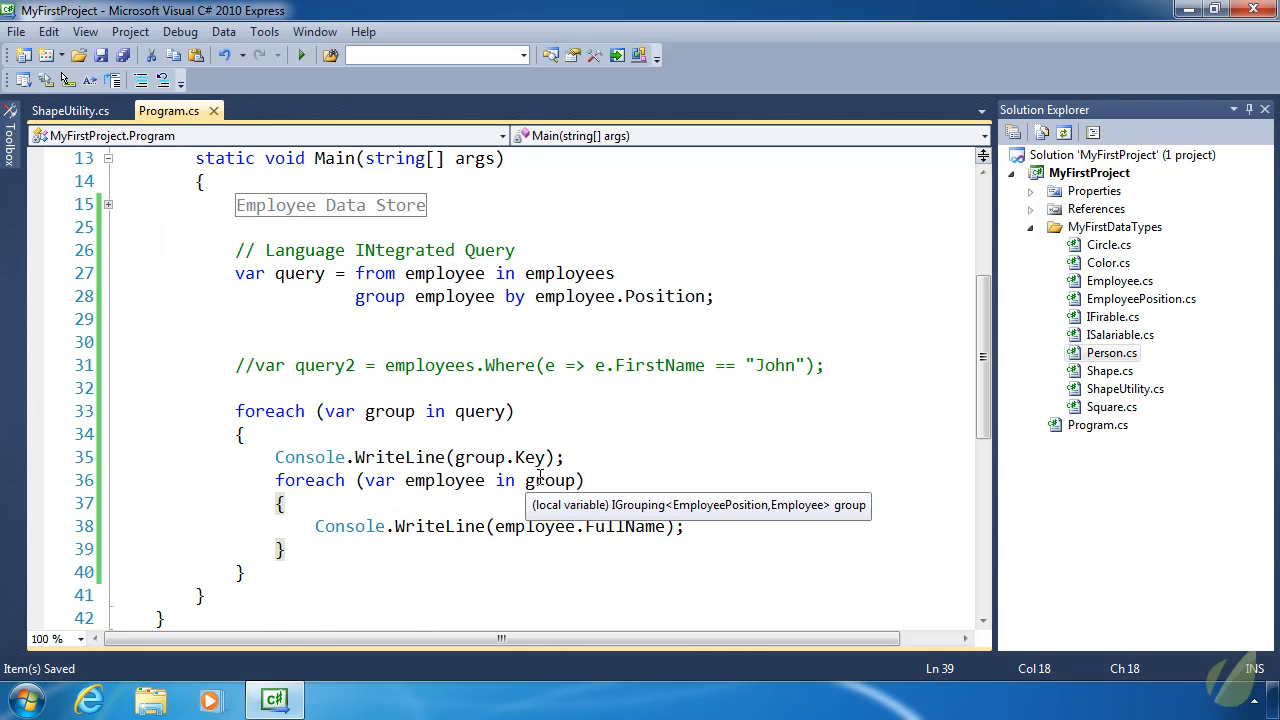
- Add a blank Console.WriteLine() after the inner loop and move to the commented query2 line
left_click(301, 55)
type("C")
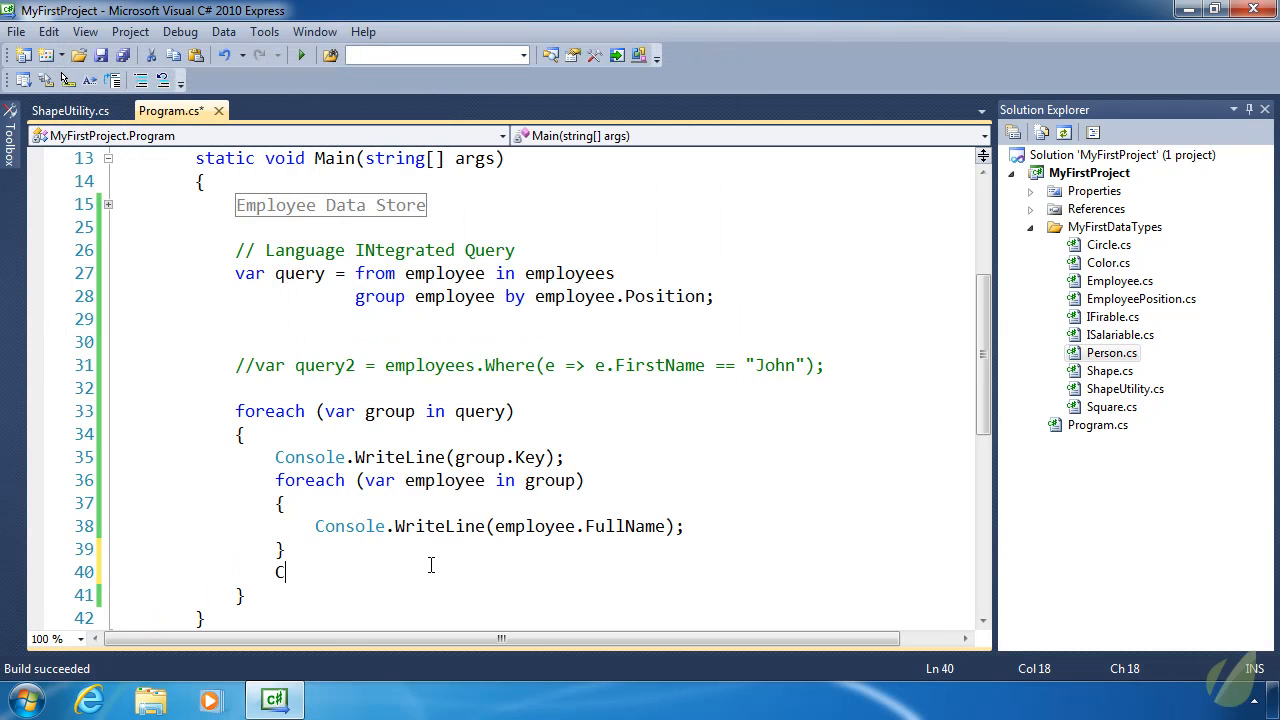
type("onsole.WriteLine();")
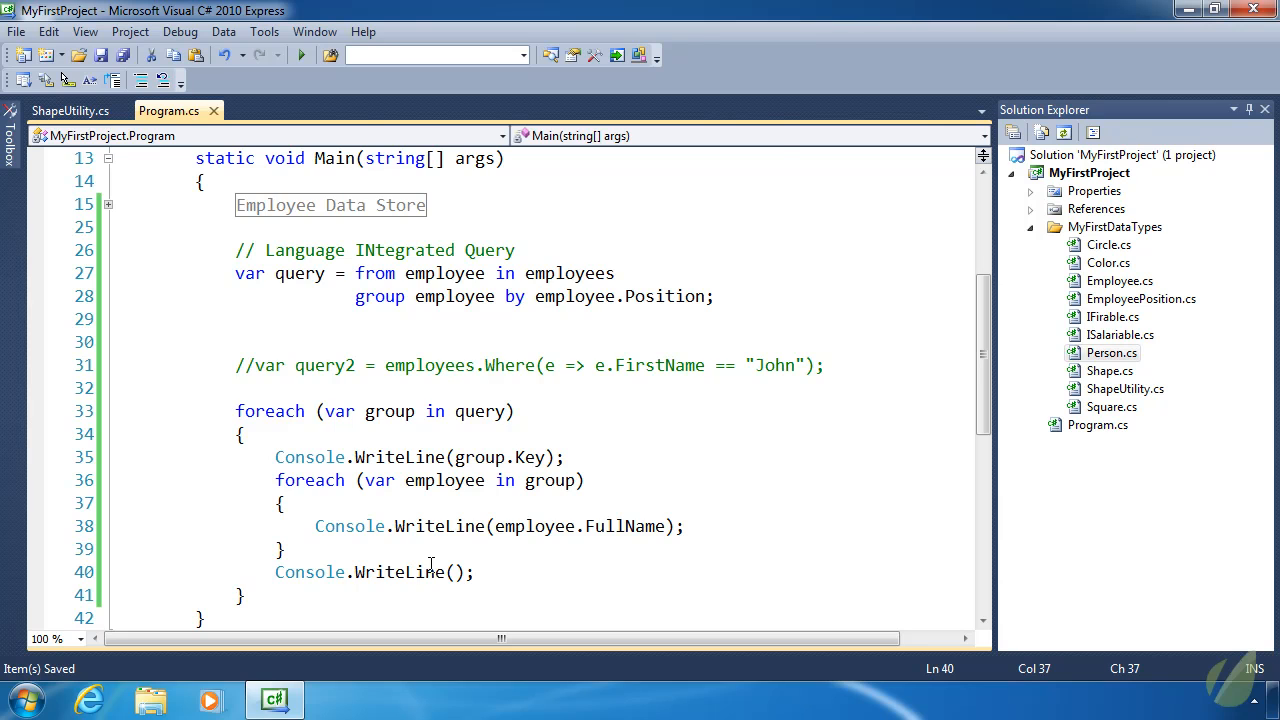
left_click(301, 55)
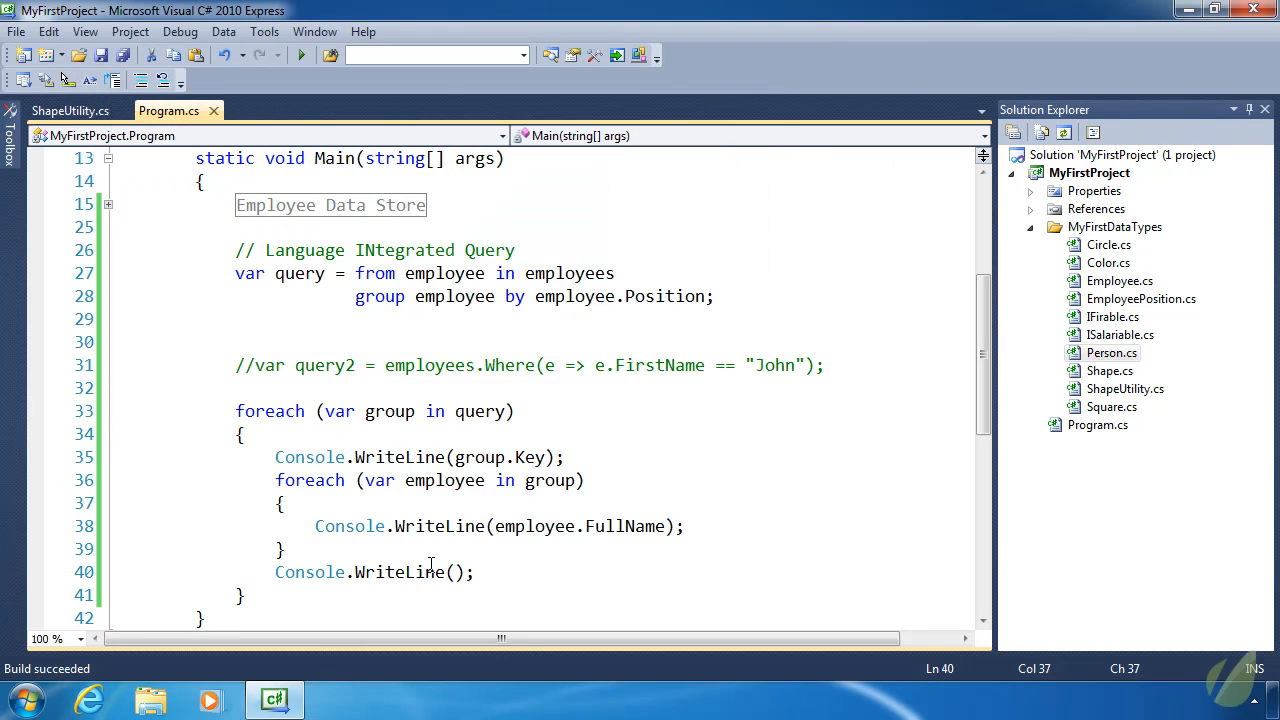
left_click(261, 365)
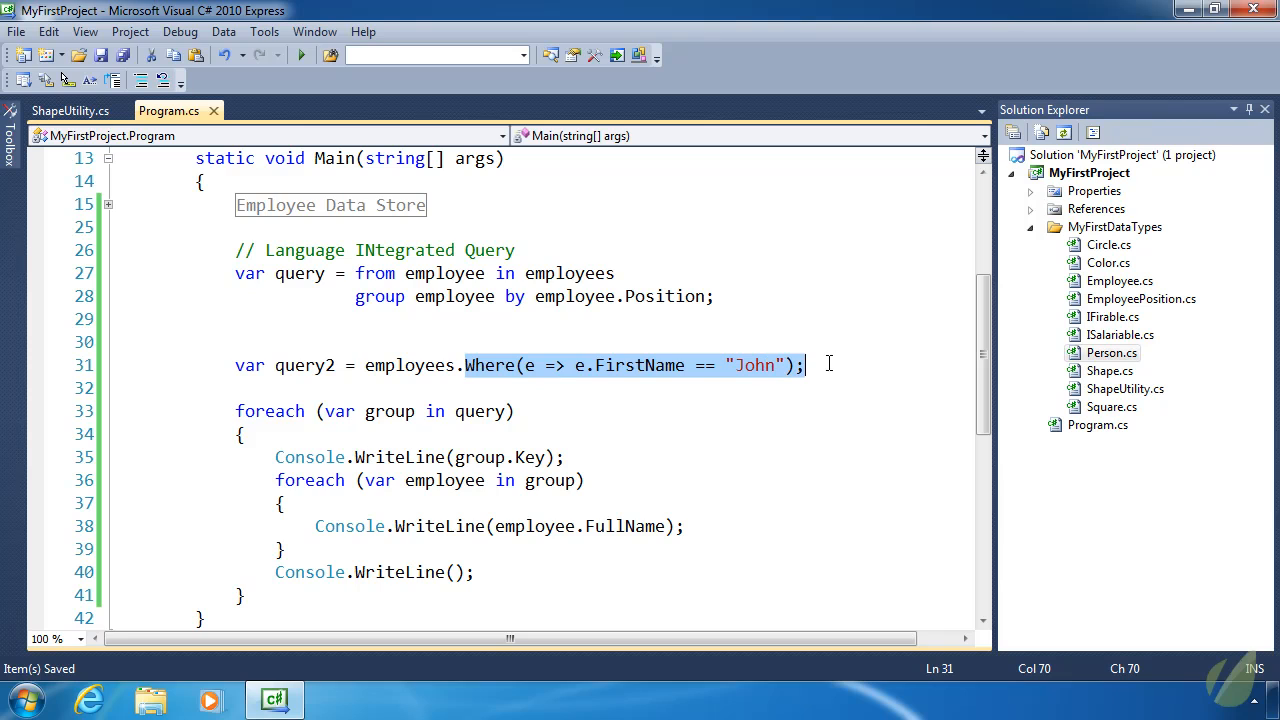
- Rewrite query2 as employees.GroupBy(e => e.Position) and loop over query2
type("groupBy(")
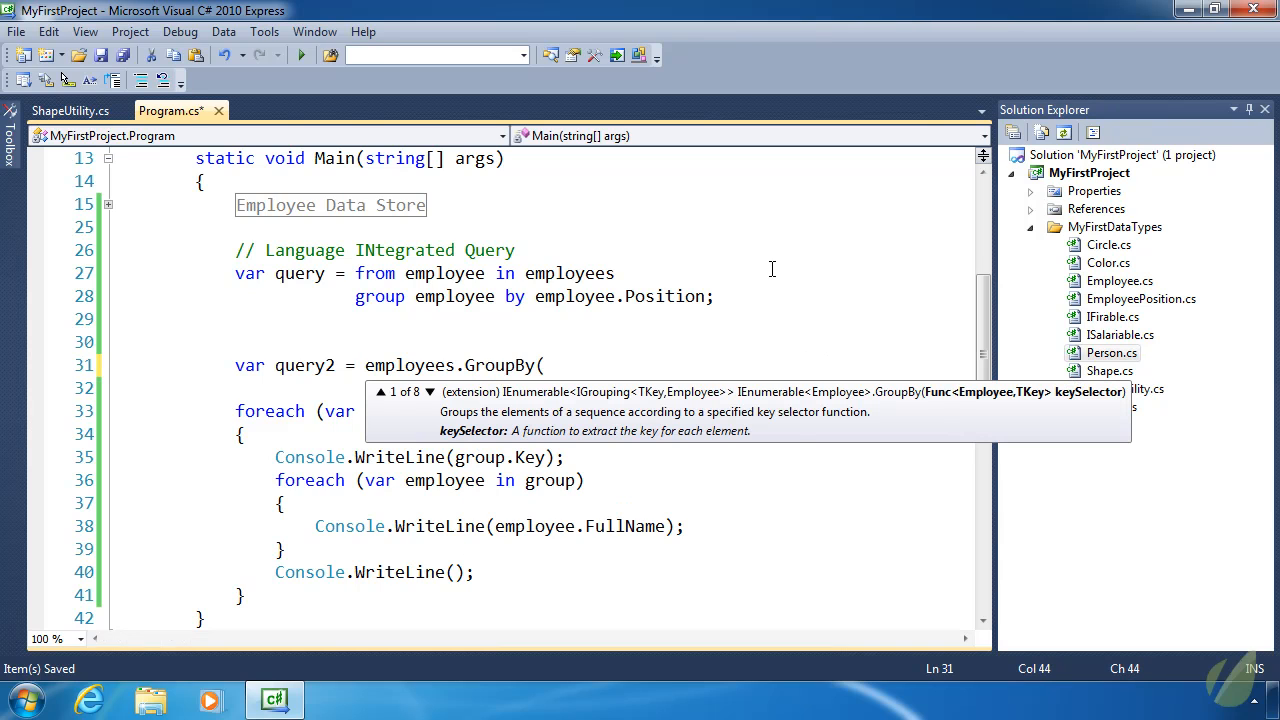
type("e =>")
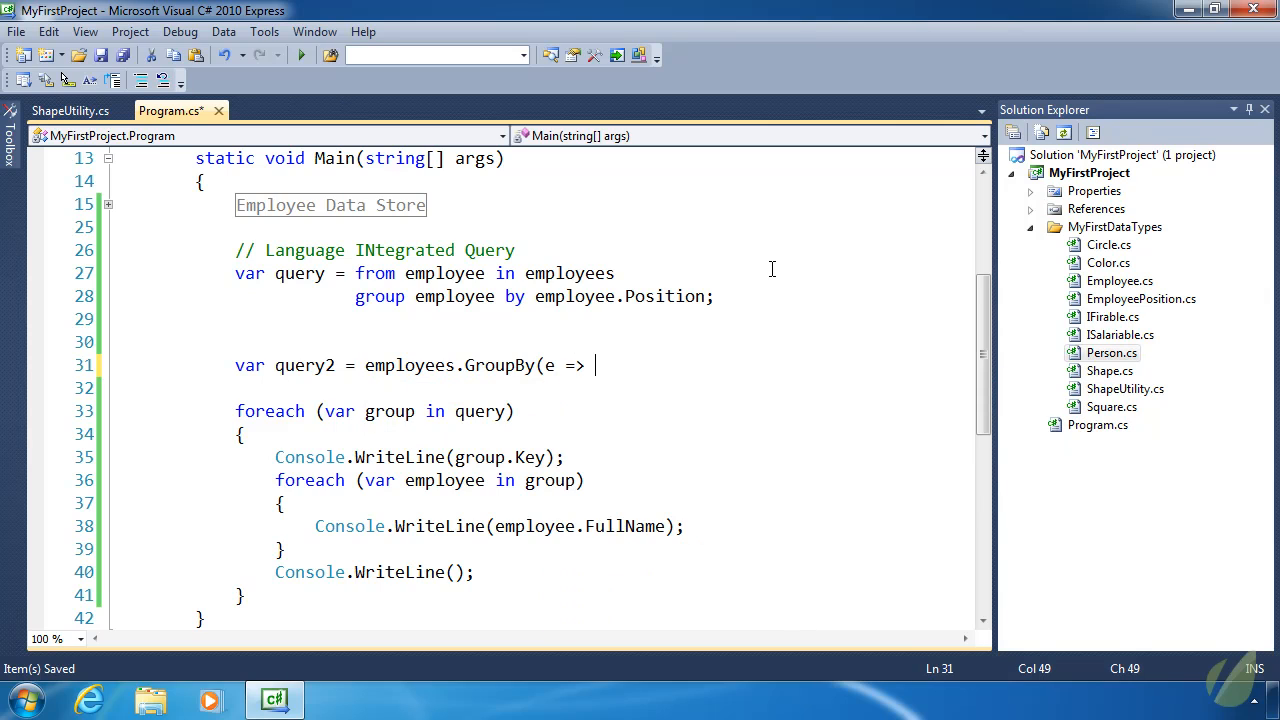
type("e.Position")
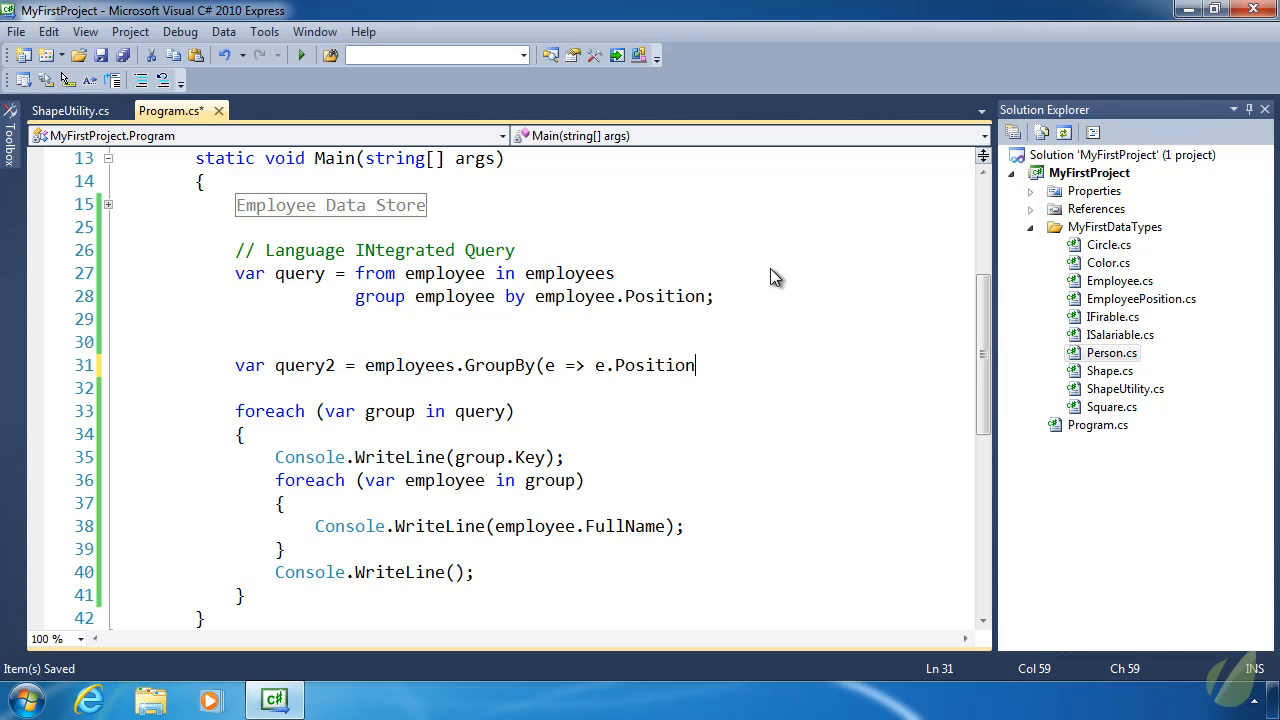
type(");")
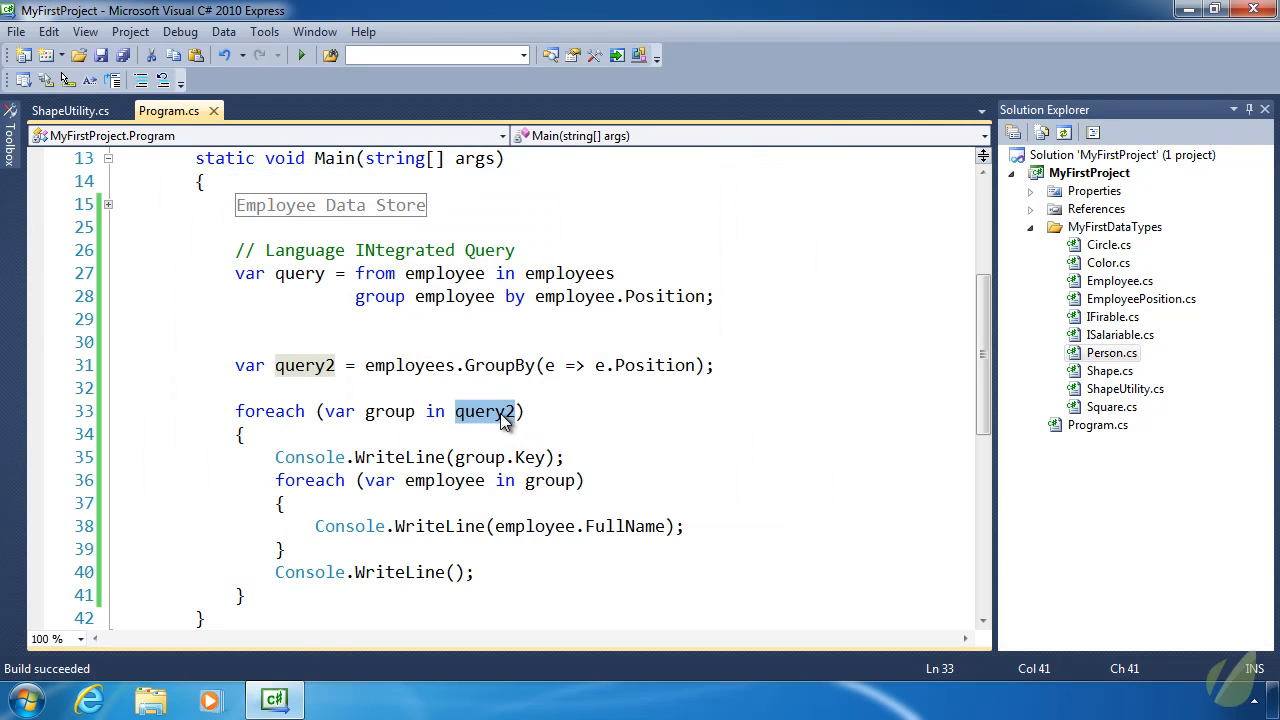
left_click(499, 365)
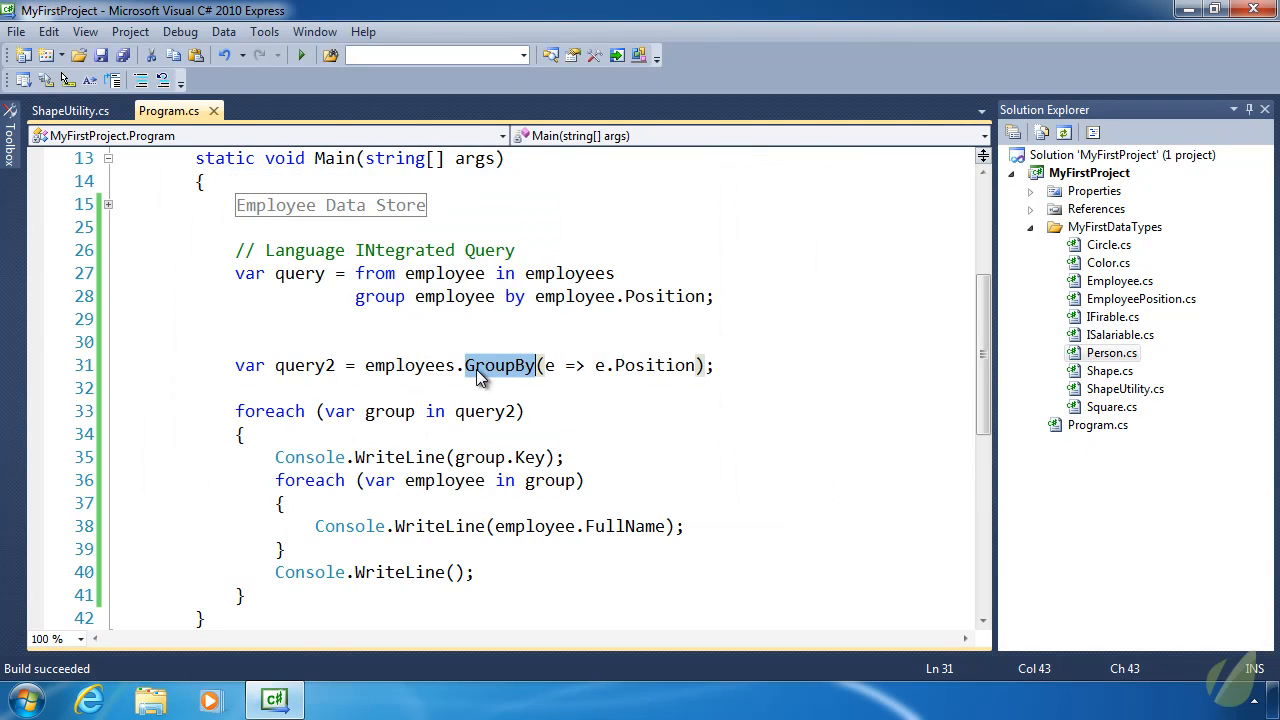